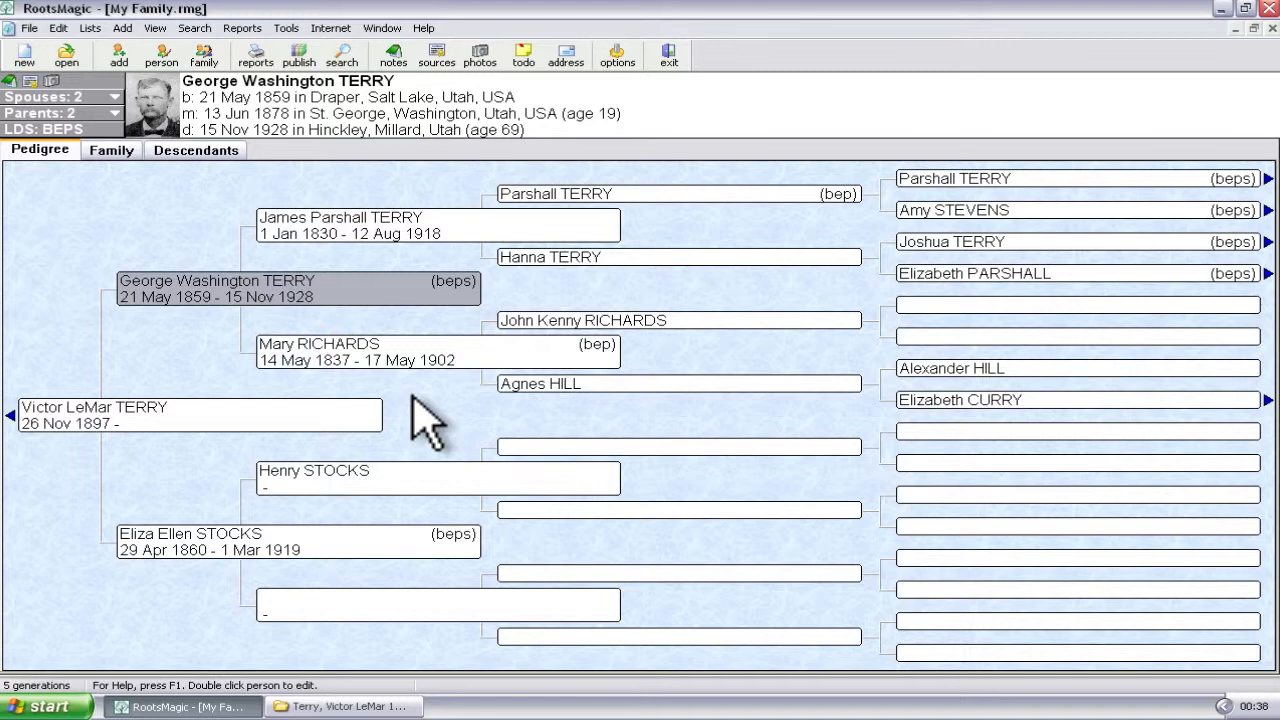
{"action": "mouse_move", "coordinate": [430, 435]}
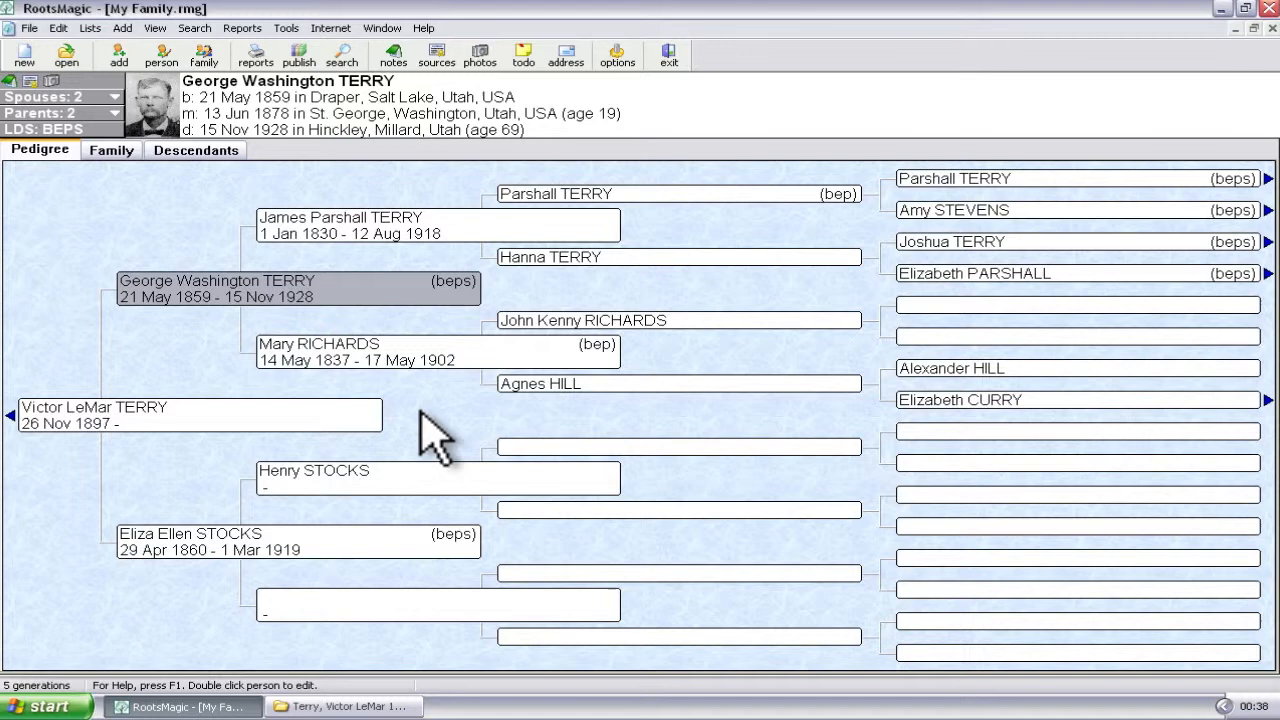
{"action": "mouse_move", "coordinate": [205, 210]}
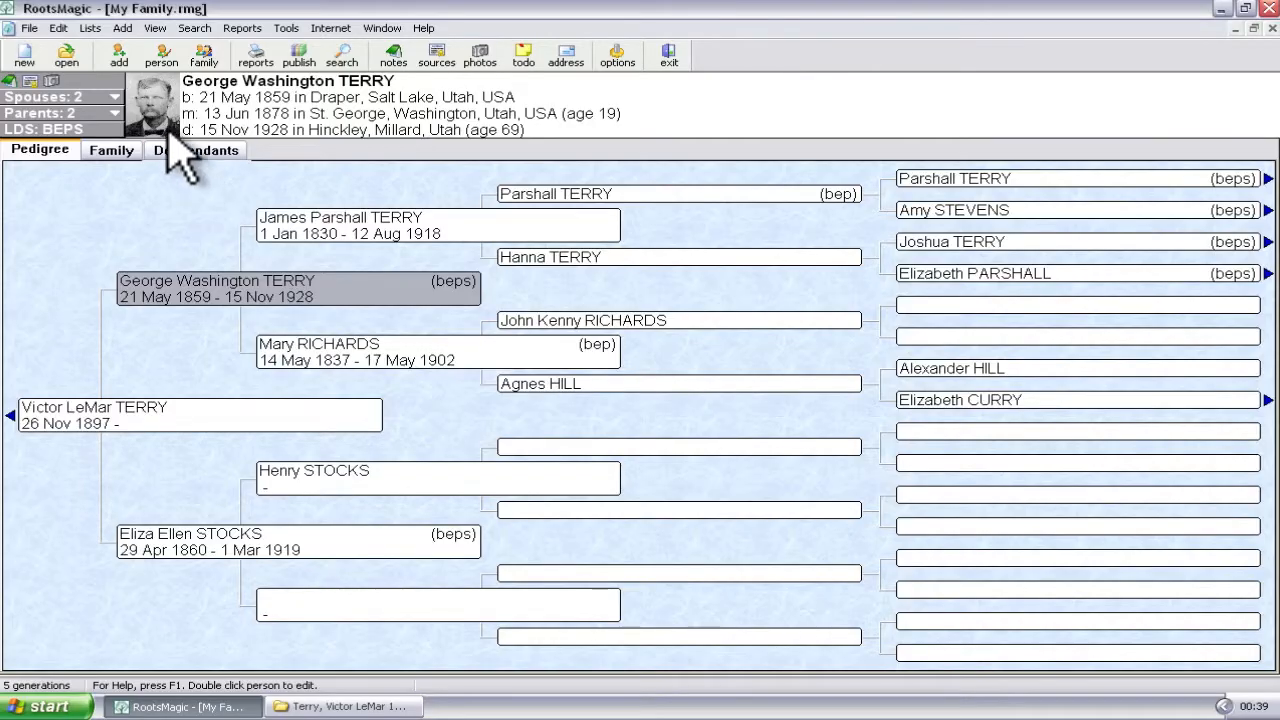
{"action": "mouse_move", "coordinate": [170, 135]}
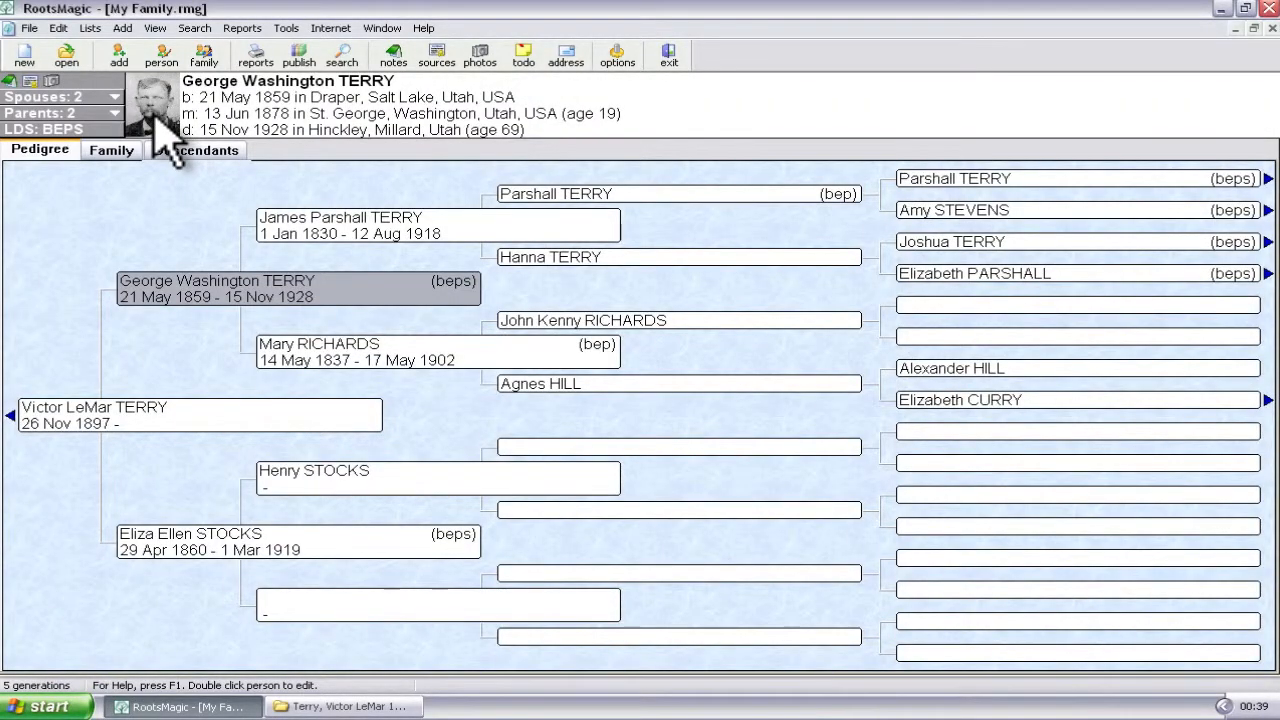
{"action": "mouse_move", "coordinate": [180, 520]}
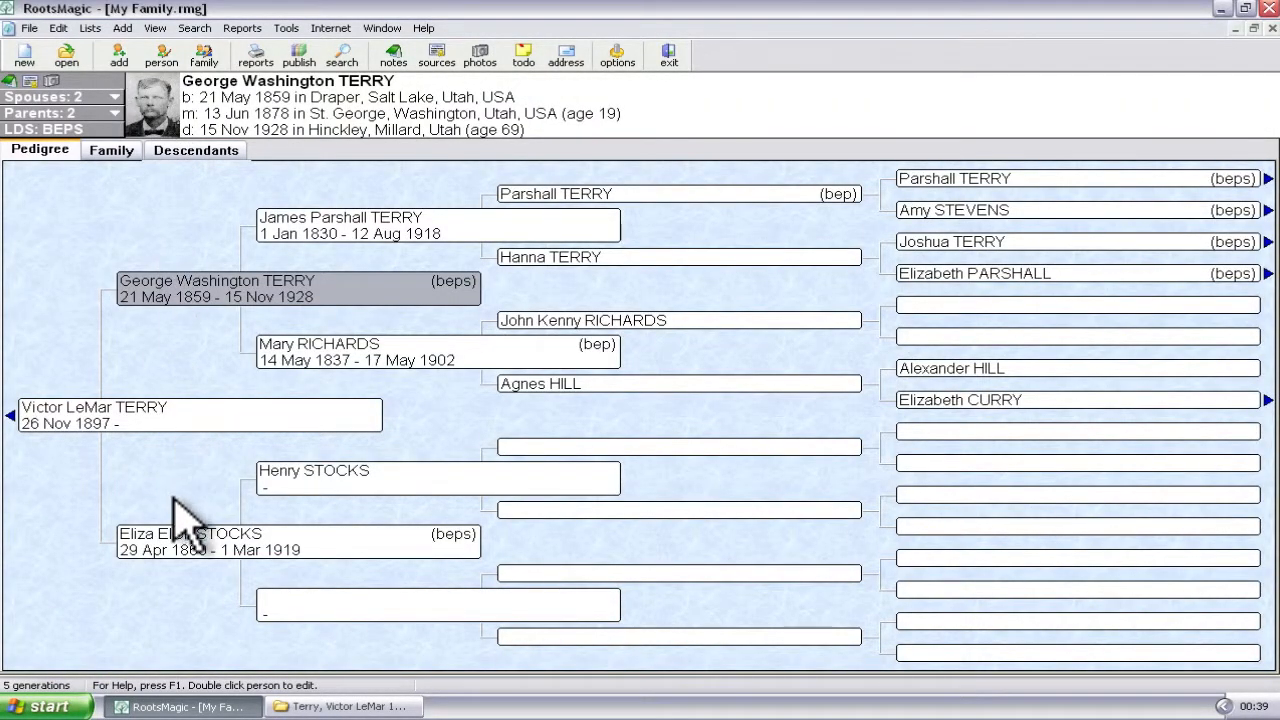
{"action": "left_click", "coordinate": [290, 541]}
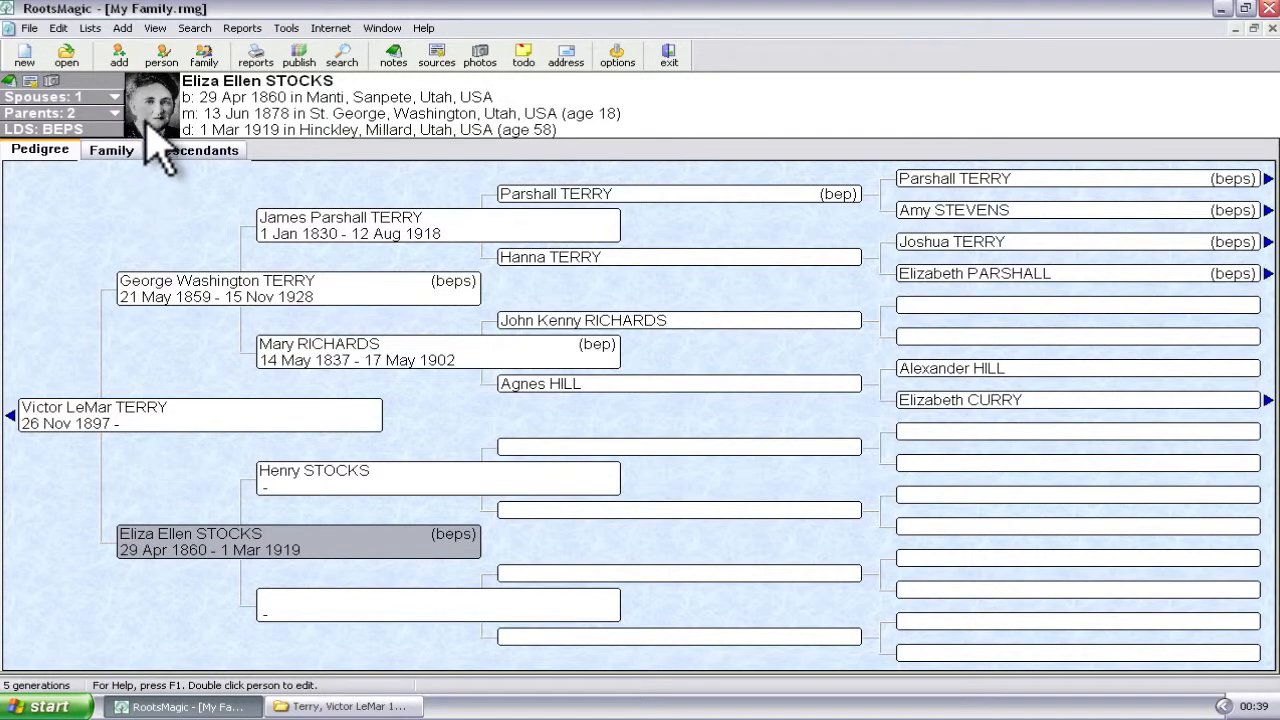
{"action": "mouse_move", "coordinate": [180, 325]}
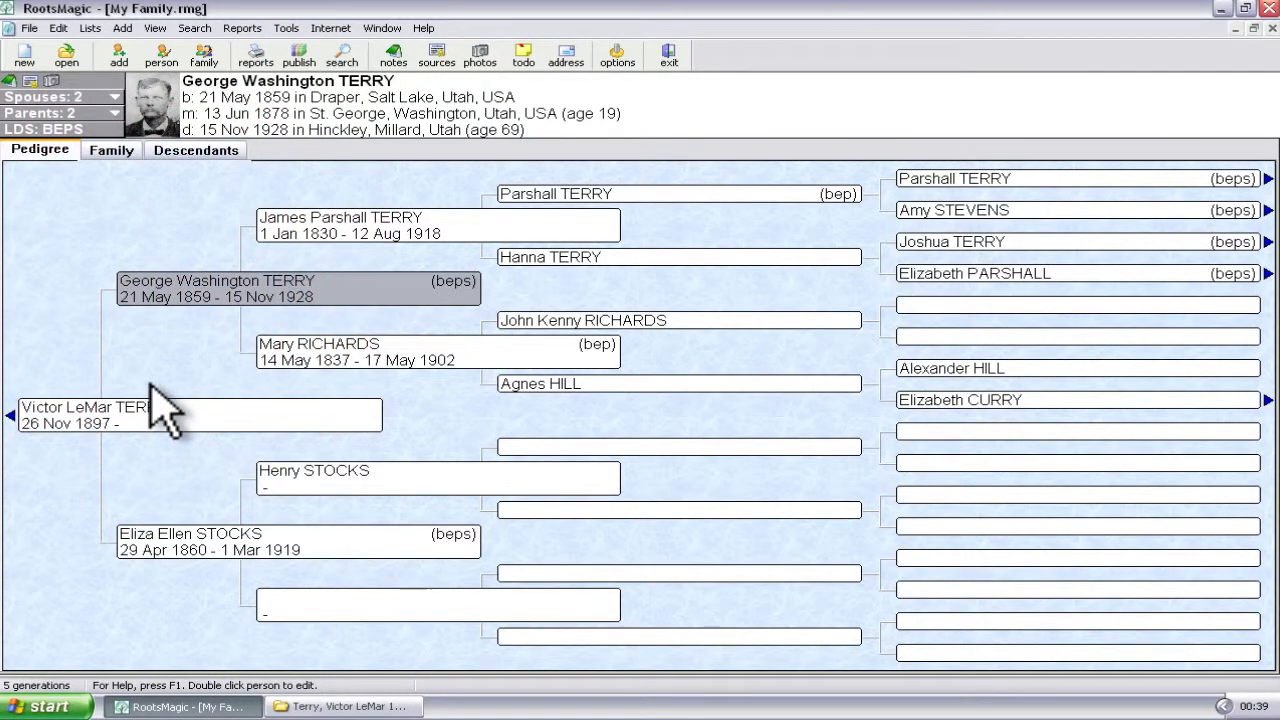
{"action": "mouse_move", "coordinate": [200, 375]}
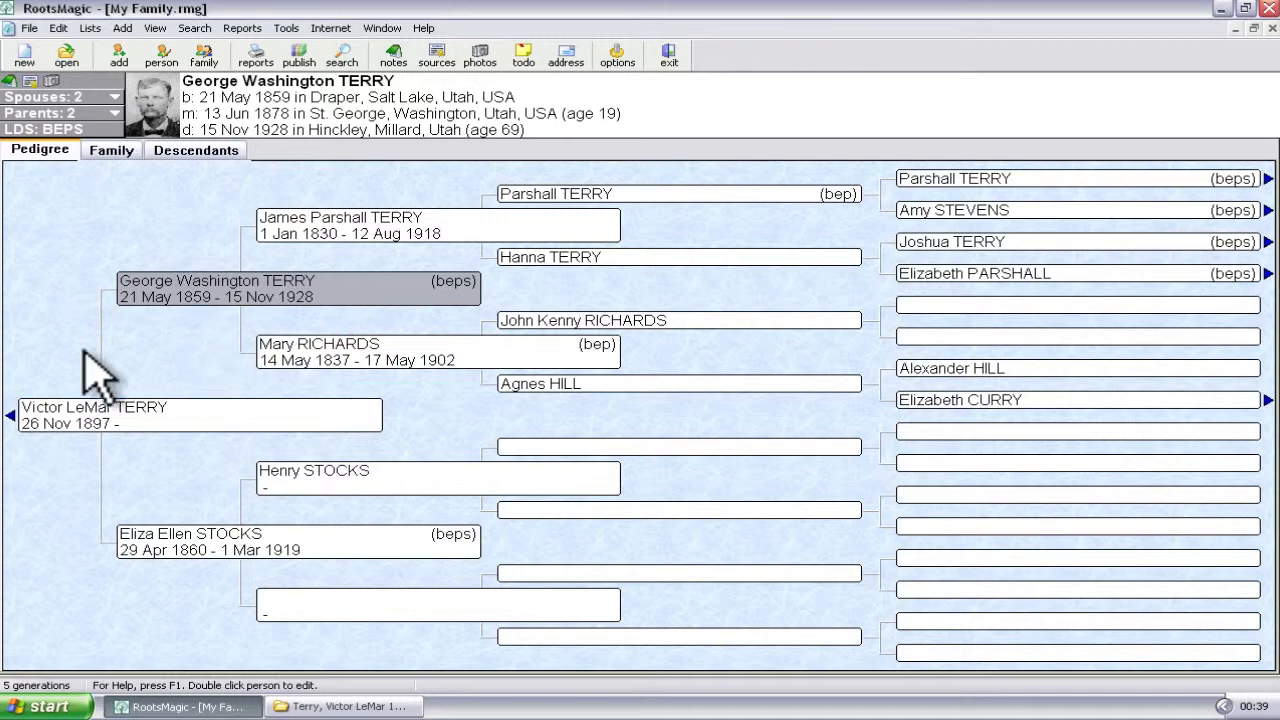
{"action": "mouse_move", "coordinate": [80, 440]}
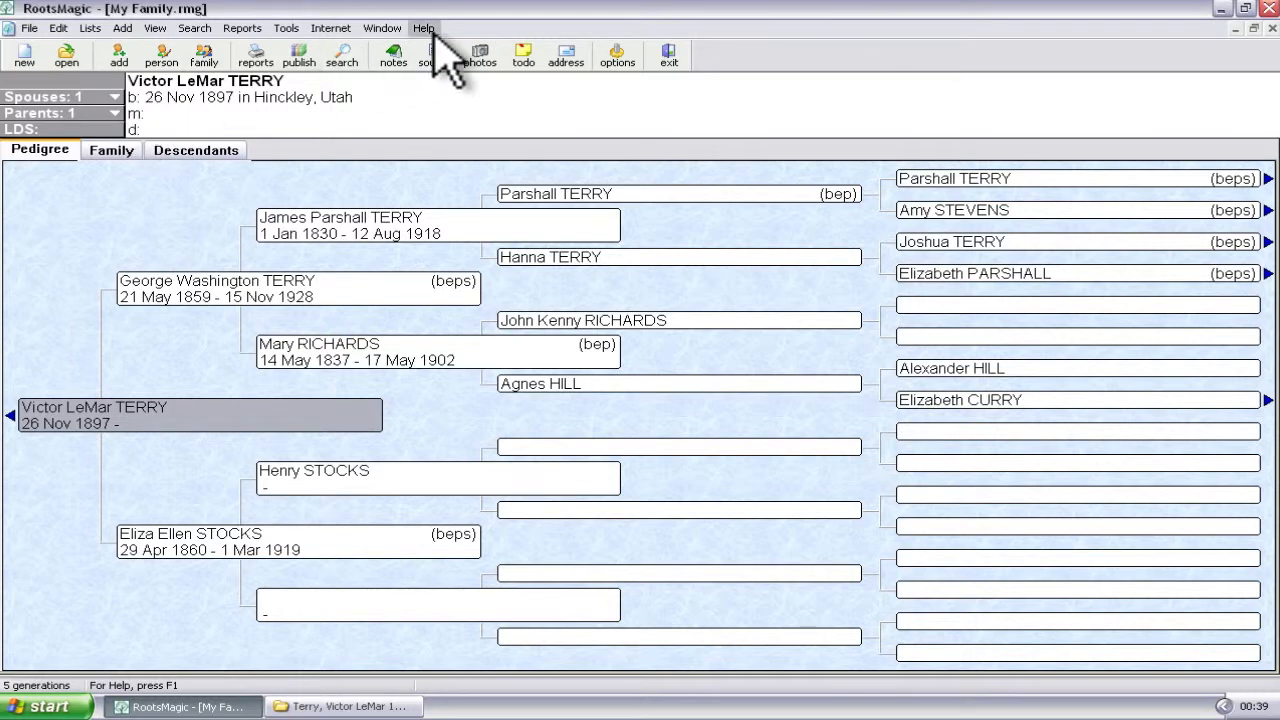
{"action": "mouse_move", "coordinate": [480, 55]}
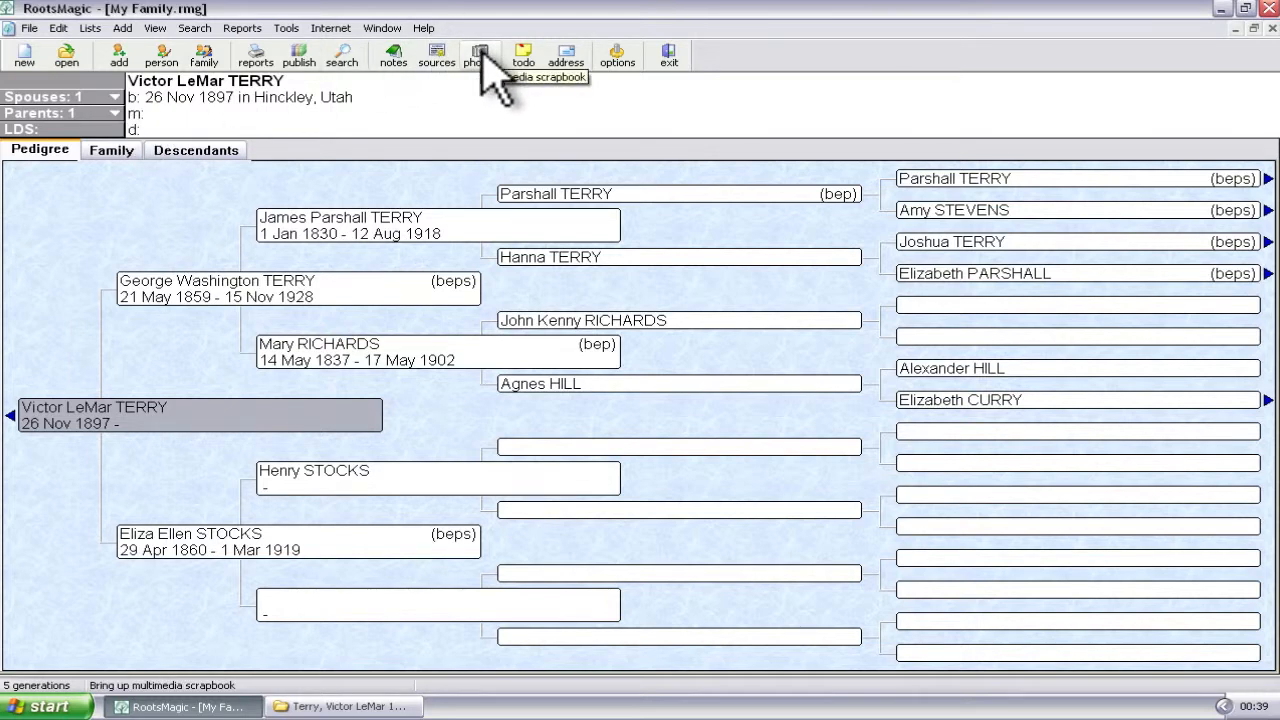
{"action": "left_click", "coordinate": [479, 55]}
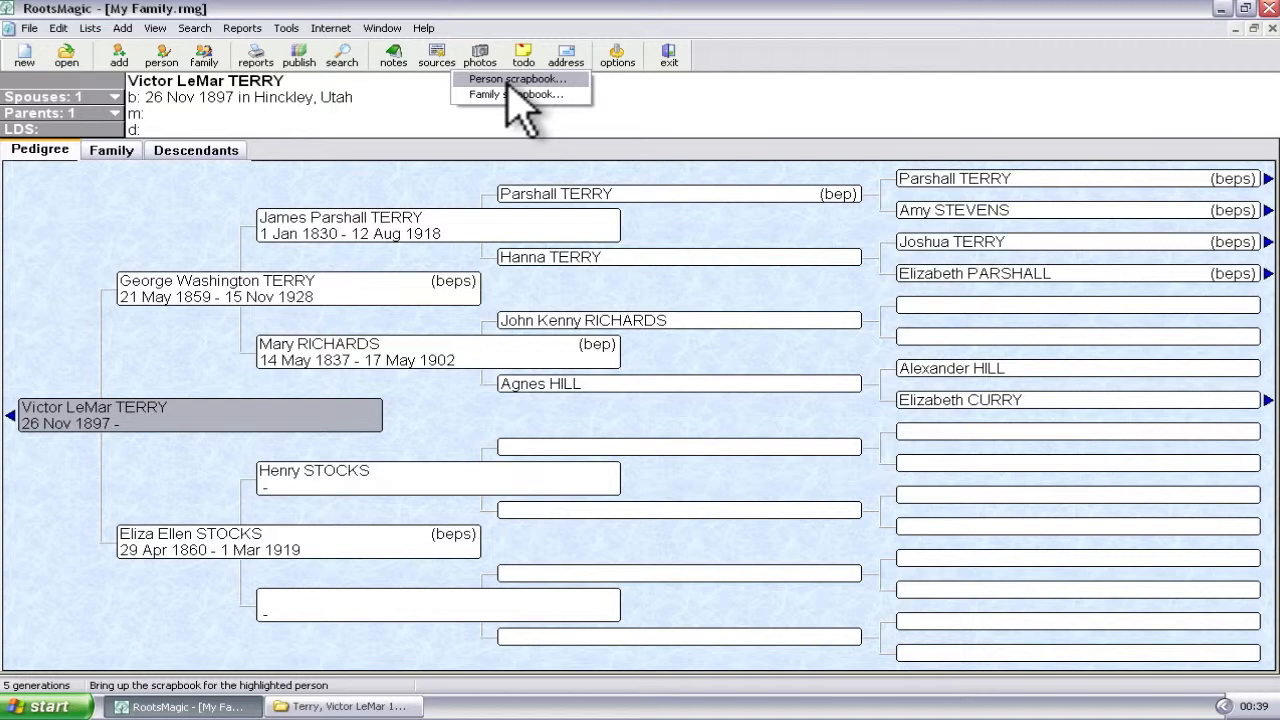
- Open Victor's person scrapbook and start a new Photo / Image item
{"action": "left_click", "coordinate": [519, 94]}
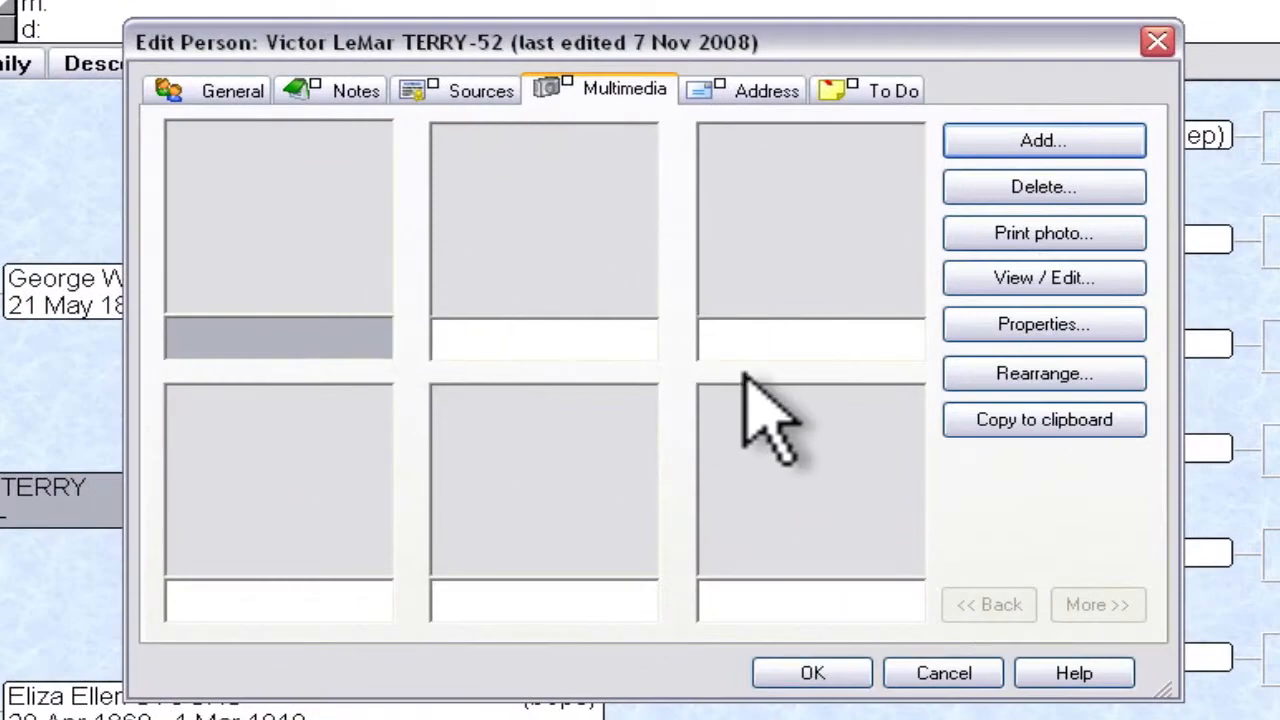
{"action": "mouse_move", "coordinate": [645, 220]}
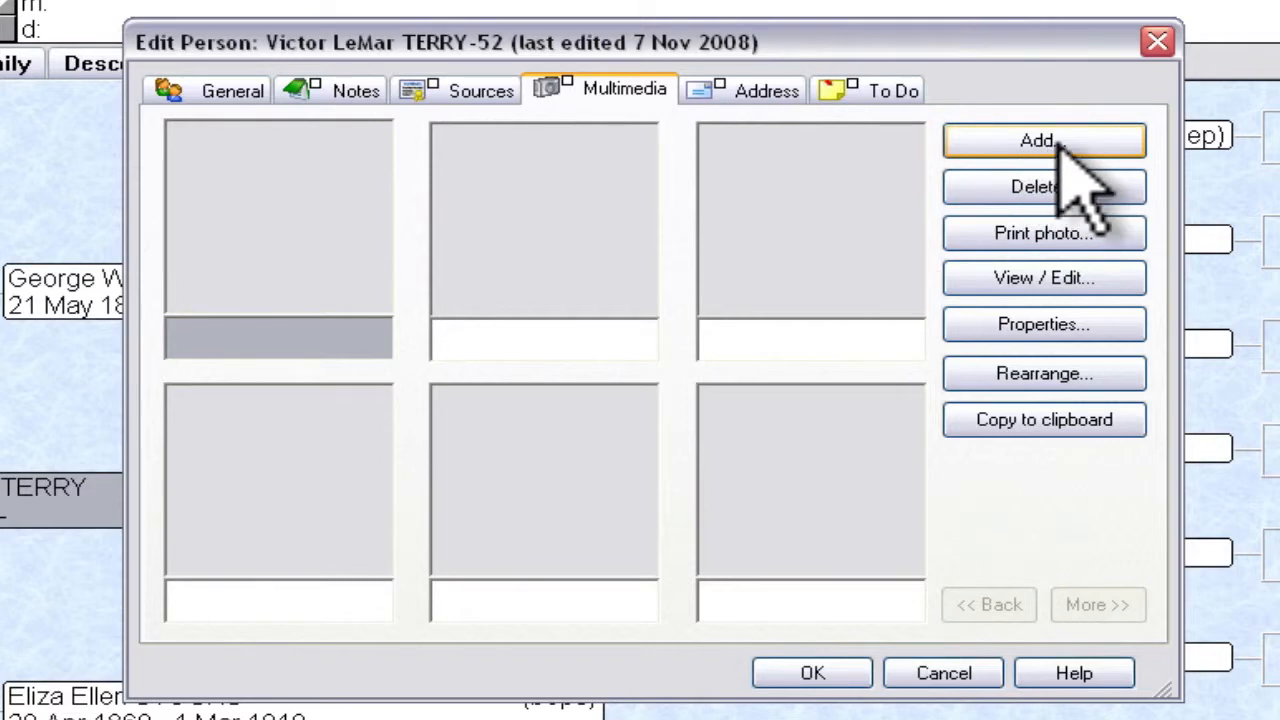
{"action": "left_click", "coordinate": [1043, 140]}
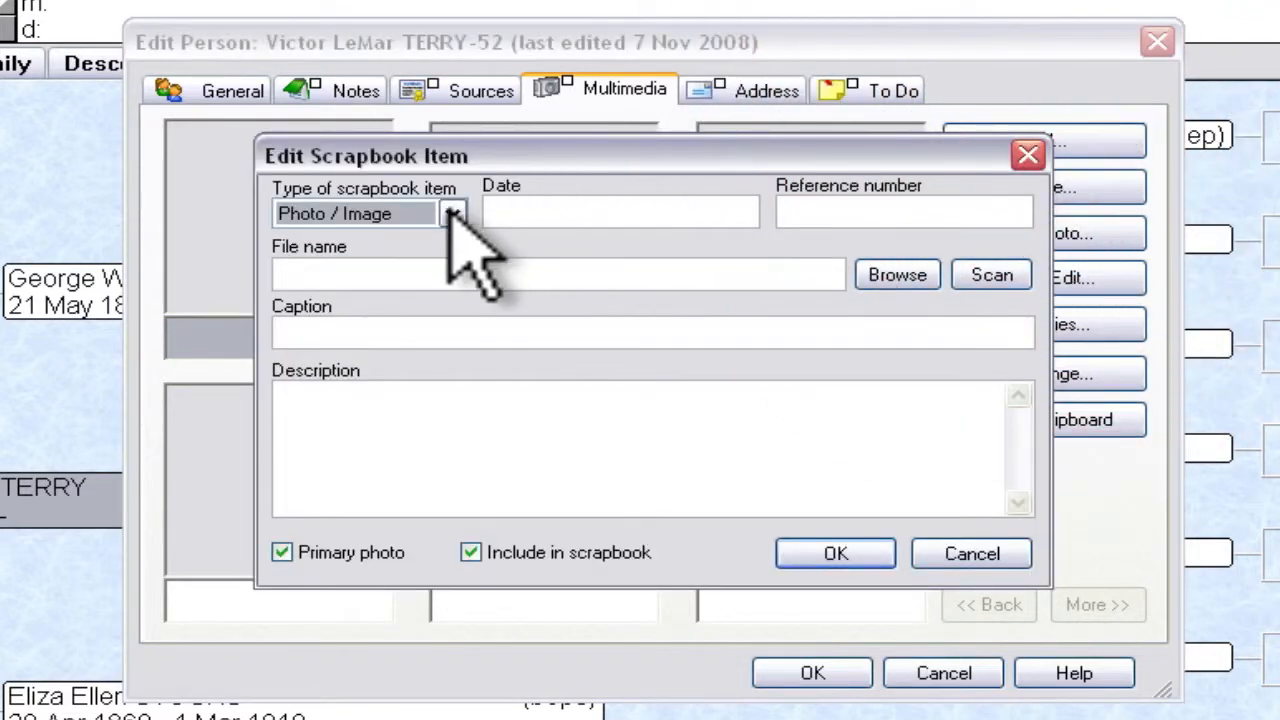
{"action": "left_click", "coordinate": [452, 213]}
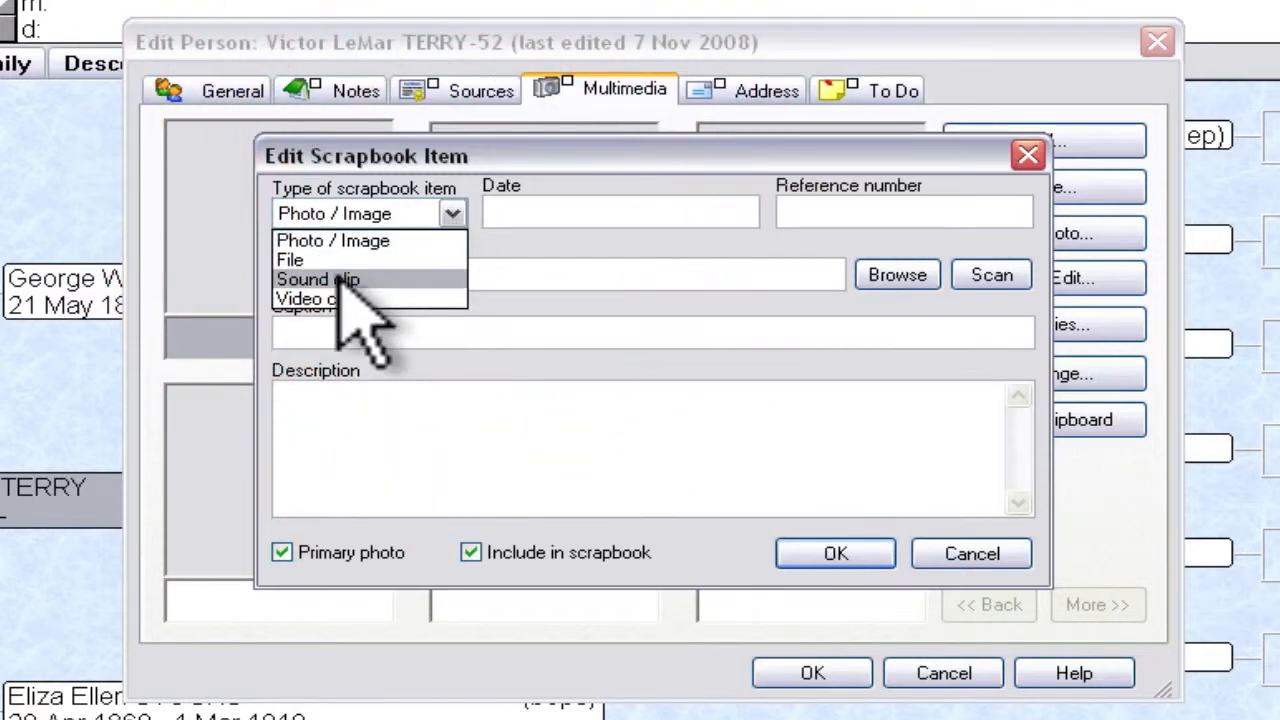
{"action": "mouse_move", "coordinate": [333, 240]}
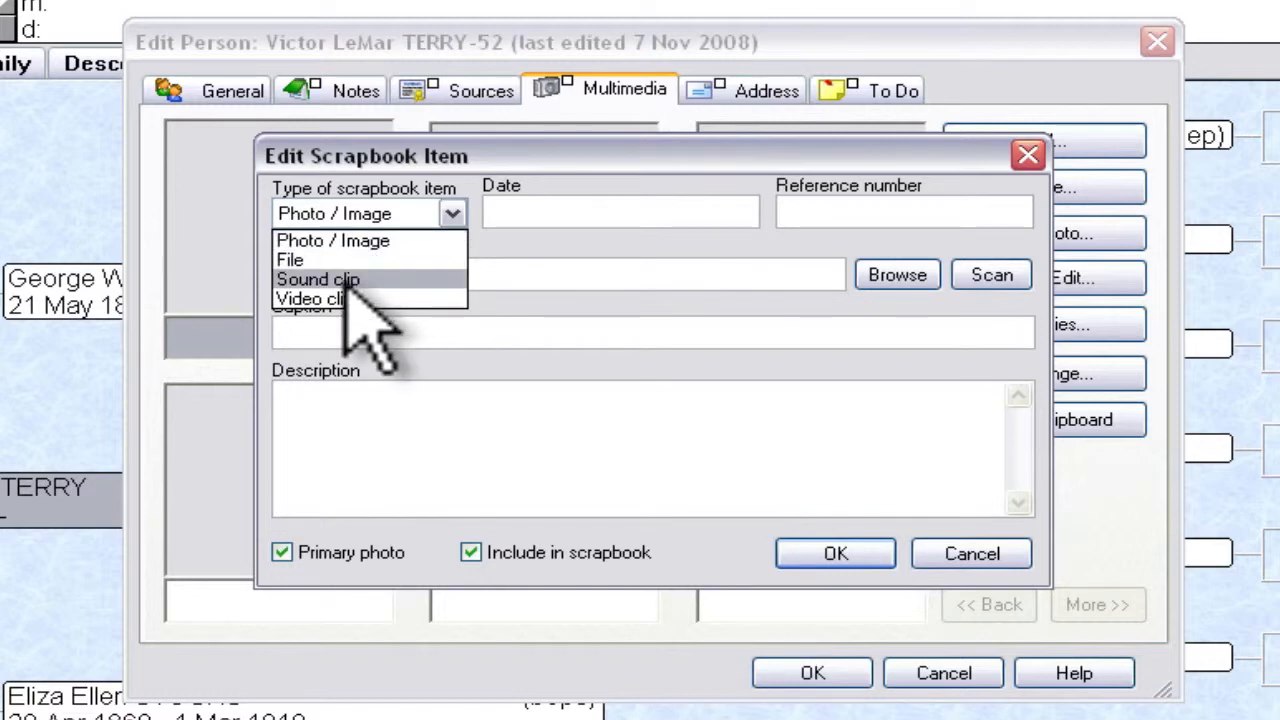
{"action": "mouse_move", "coordinate": [333, 240]}
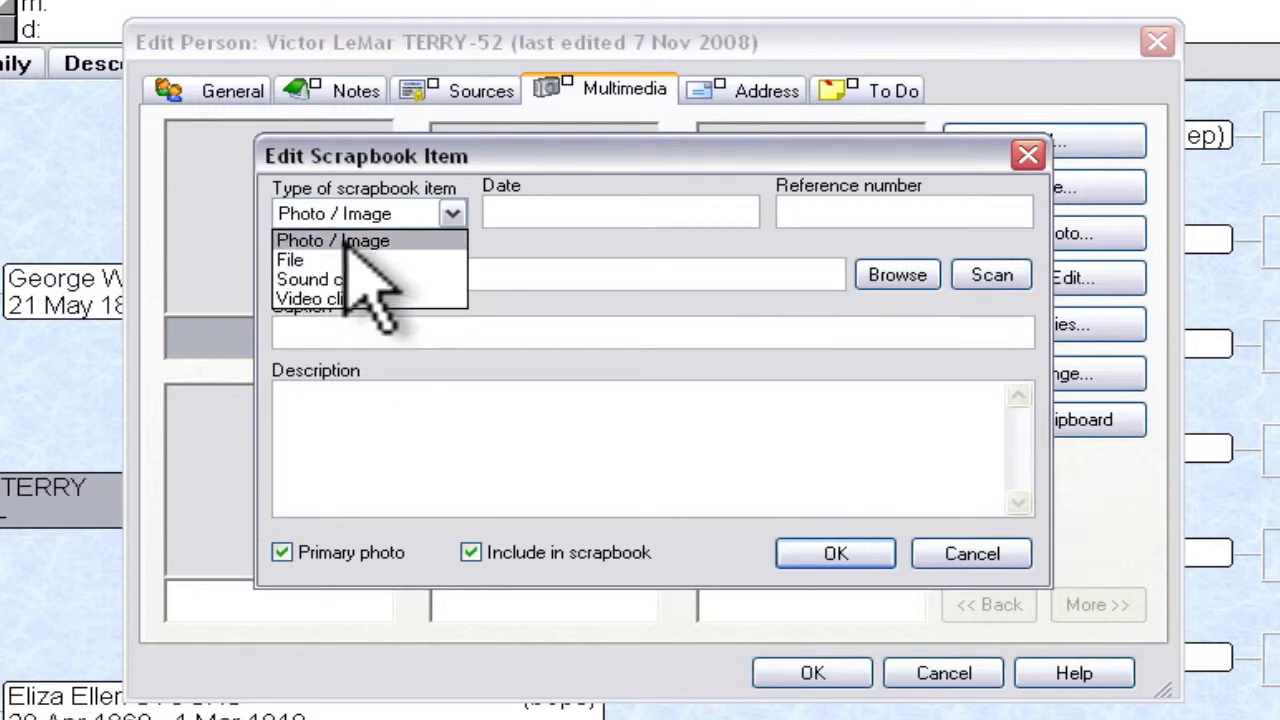
{"action": "left_click", "coordinate": [332, 240]}
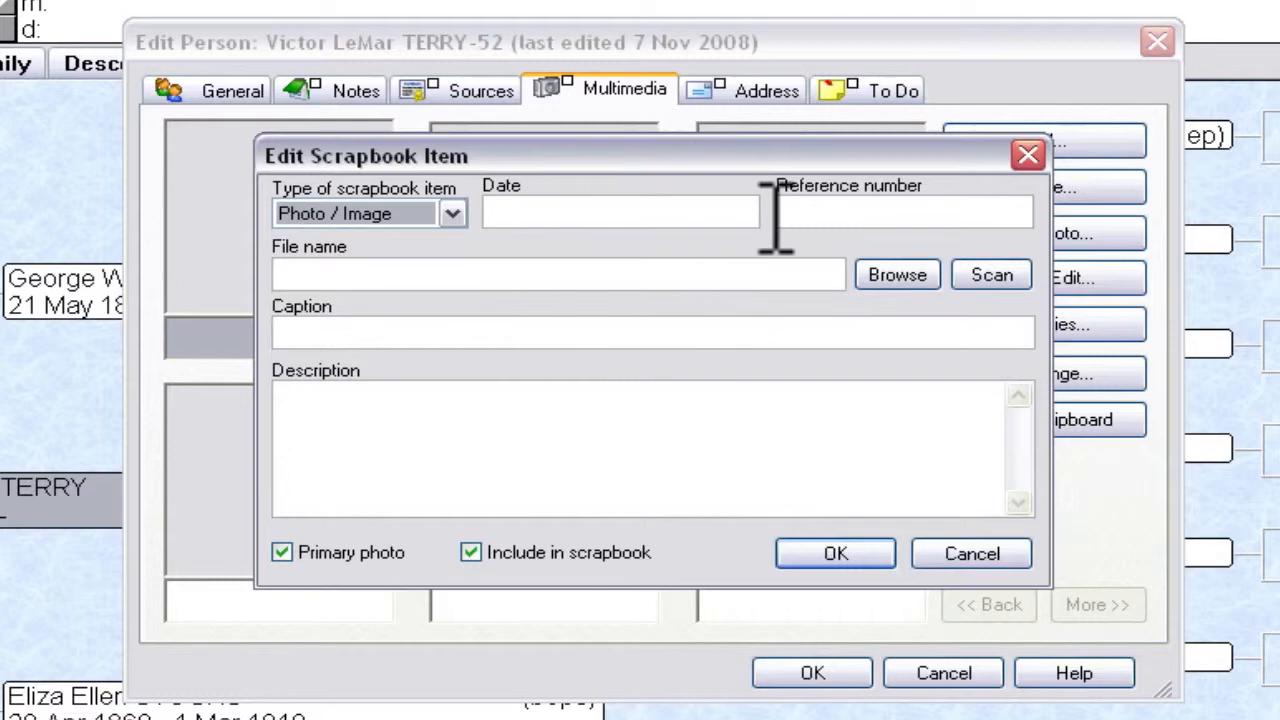
{"action": "mouse_move", "coordinate": [835, 212]}
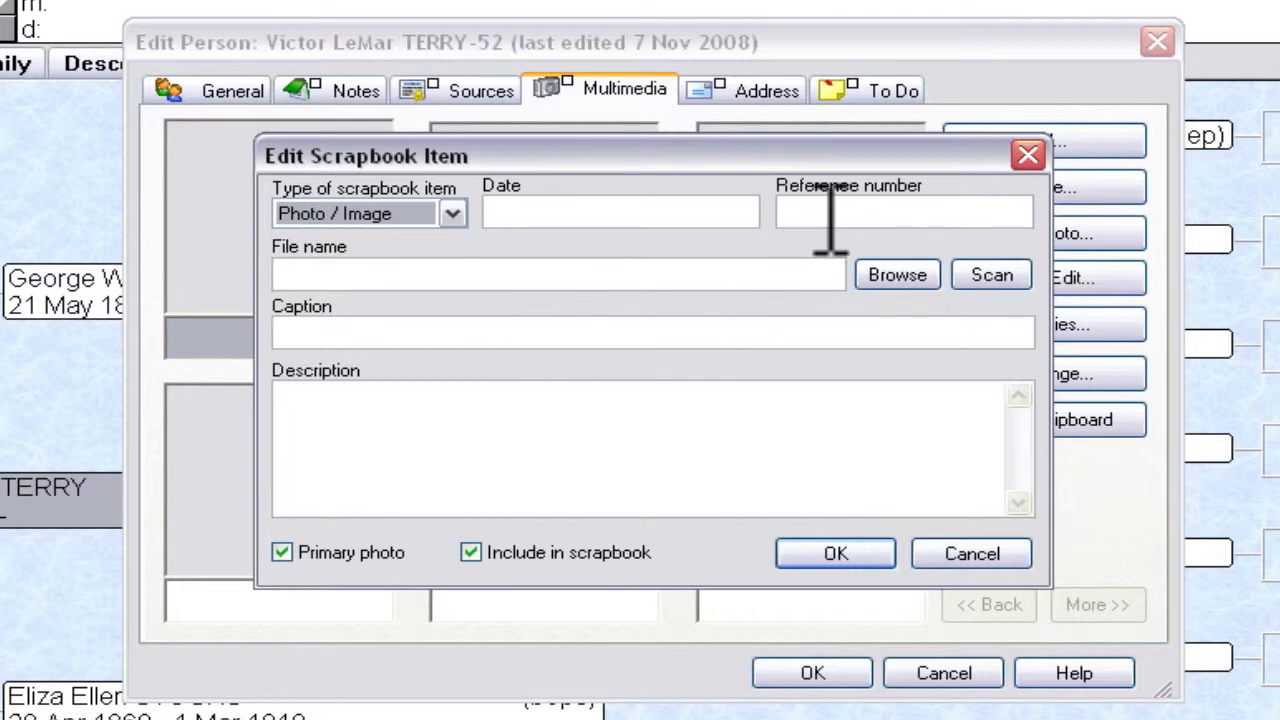
{"action": "mouse_move", "coordinate": [418, 275]}
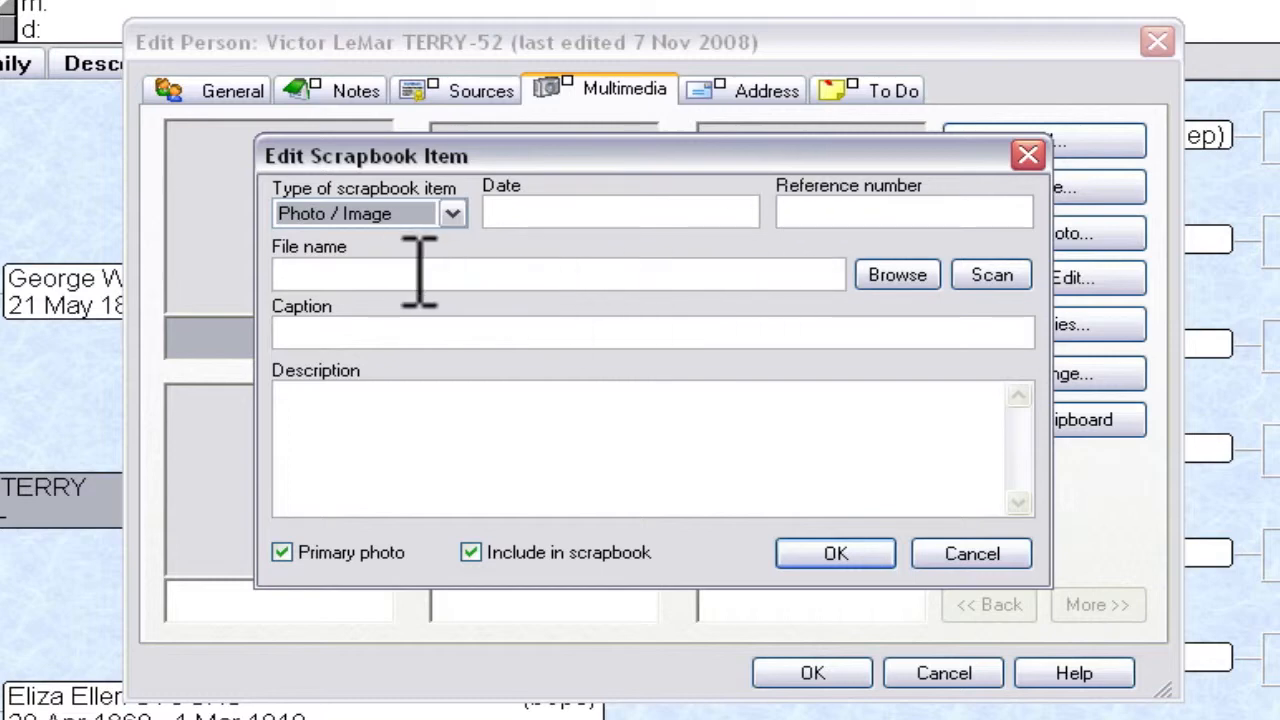
{"action": "mouse_move", "coordinate": [897, 274]}
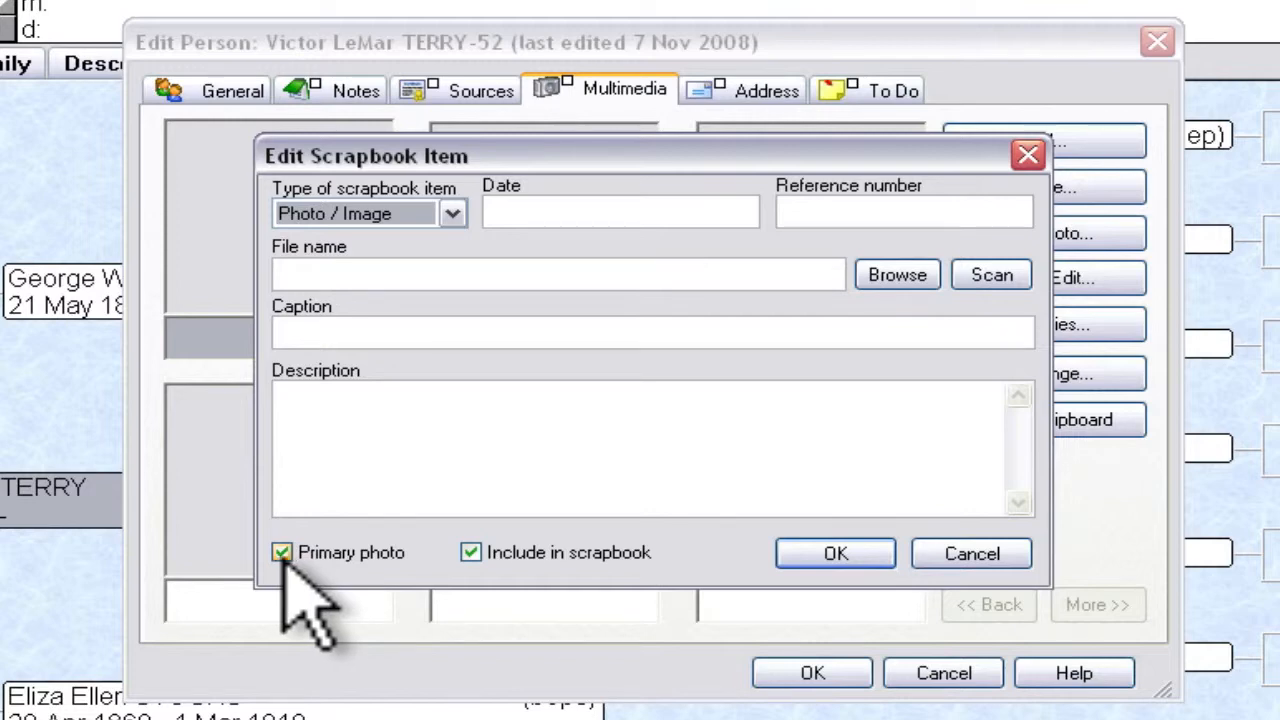
{"action": "mouse_move", "coordinate": [630, 560]}
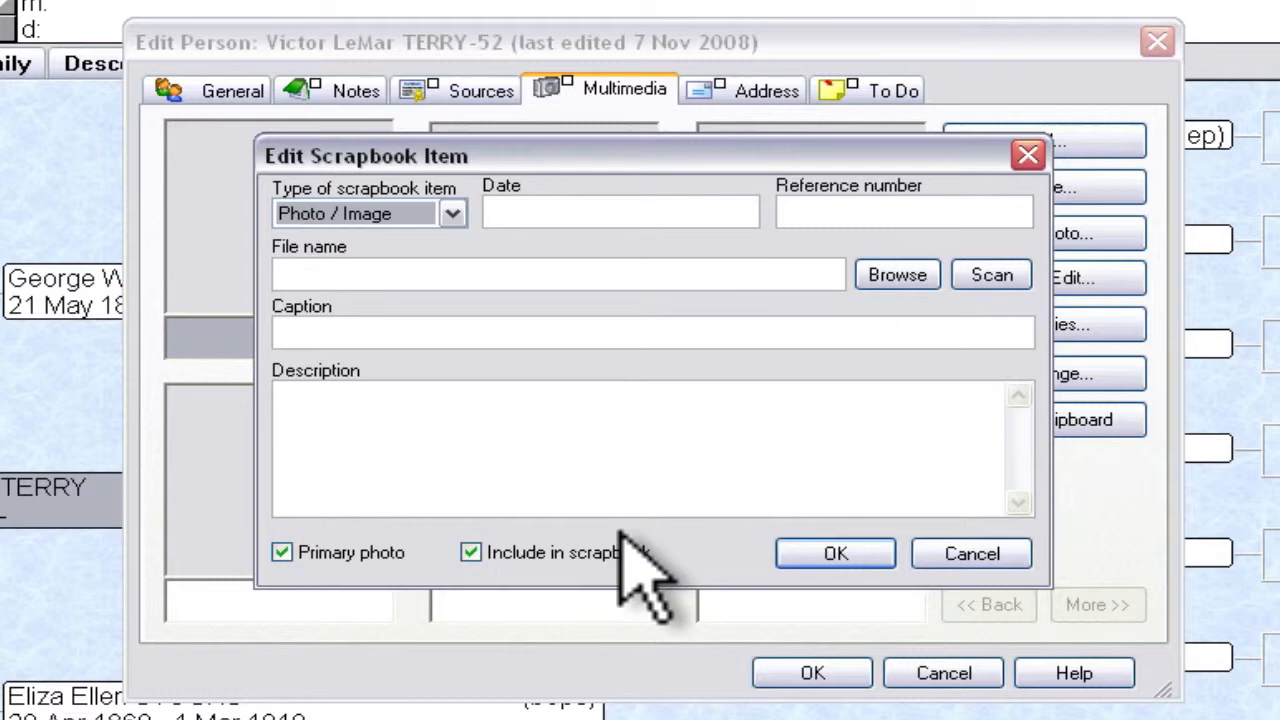
- Attach the IMG_0474 portrait and save it as Victor's first scrapbook item
{"action": "left_click", "coordinate": [896, 274]}
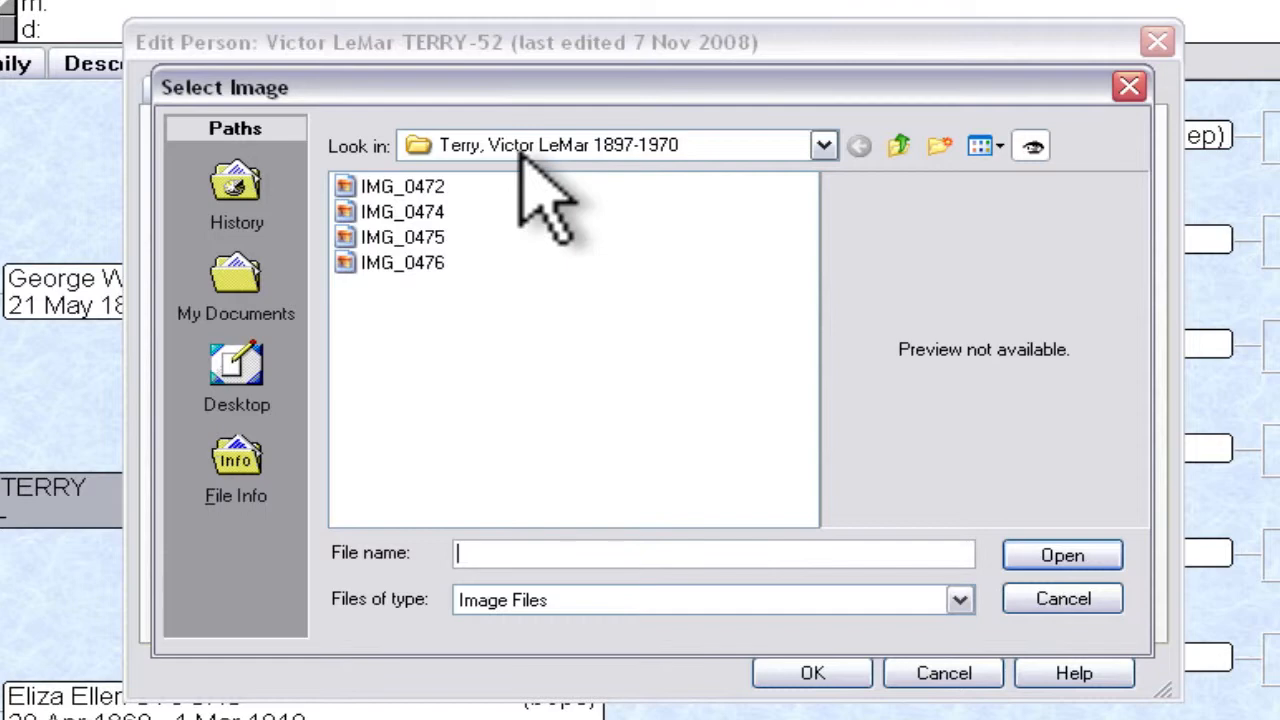
{"action": "mouse_move", "coordinate": [490, 220]}
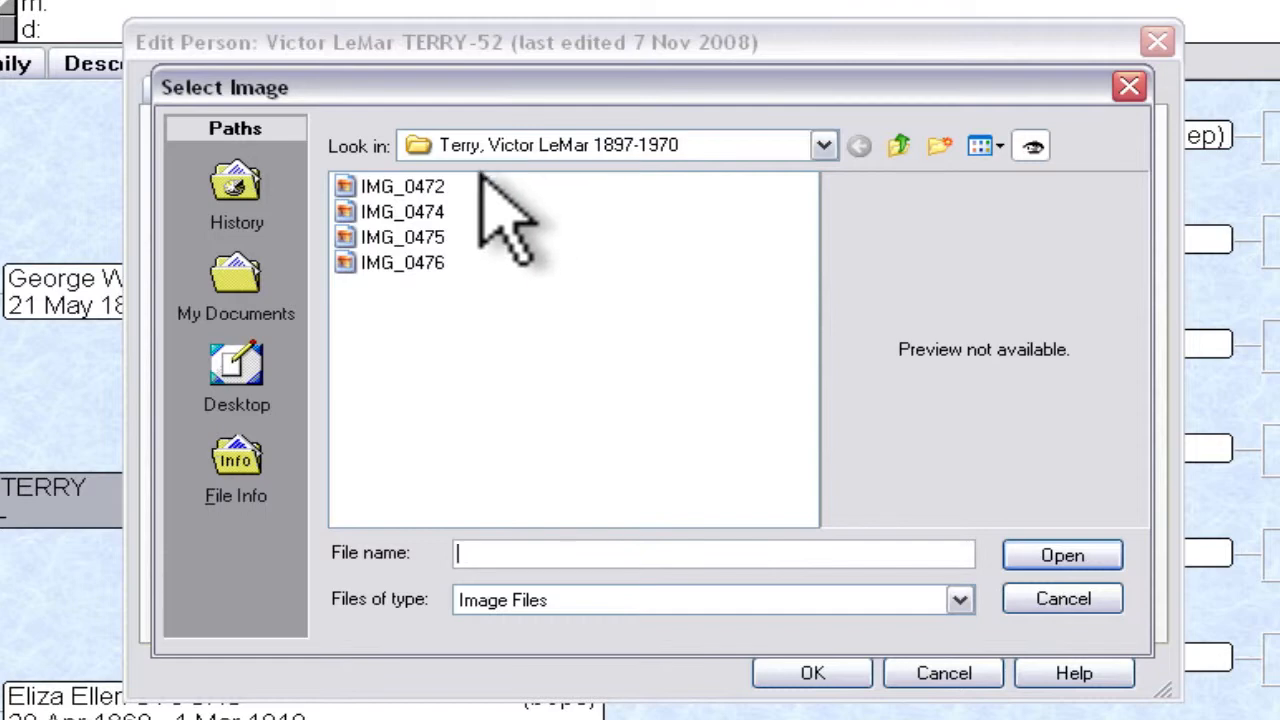
{"action": "mouse_move", "coordinate": [430, 215]}
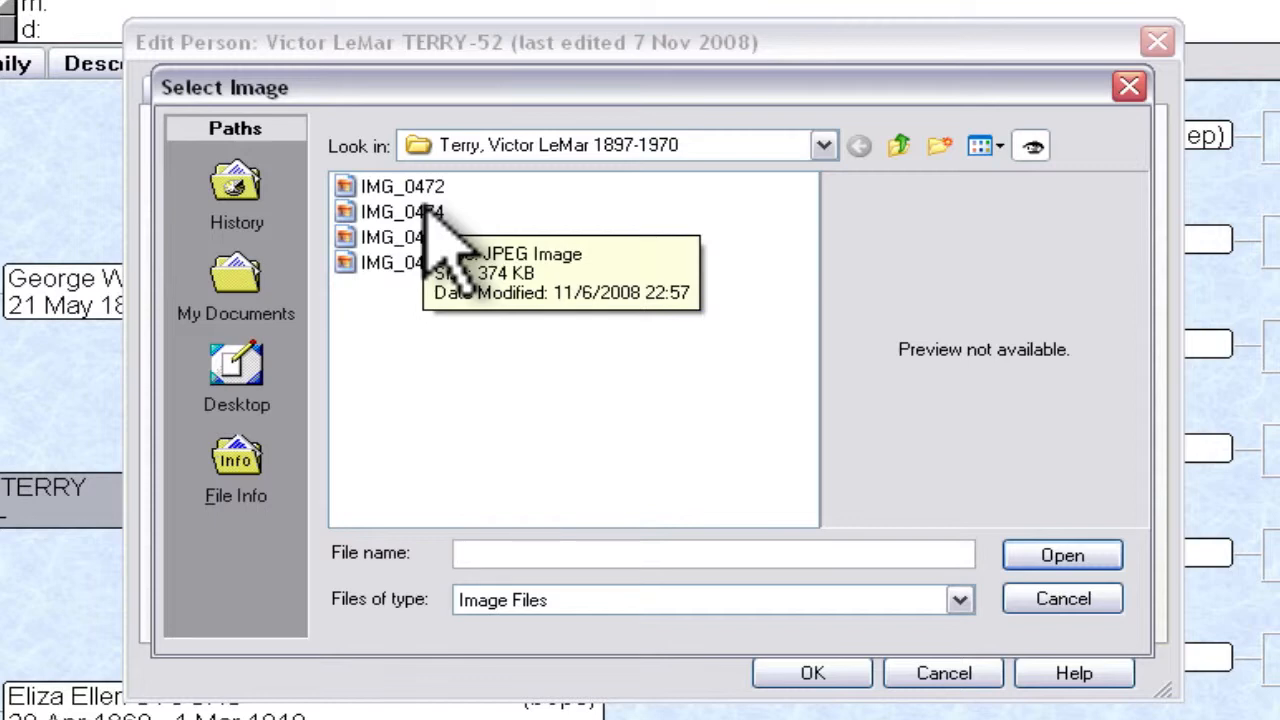
{"action": "left_click", "coordinate": [402, 211]}
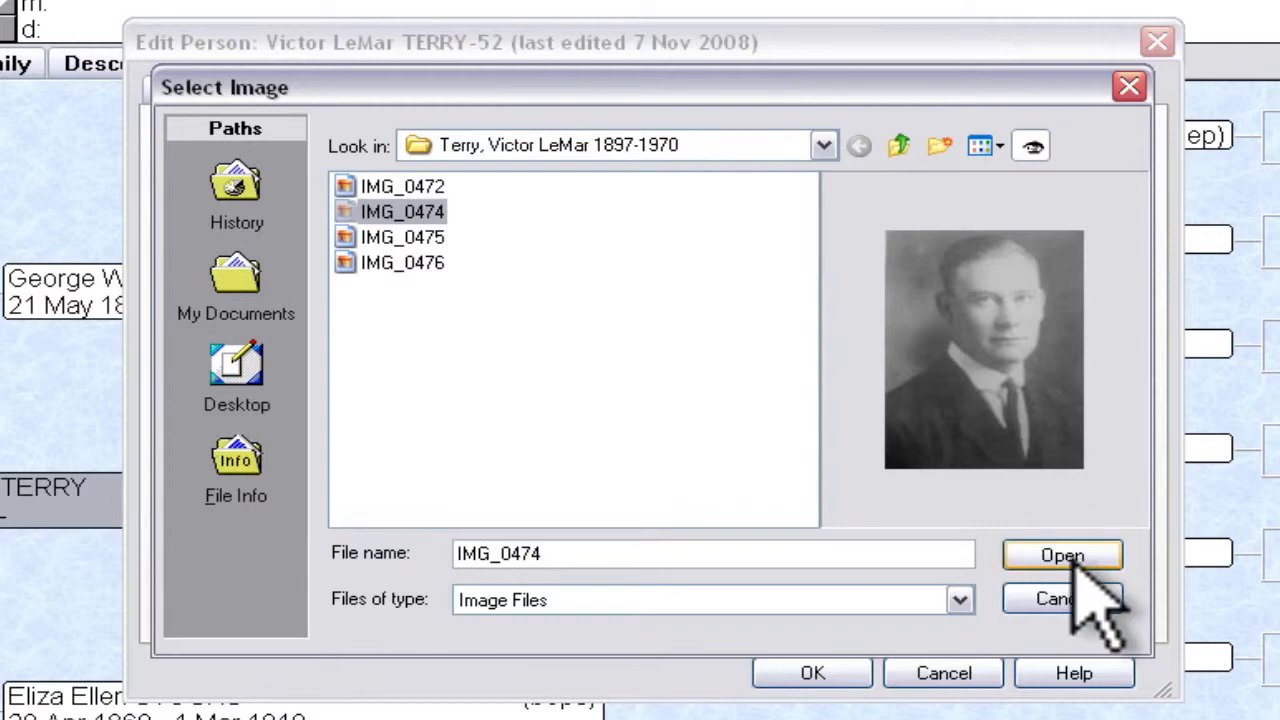
{"action": "left_click", "coordinate": [1062, 555]}
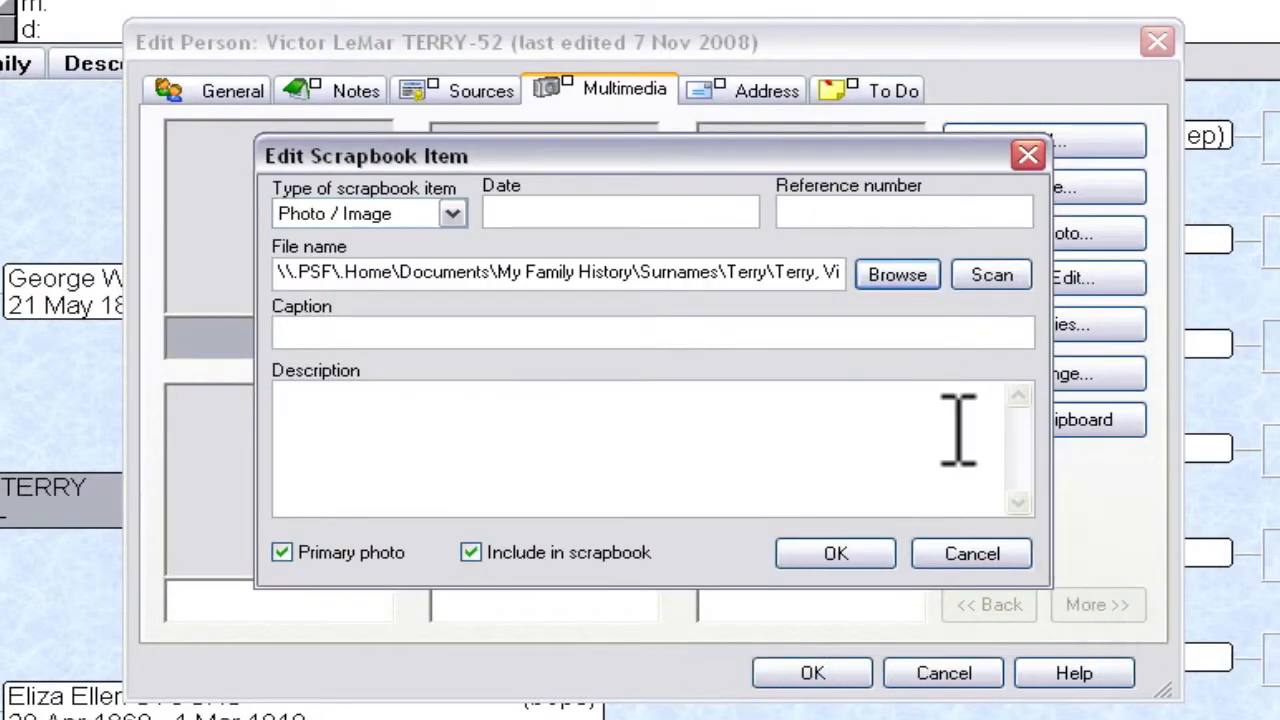
{"action": "left_click", "coordinate": [835, 553]}
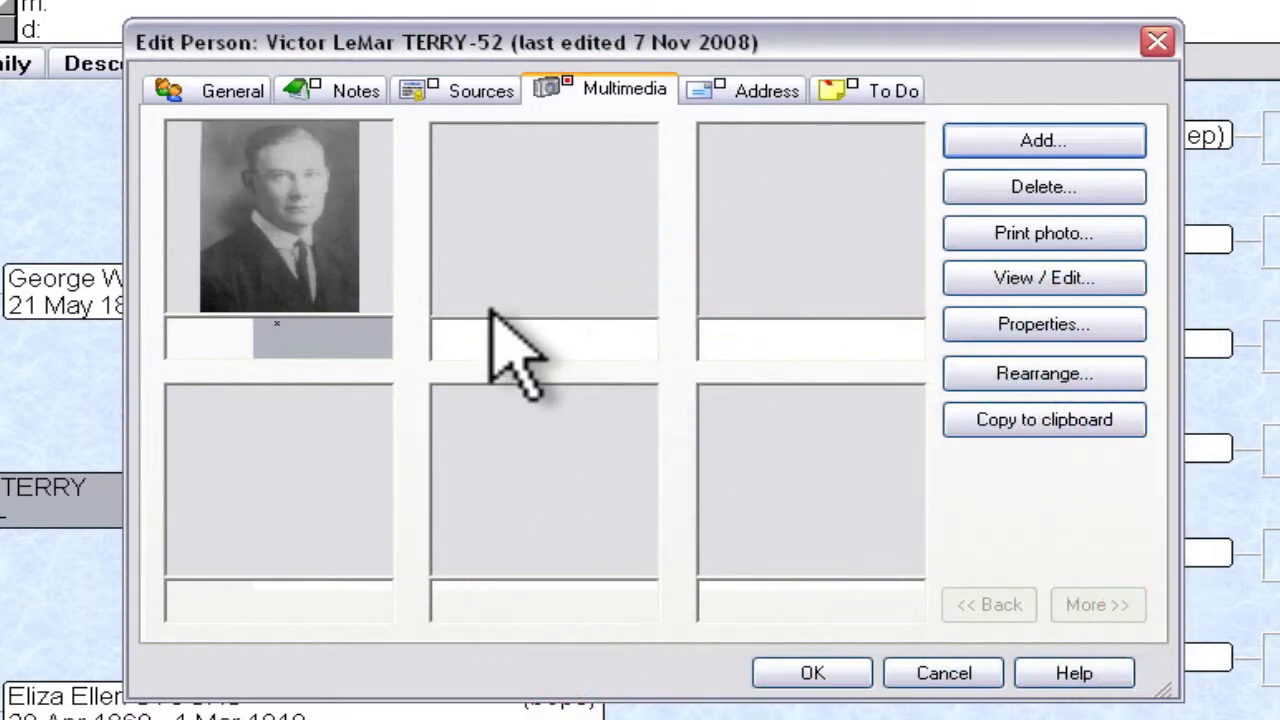
{"action": "mouse_move", "coordinate": [290, 380]}
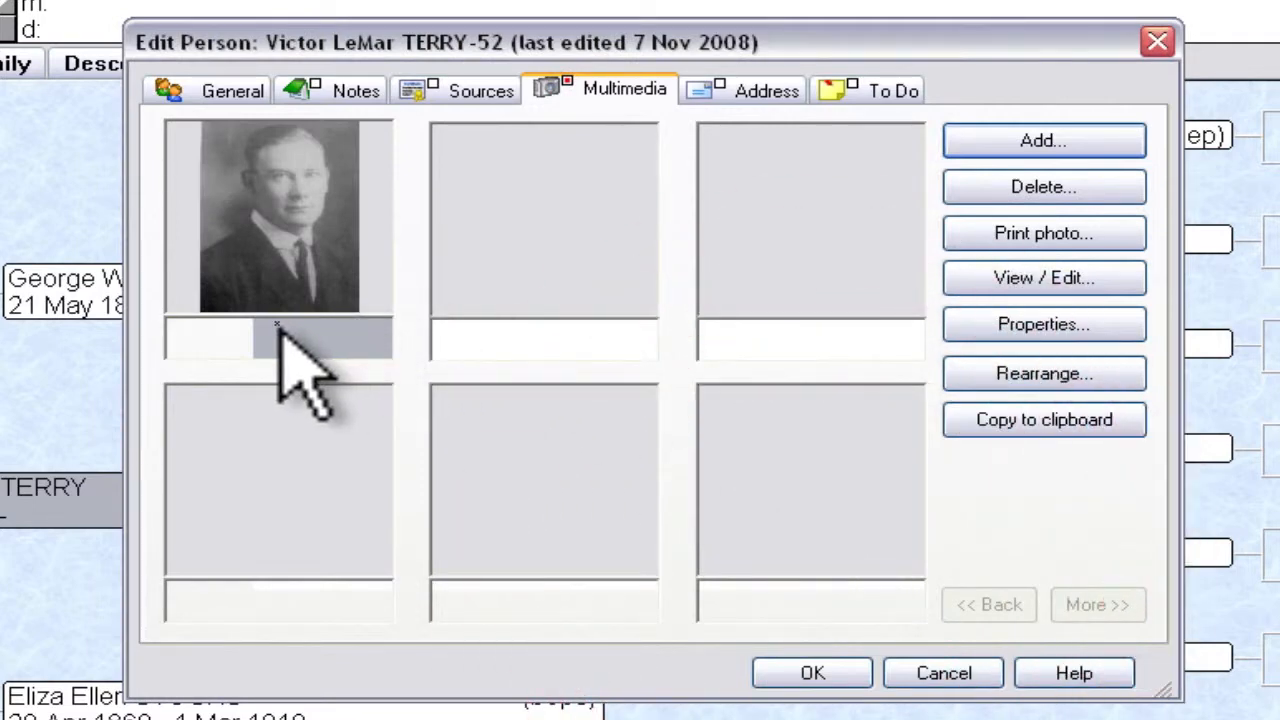
{"action": "mouse_move", "coordinate": [940, 180]}
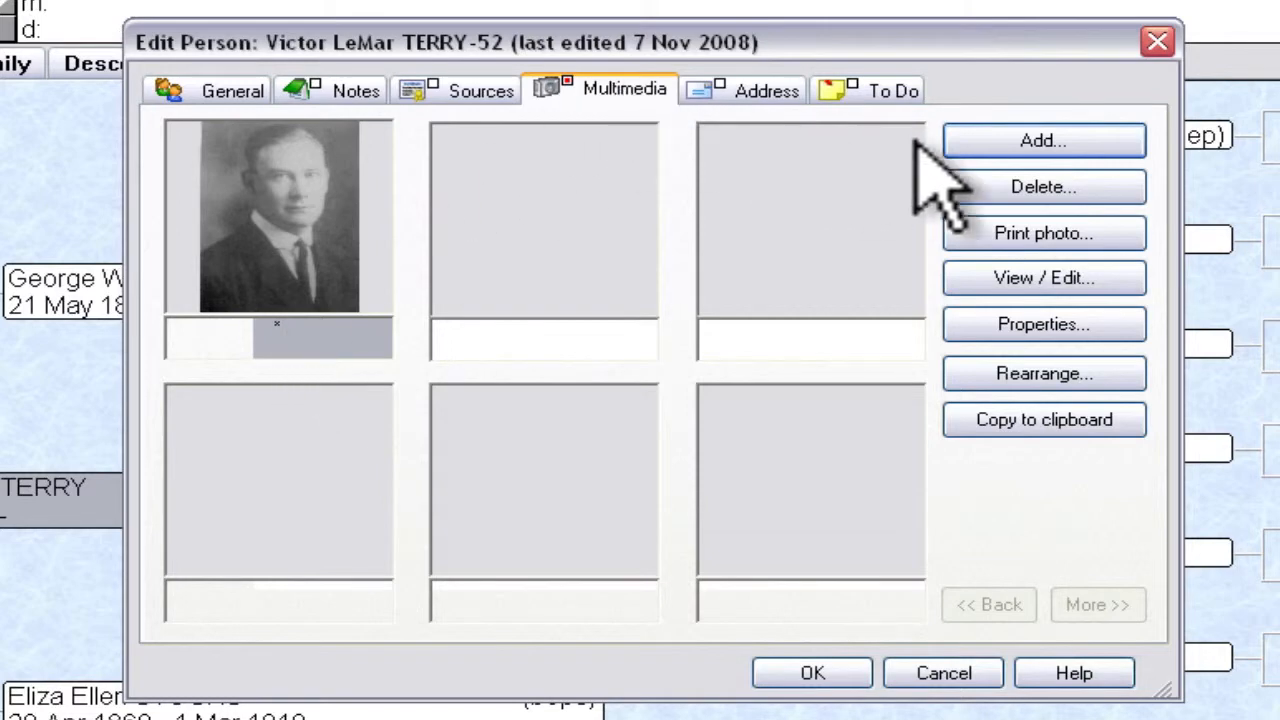
- Review the existing portrait's properties, discarding a 'Victo' caption edit, then start a blank item
{"action": "left_click", "coordinate": [1043, 278]}
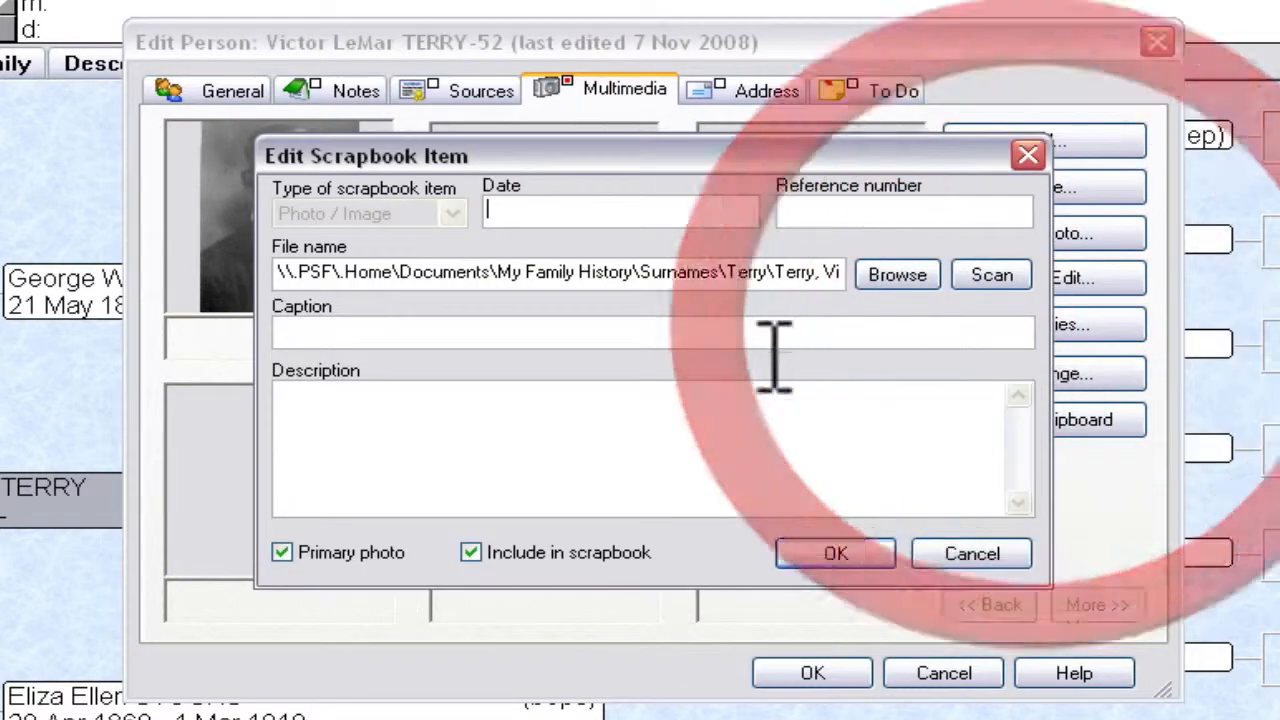
{"action": "left_click", "coordinate": [970, 553]}
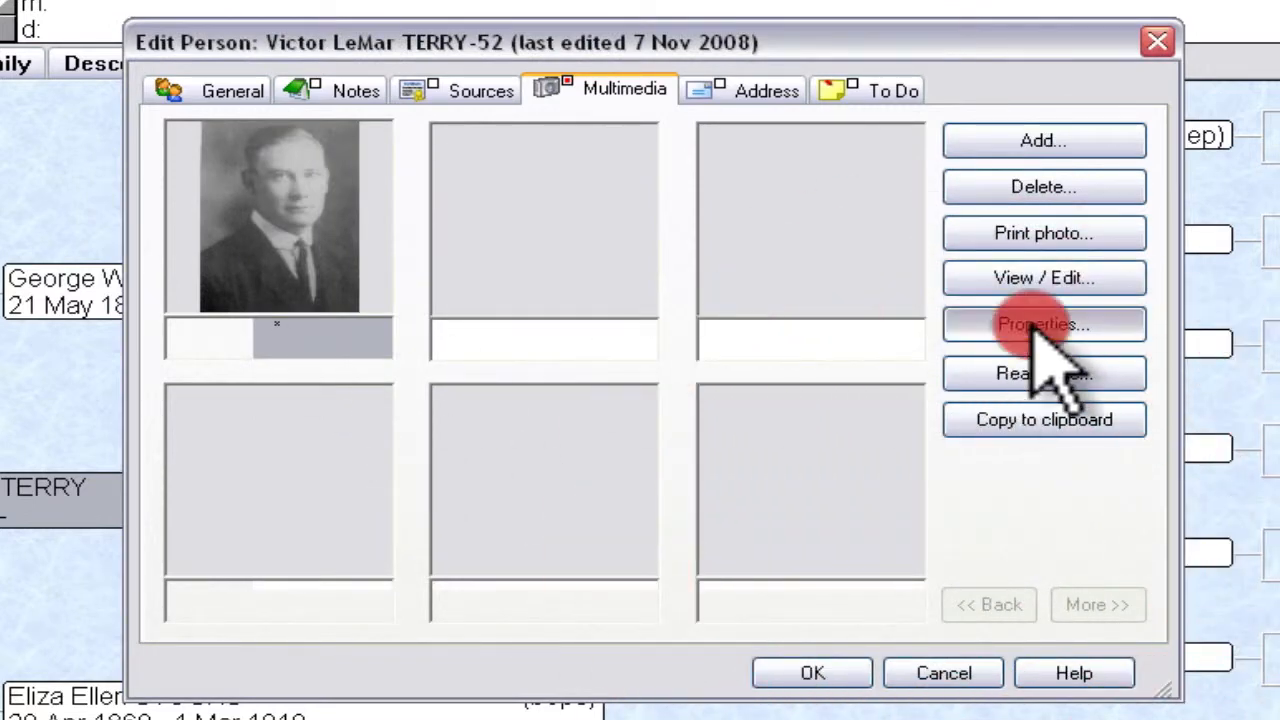
{"action": "left_click", "coordinate": [1043, 324]}
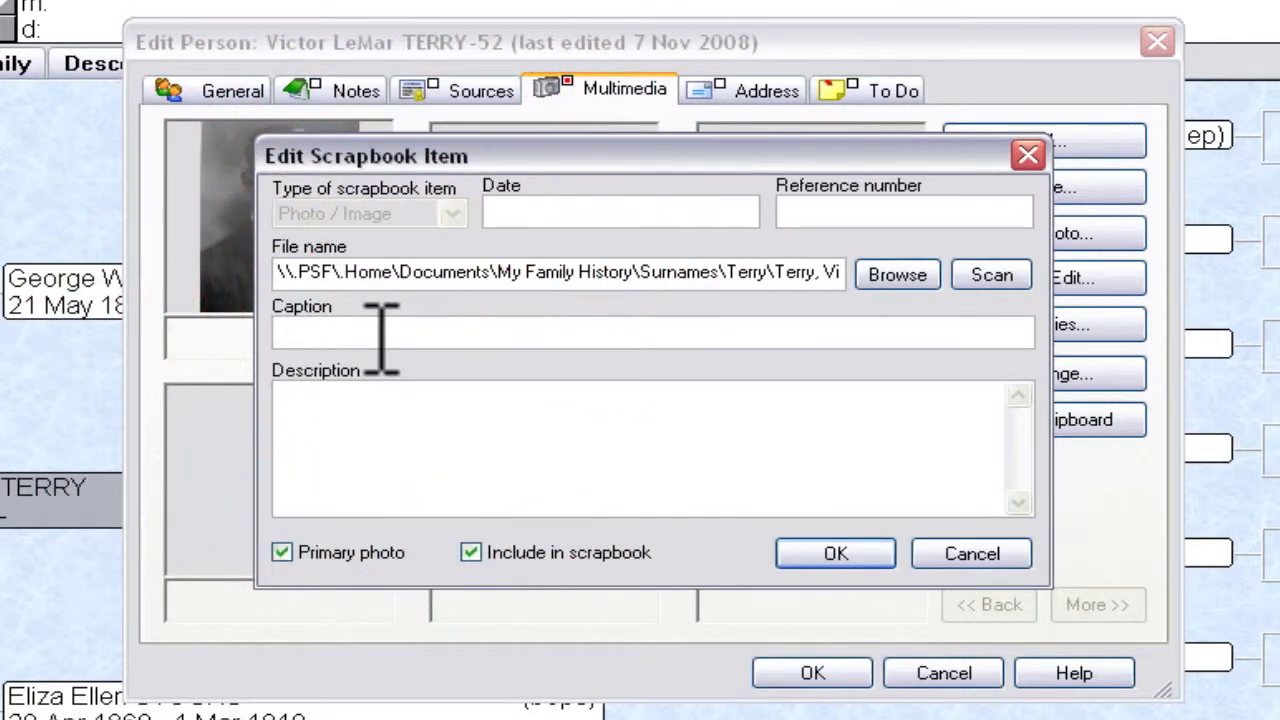
{"action": "type", "text": "Victor"}
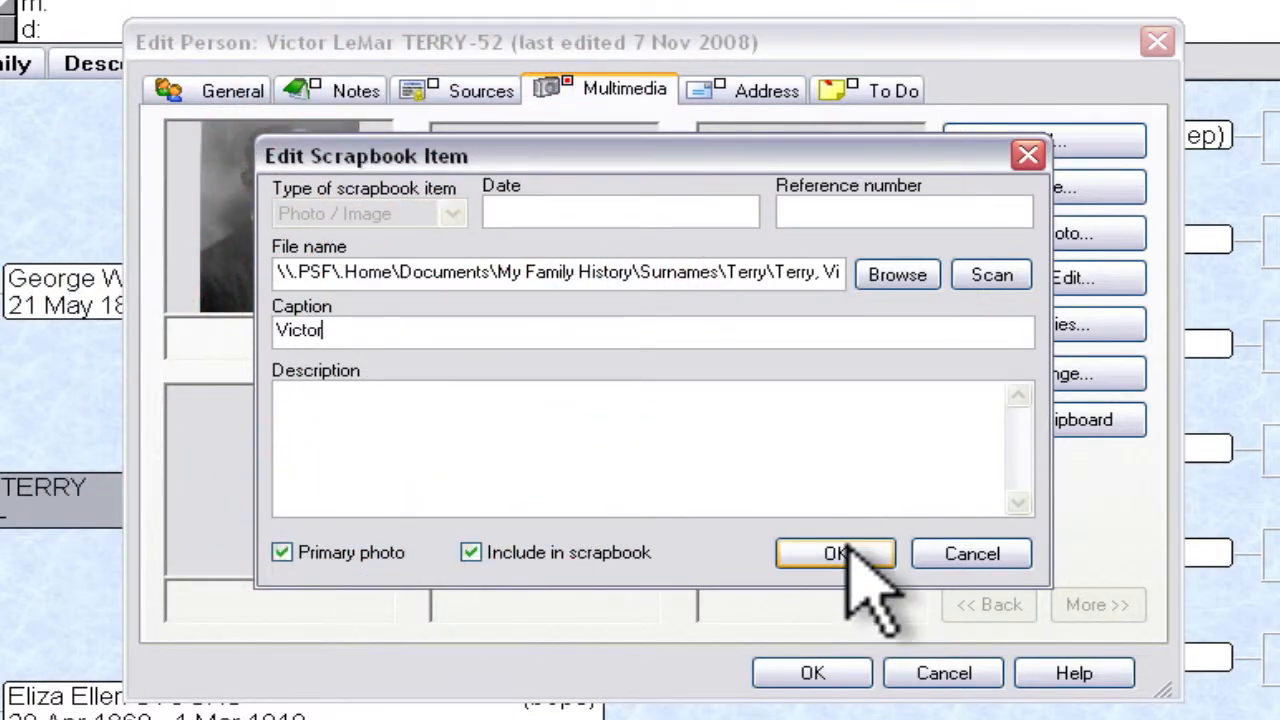
{"action": "left_click", "coordinate": [836, 553]}
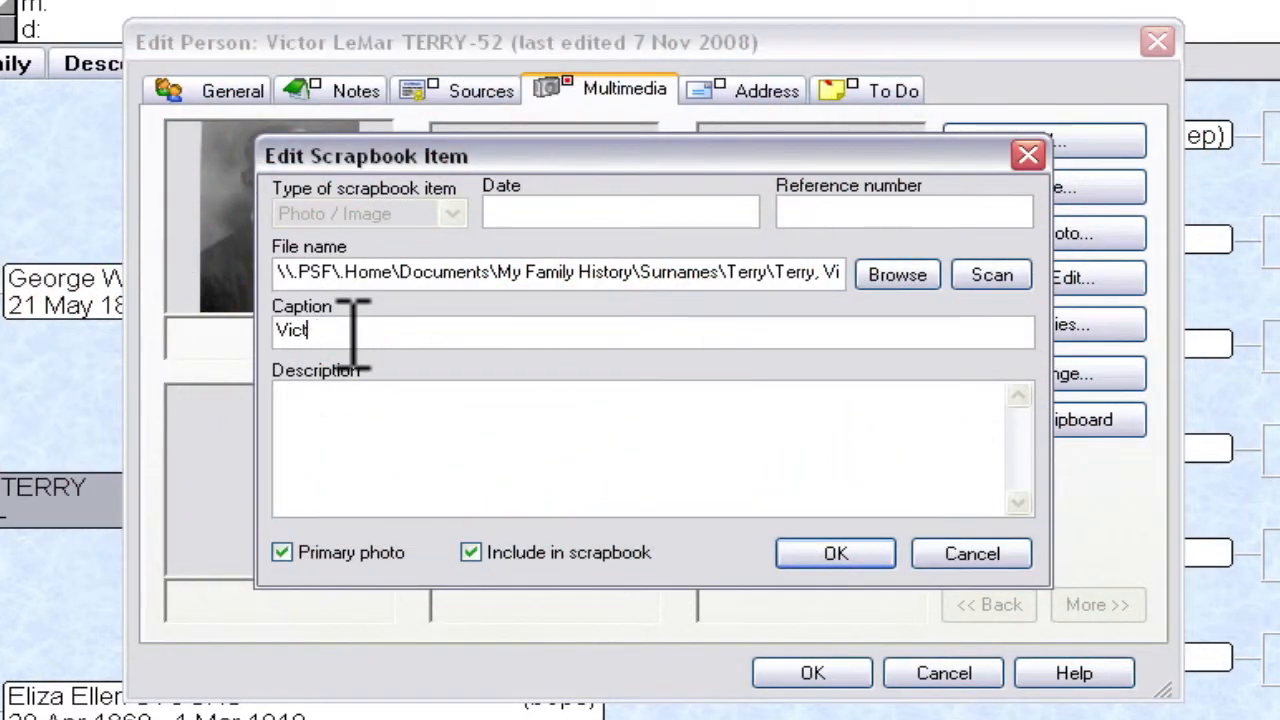
{"action": "left_click", "coordinate": [835, 553]}
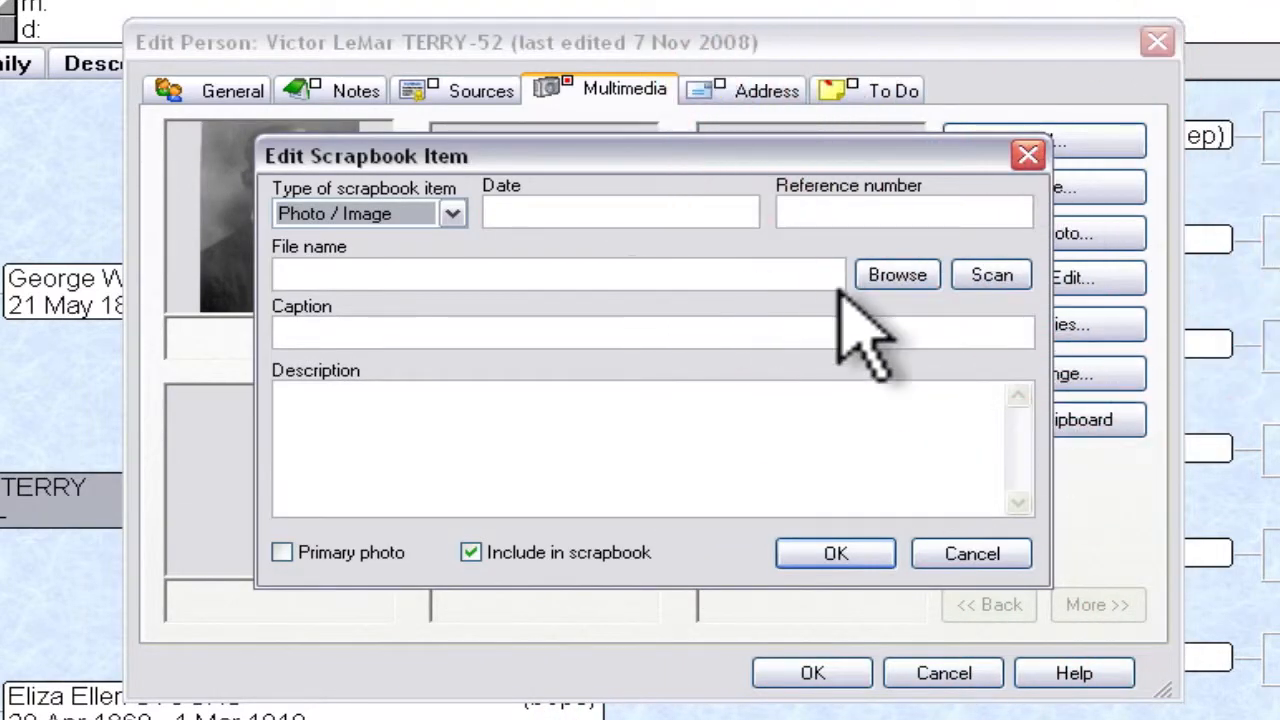
- Add a second black-and-white portrait from Victor's folder to his scrapbook
{"action": "left_click", "coordinate": [896, 274]}
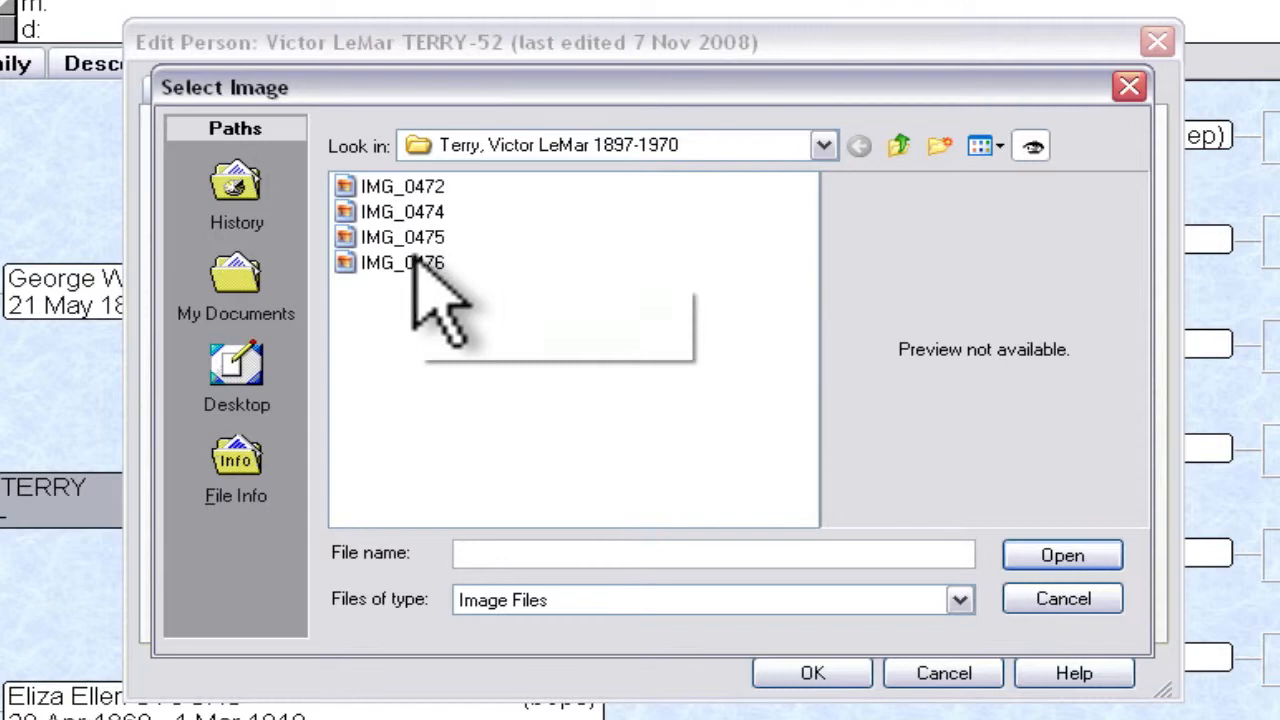
{"action": "left_click", "coordinate": [402, 236]}
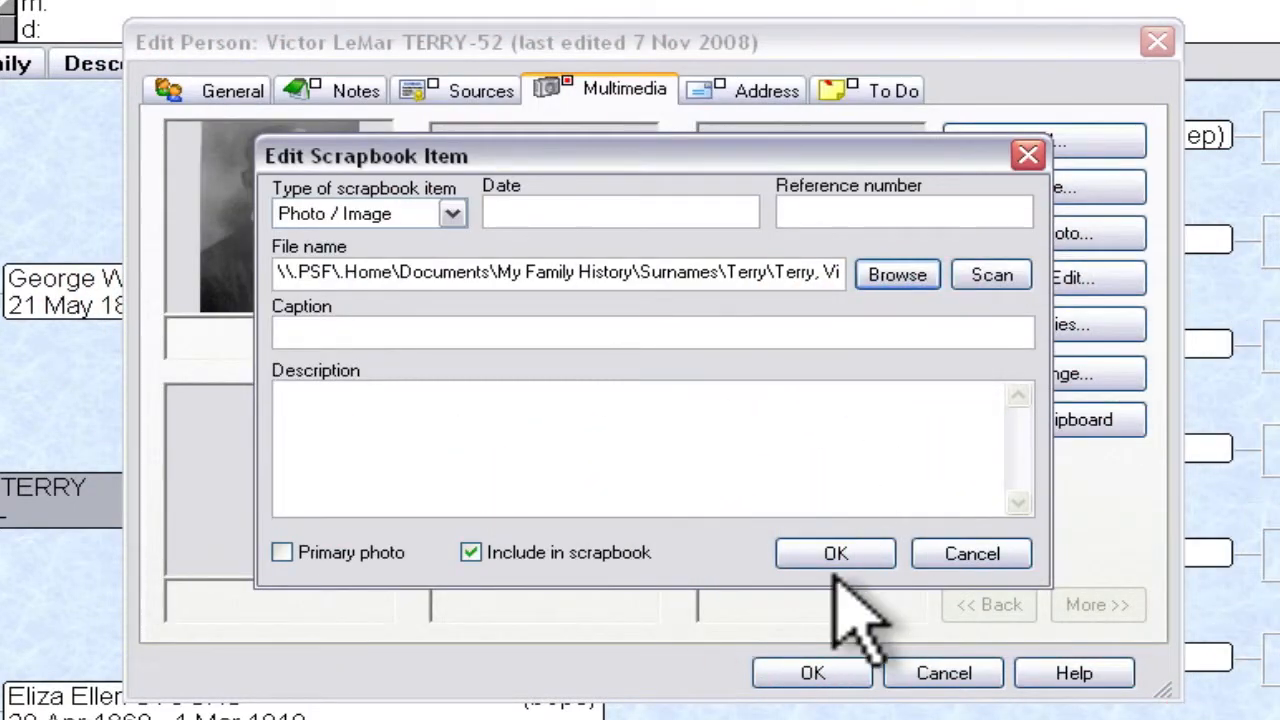
{"action": "left_click", "coordinate": [834, 553]}
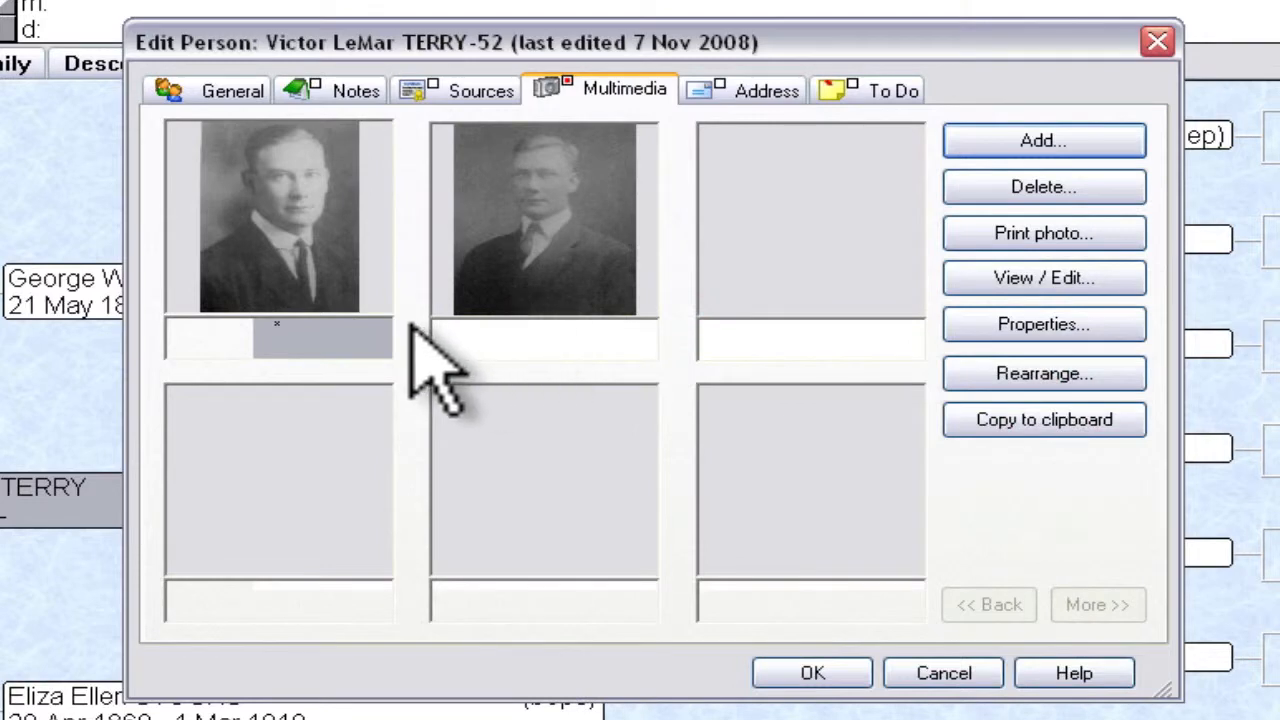
{"action": "left_click", "coordinate": [544, 340]}
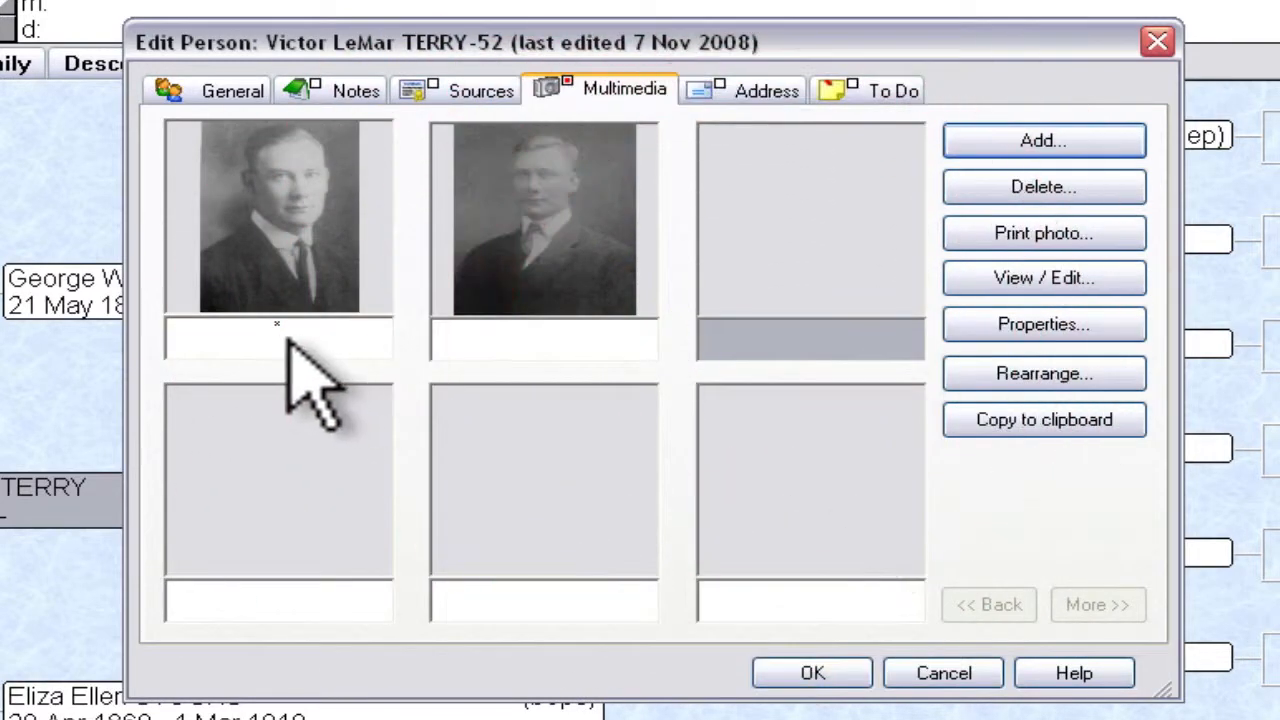
{"action": "mouse_move", "coordinate": [570, 390]}
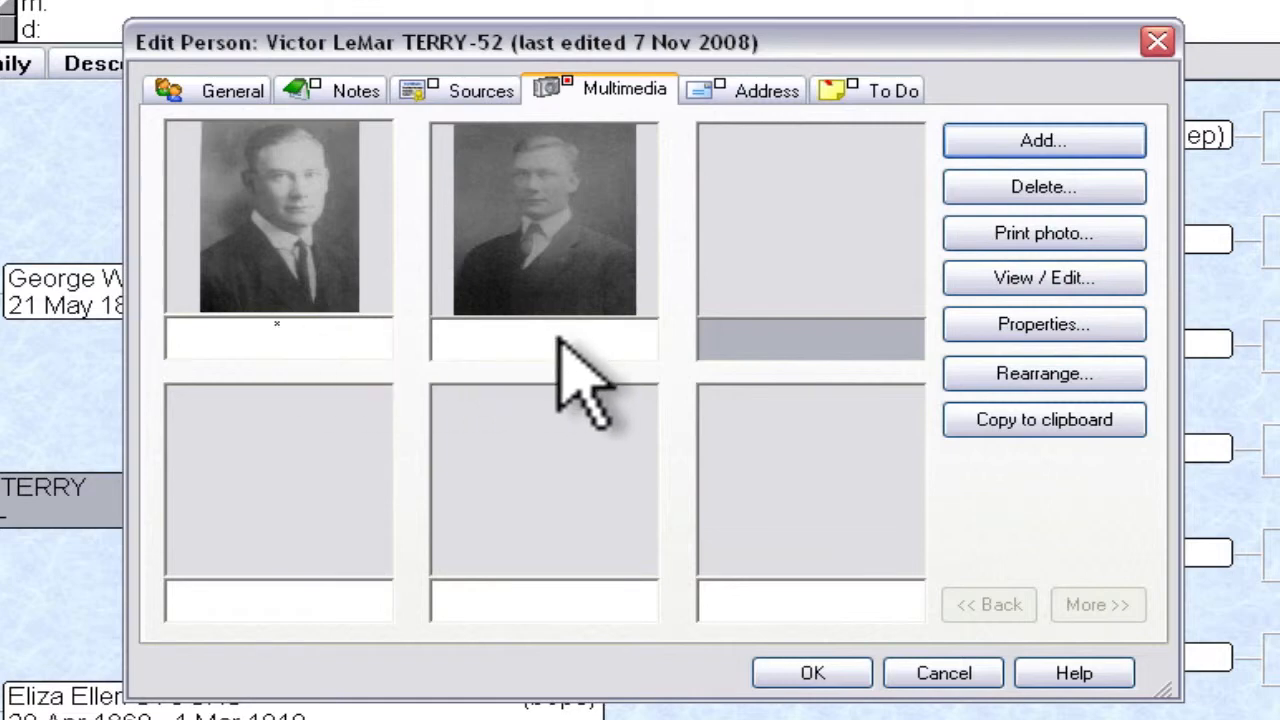
{"action": "mouse_move", "coordinate": [545, 300]}
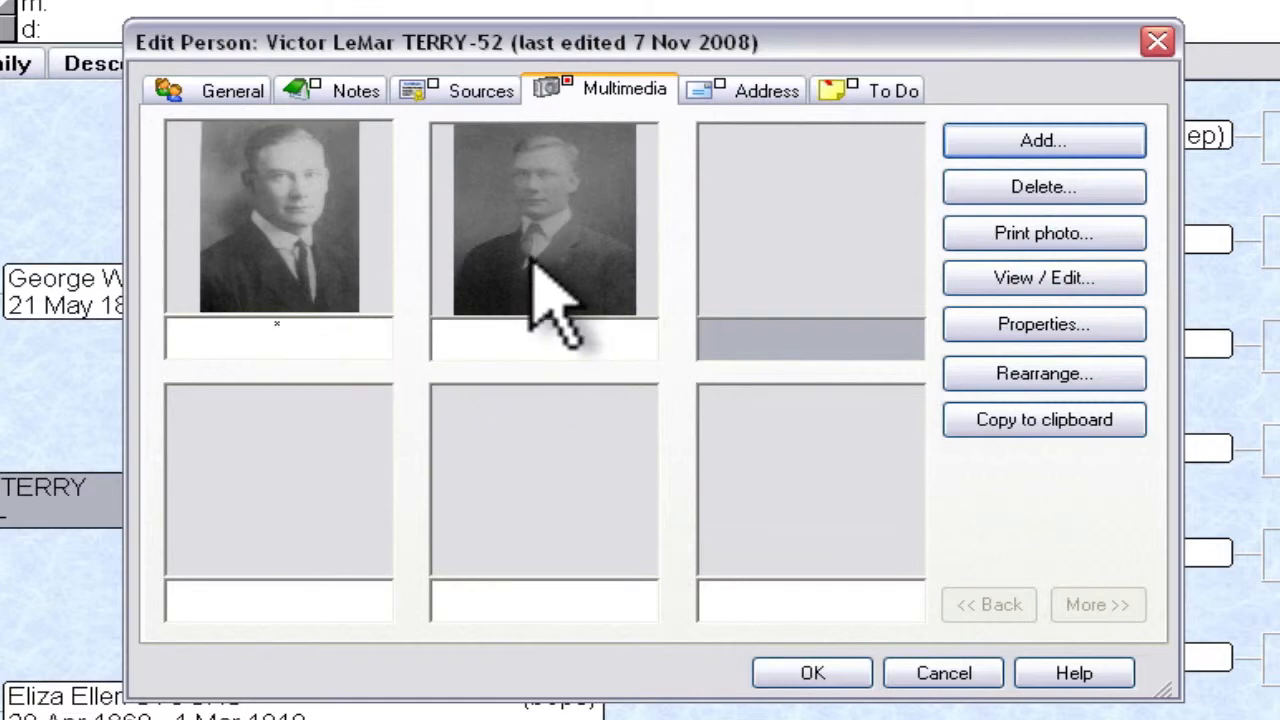
{"action": "mouse_move", "coordinate": [840, 350]}
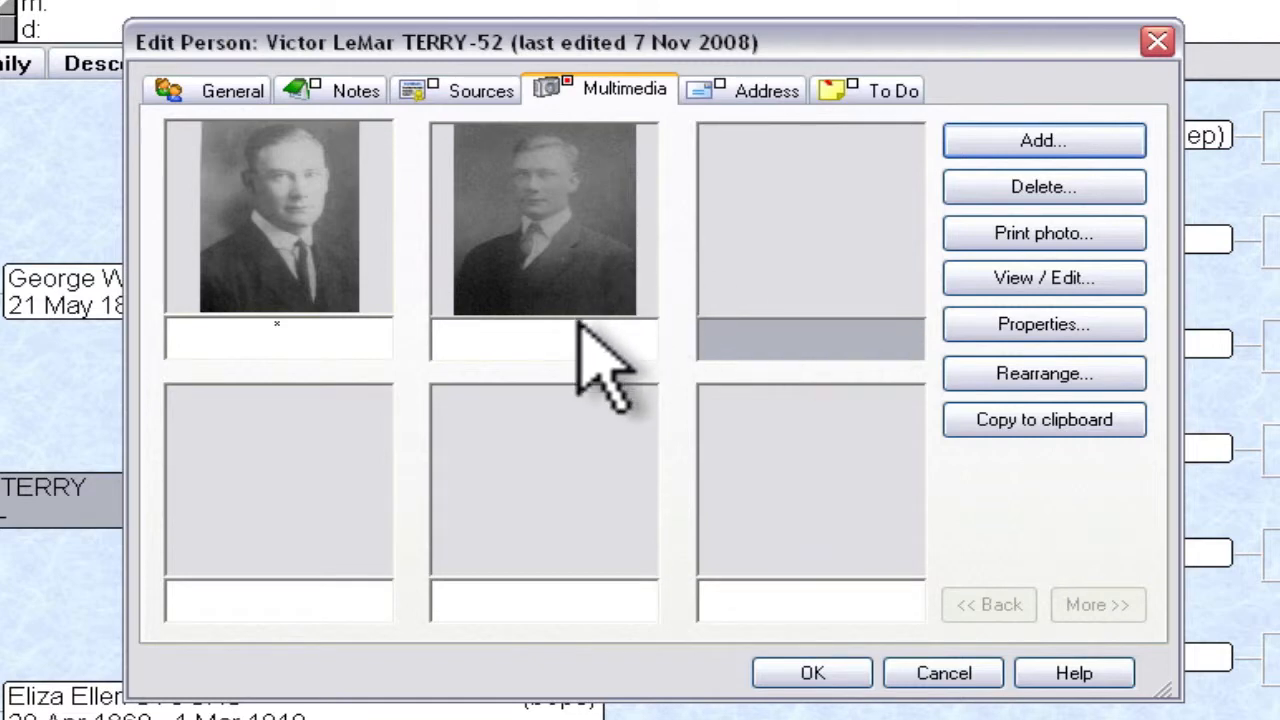
{"action": "mouse_move", "coordinate": [390, 310]}
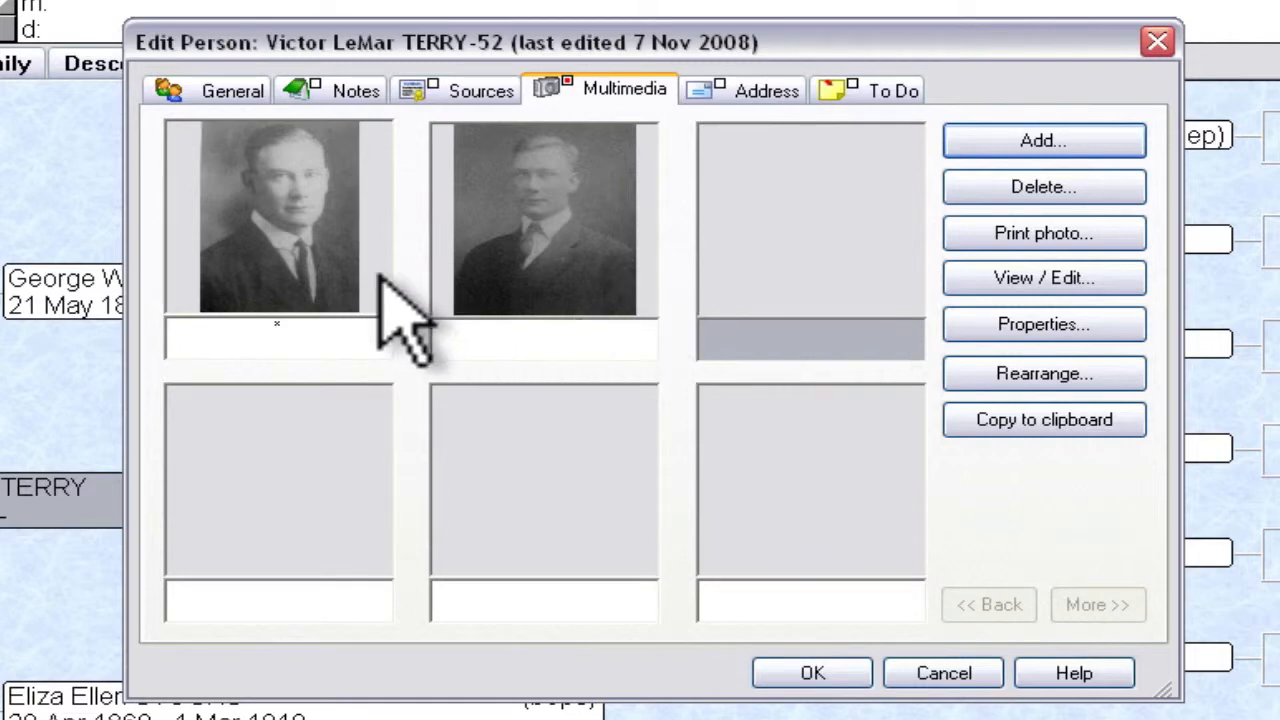
{"action": "mouse_move", "coordinate": [375, 300]}
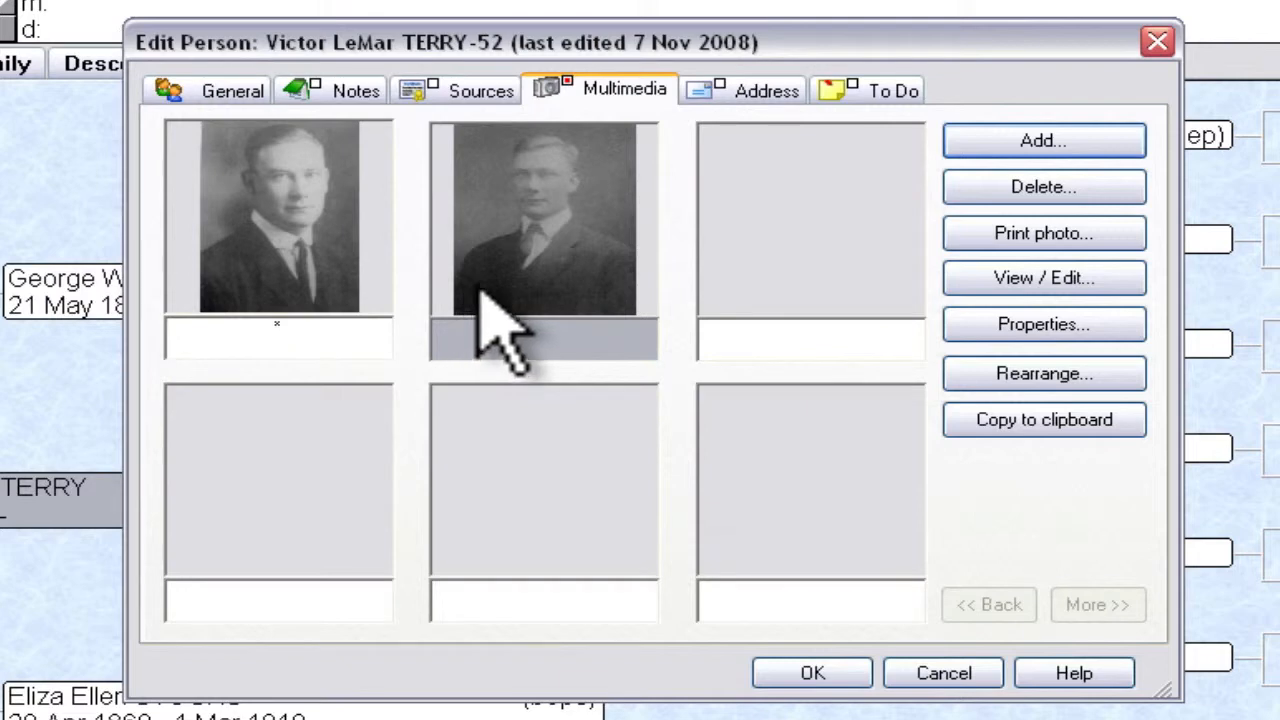
- Delete the second portrait from Victor's scrapbook, confirming the removal
{"action": "left_click", "coordinate": [1043, 187]}
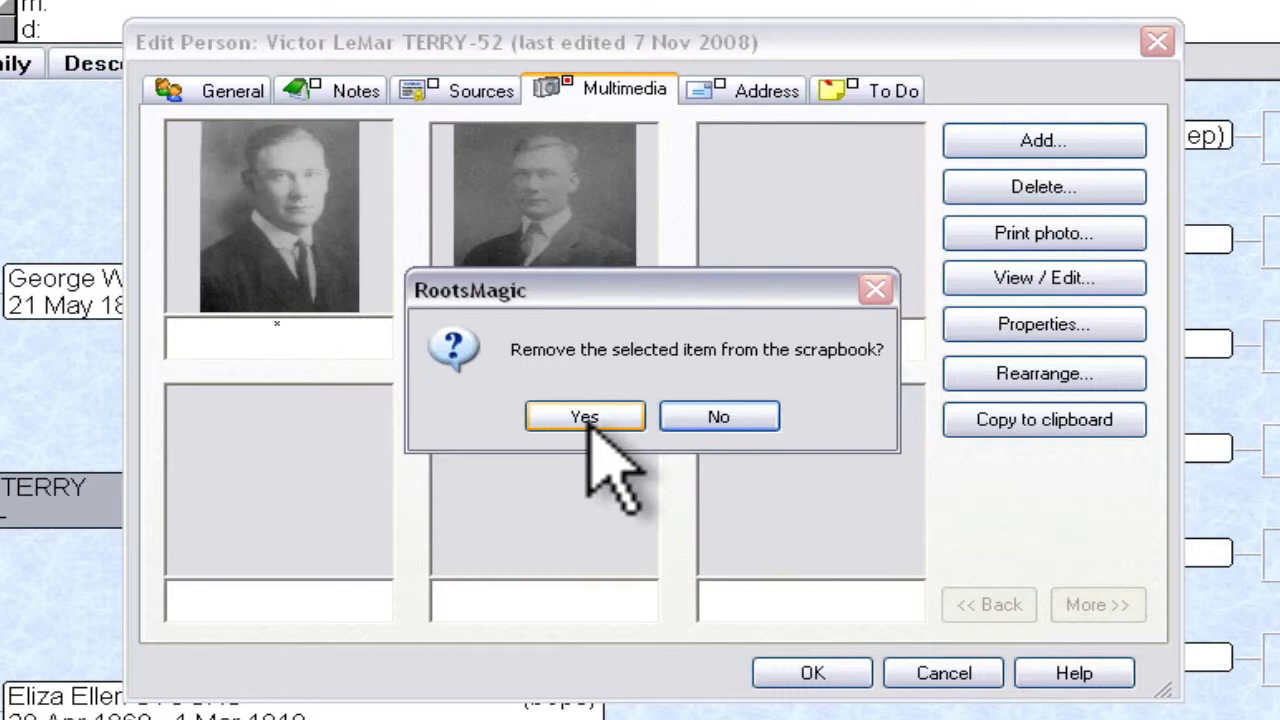
{"action": "left_click", "coordinate": [584, 415]}
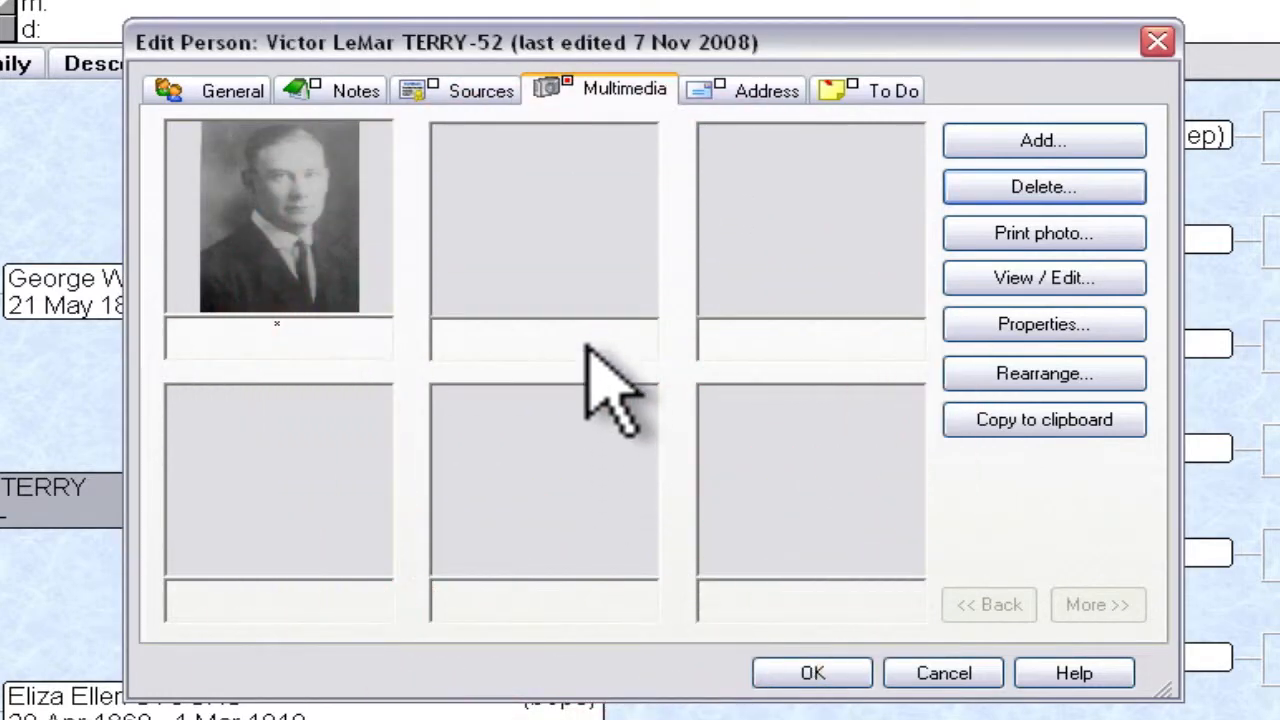
{"action": "mouse_move", "coordinate": [615, 390]}
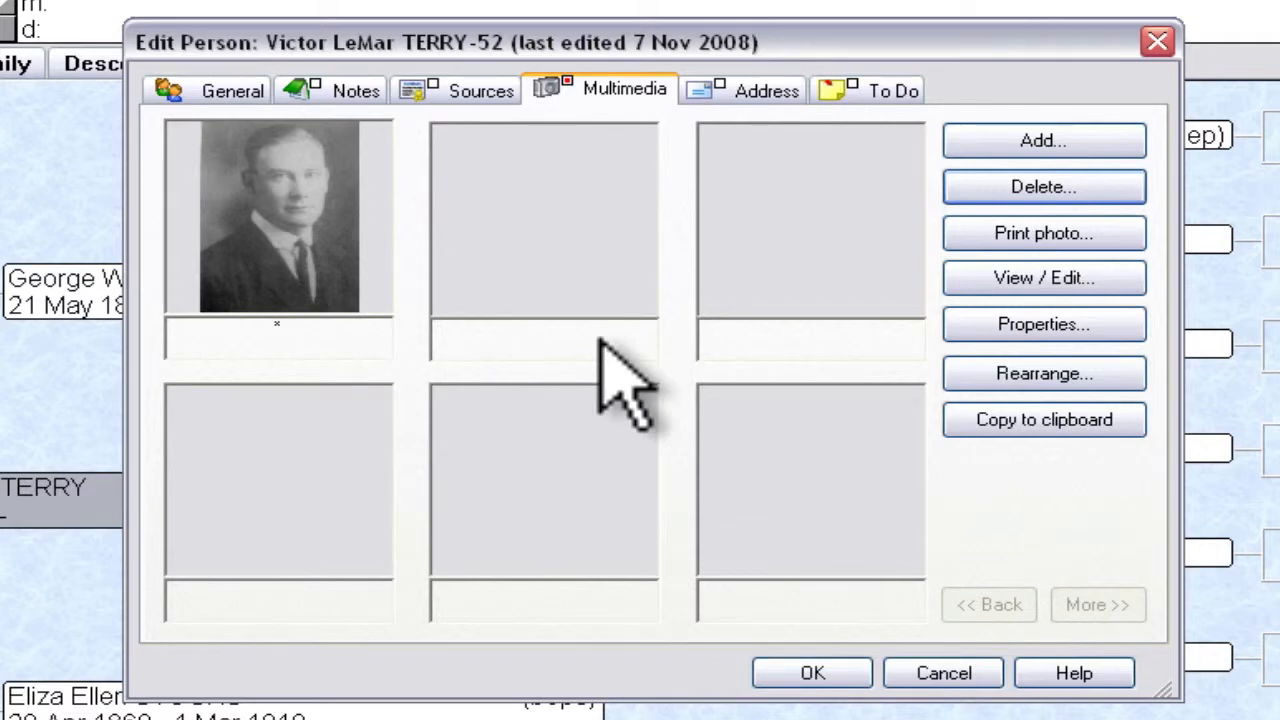
{"action": "mouse_move", "coordinate": [600, 330]}
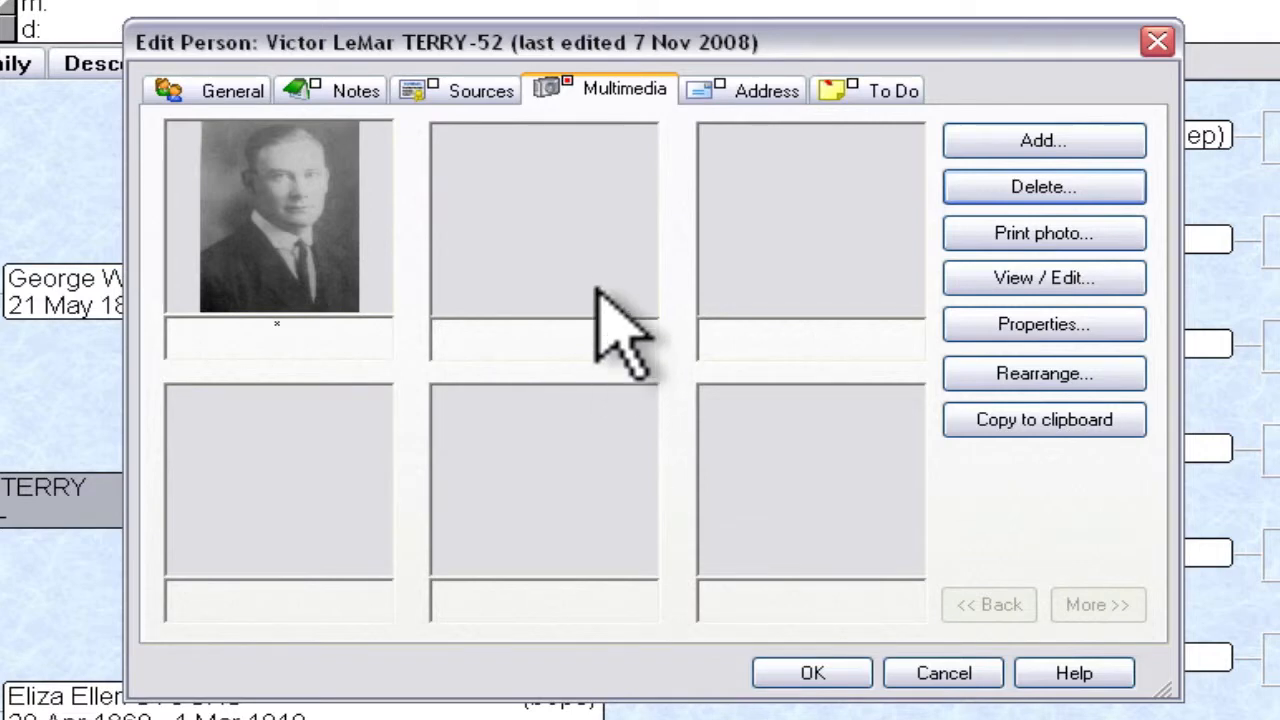
- Add IMG_0475 as the second portrait in Victor's scrapbook
{"action": "left_click", "coordinate": [1043, 140]}
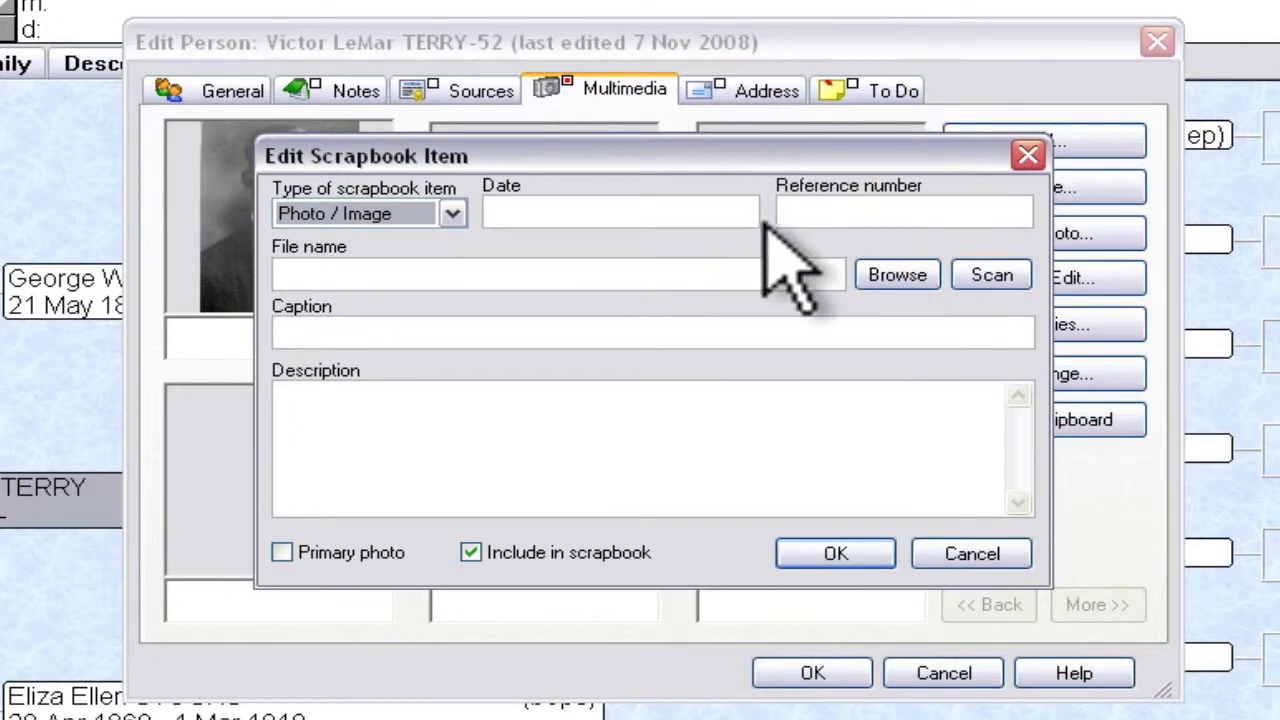
{"action": "left_click", "coordinate": [896, 274]}
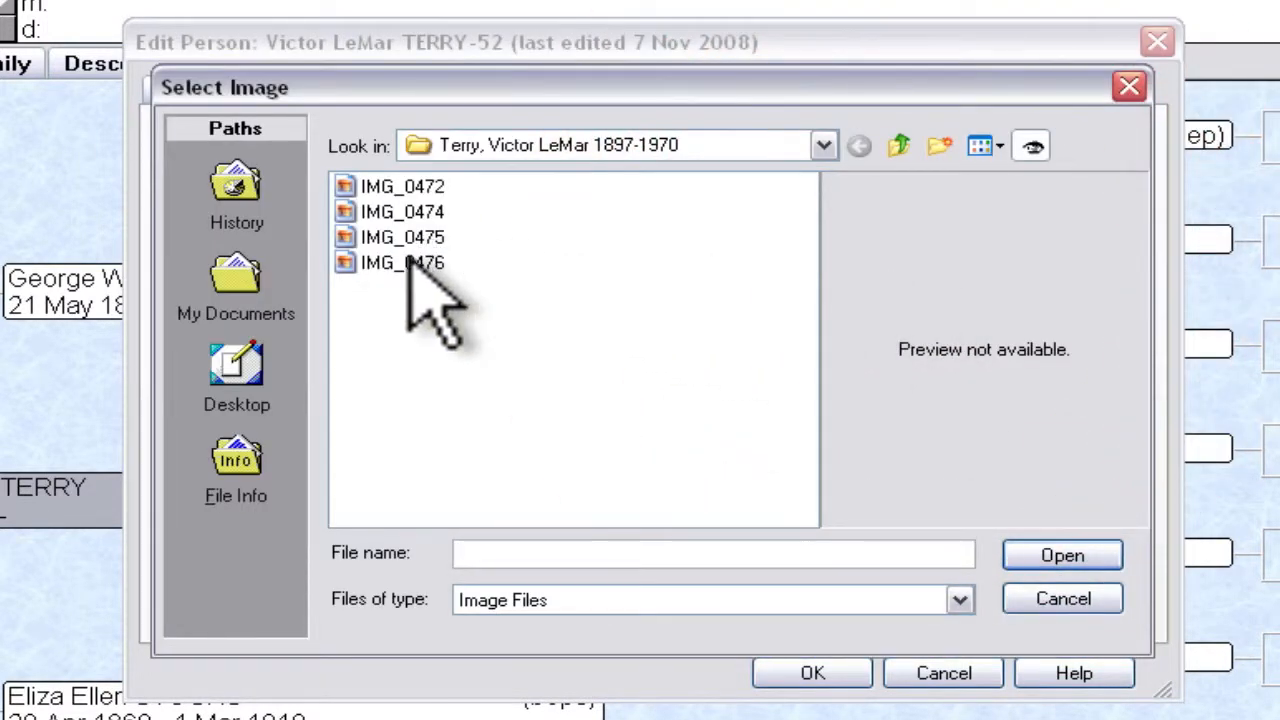
{"action": "mouse_move", "coordinate": [405, 262]}
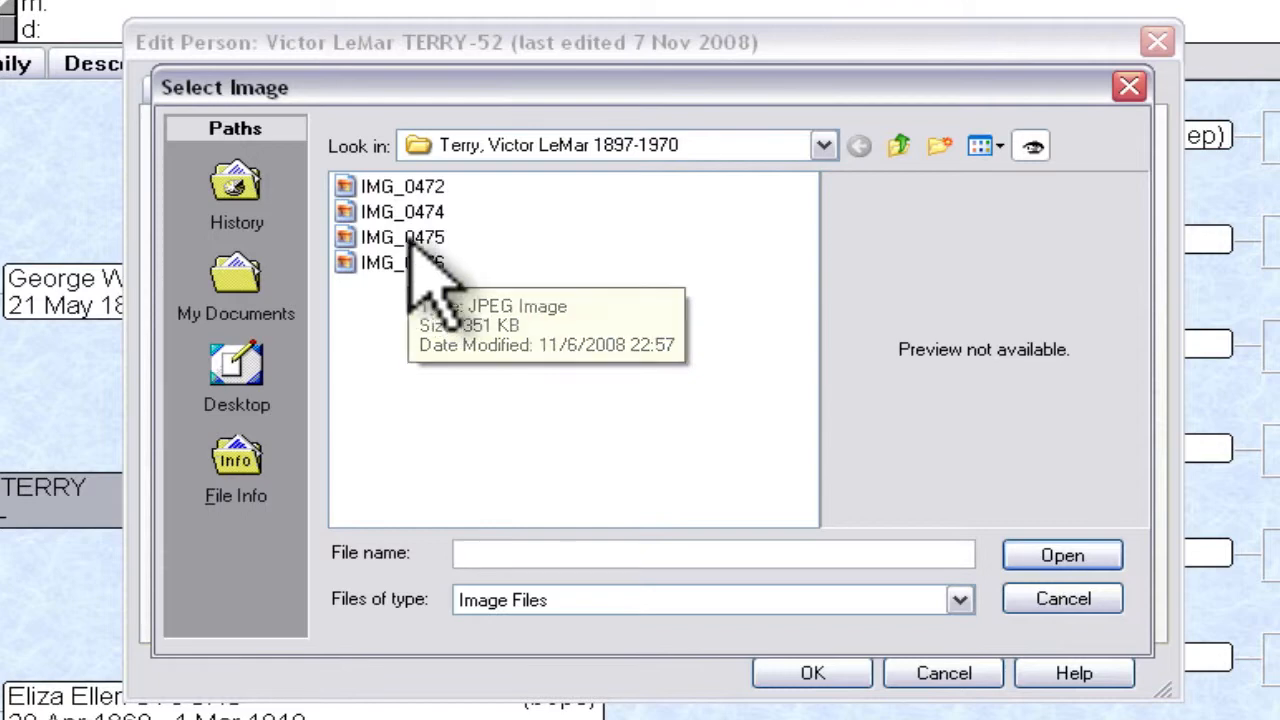
{"action": "left_click", "coordinate": [402, 237]}
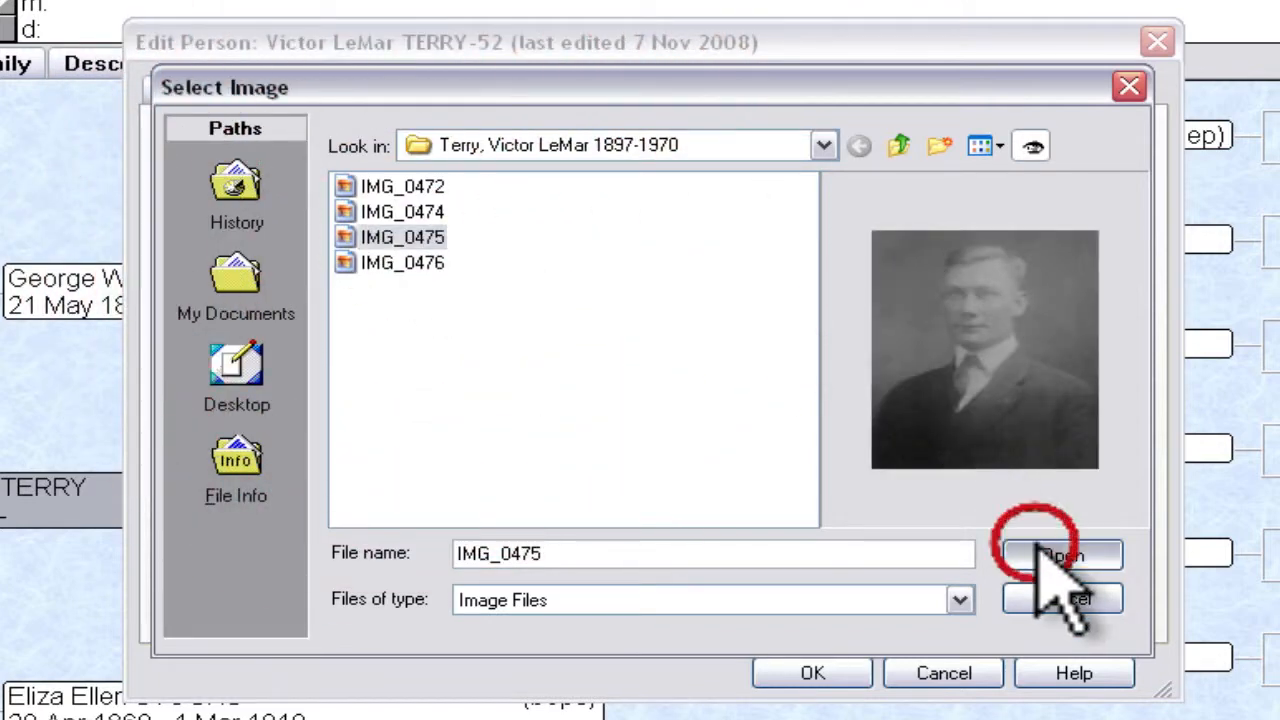
{"action": "left_click", "coordinate": [1060, 555]}
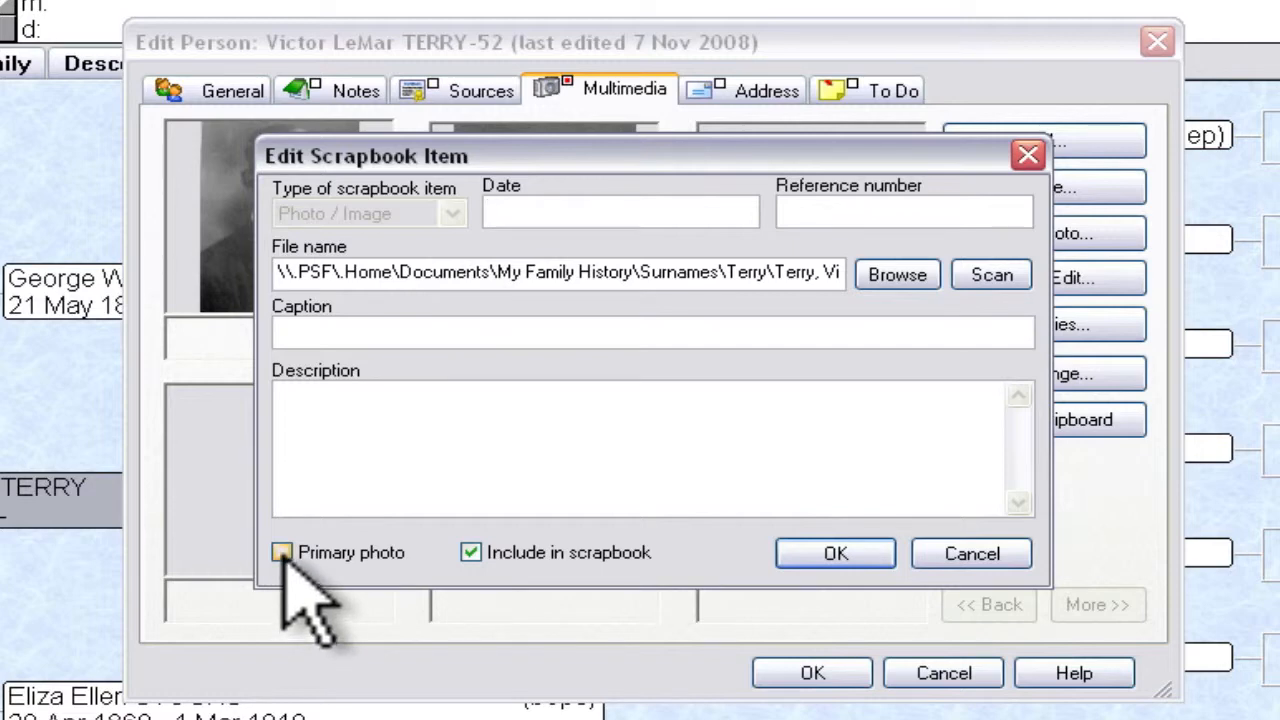
{"action": "left_click", "coordinate": [835, 553]}
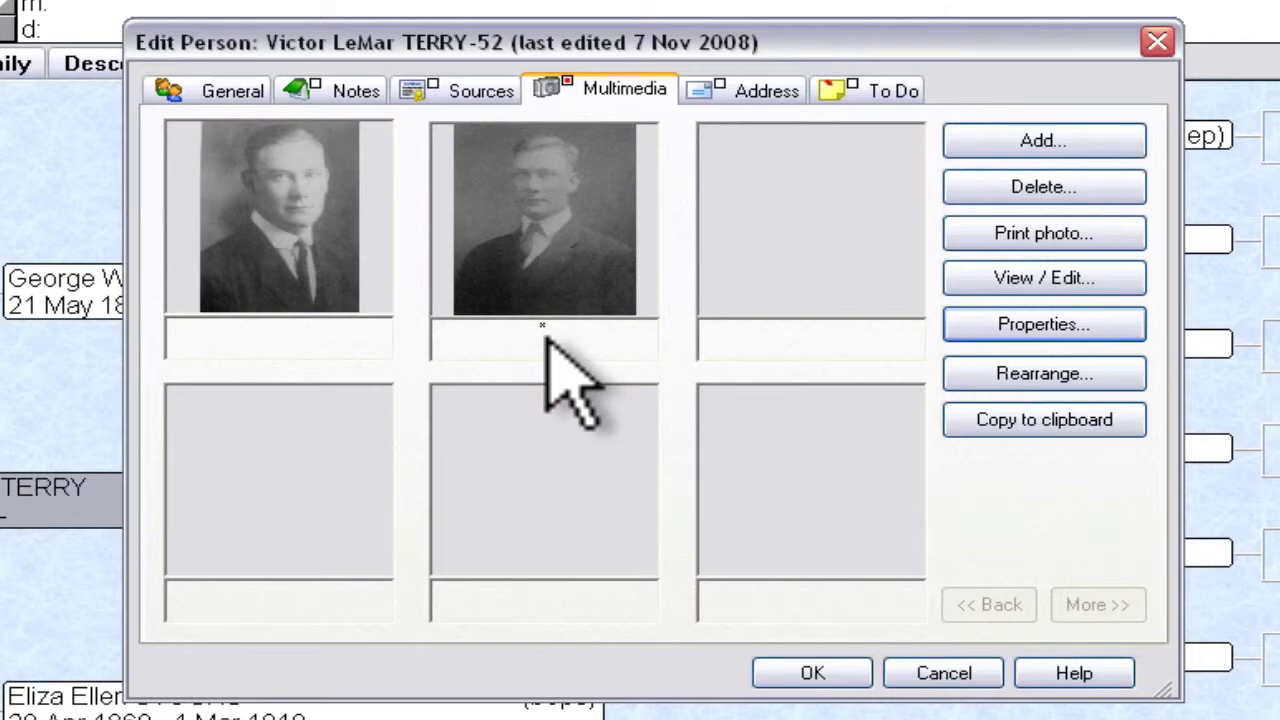
{"action": "mouse_move", "coordinate": [470, 260]}
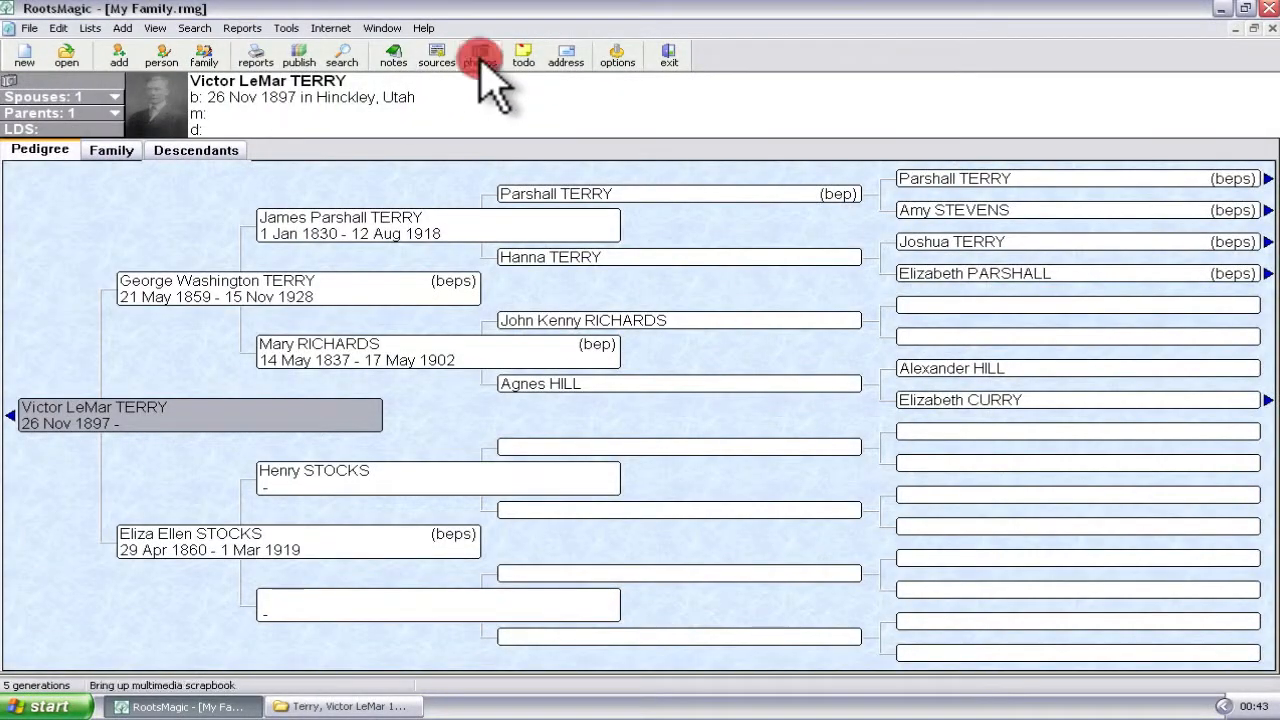
- Make the original portrait Victor's primary photo and close his record
{"action": "left_click", "coordinate": [479, 55]}
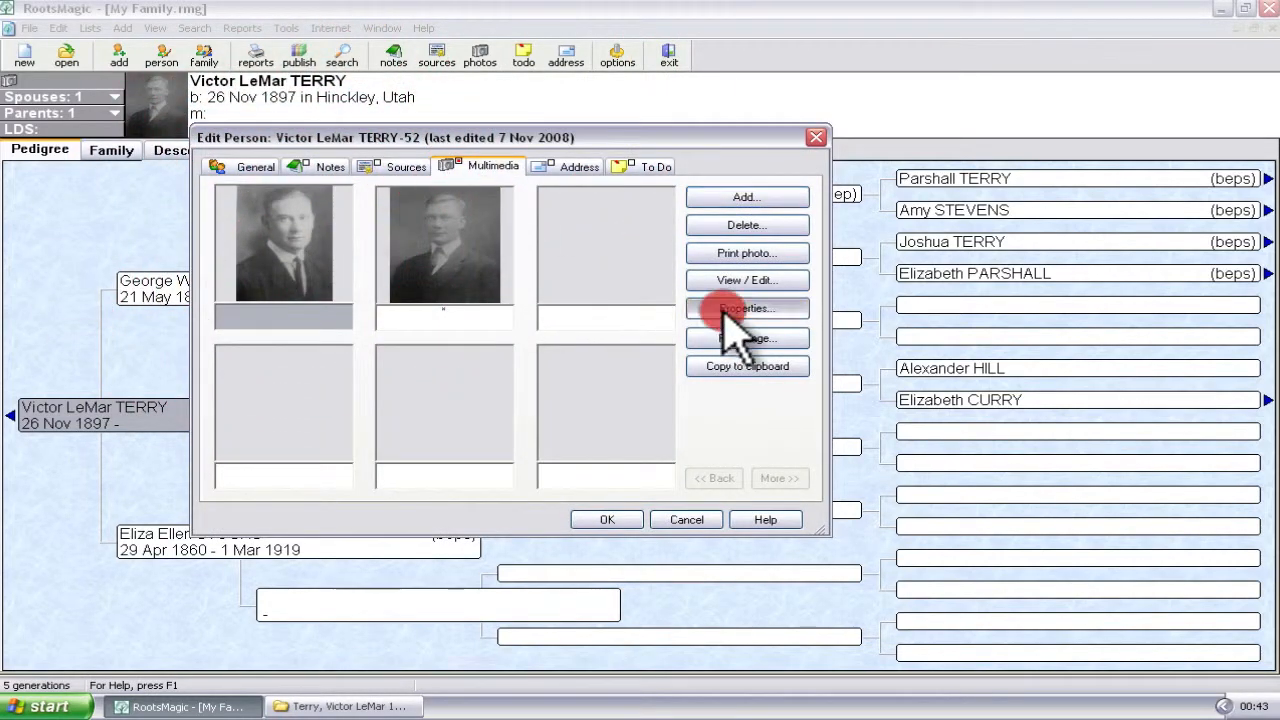
{"action": "left_click", "coordinate": [746, 308]}
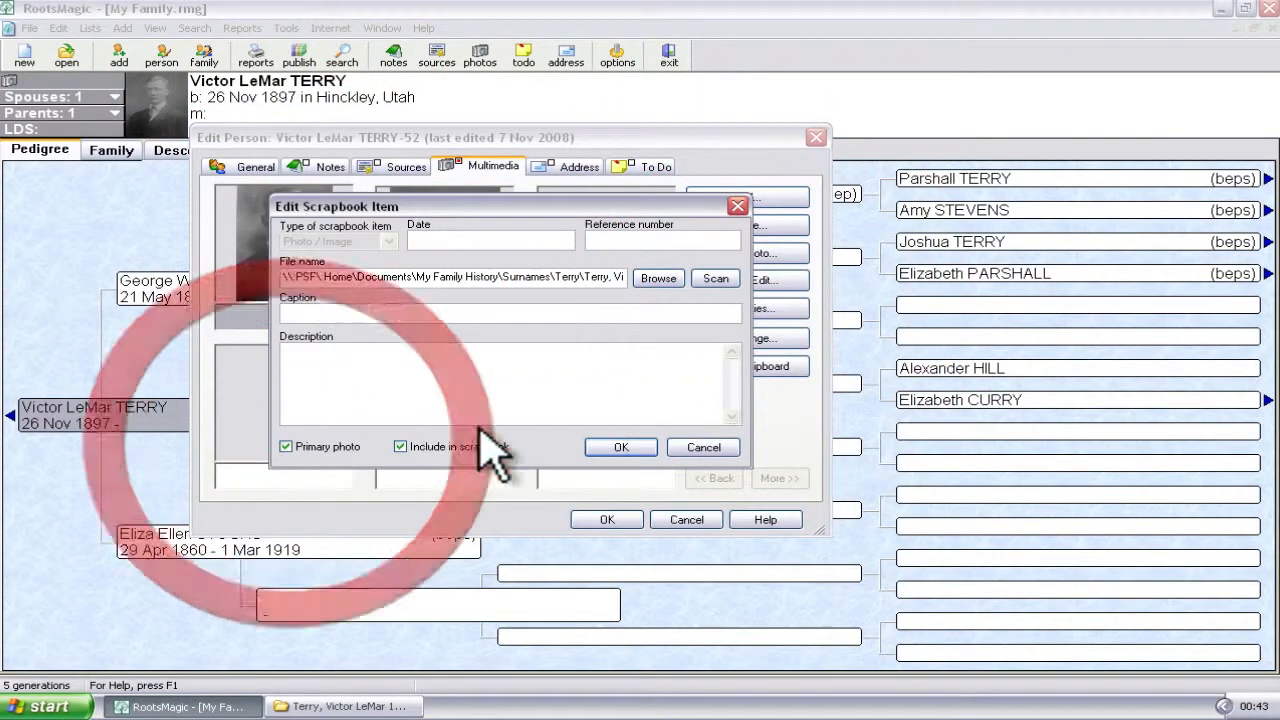
{"action": "left_click", "coordinate": [620, 447]}
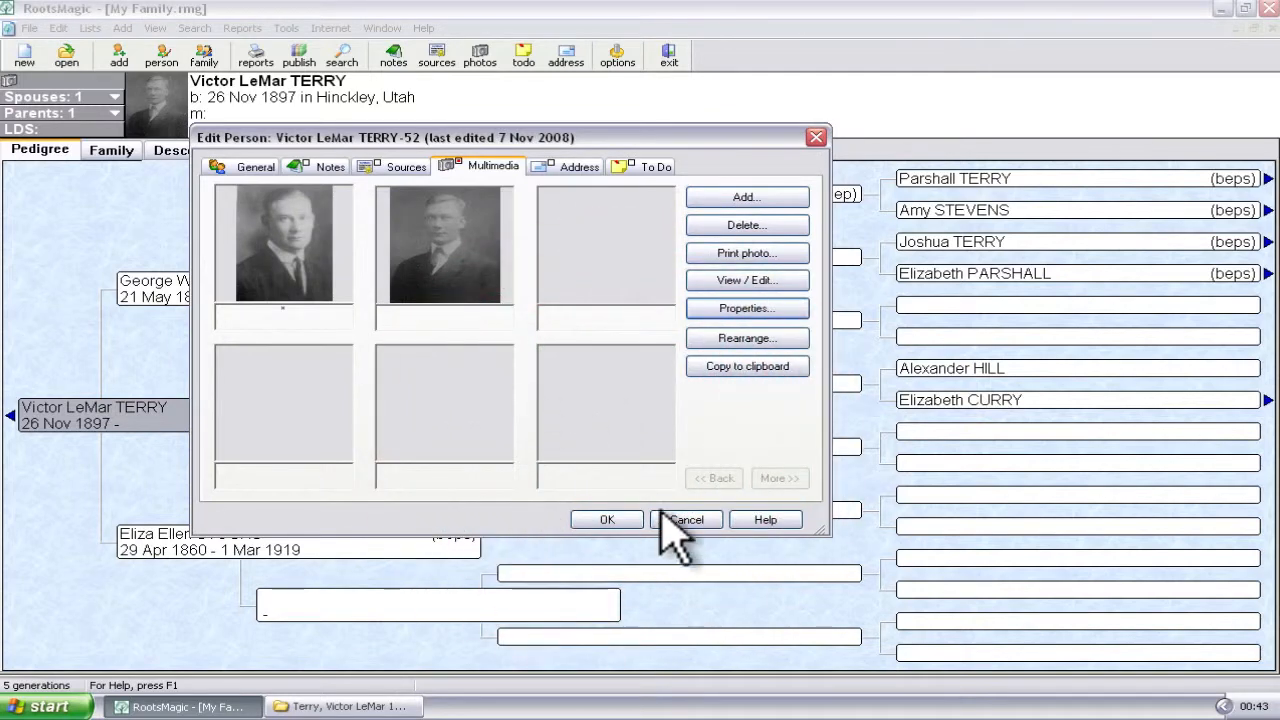
{"action": "left_click", "coordinate": [687, 519]}
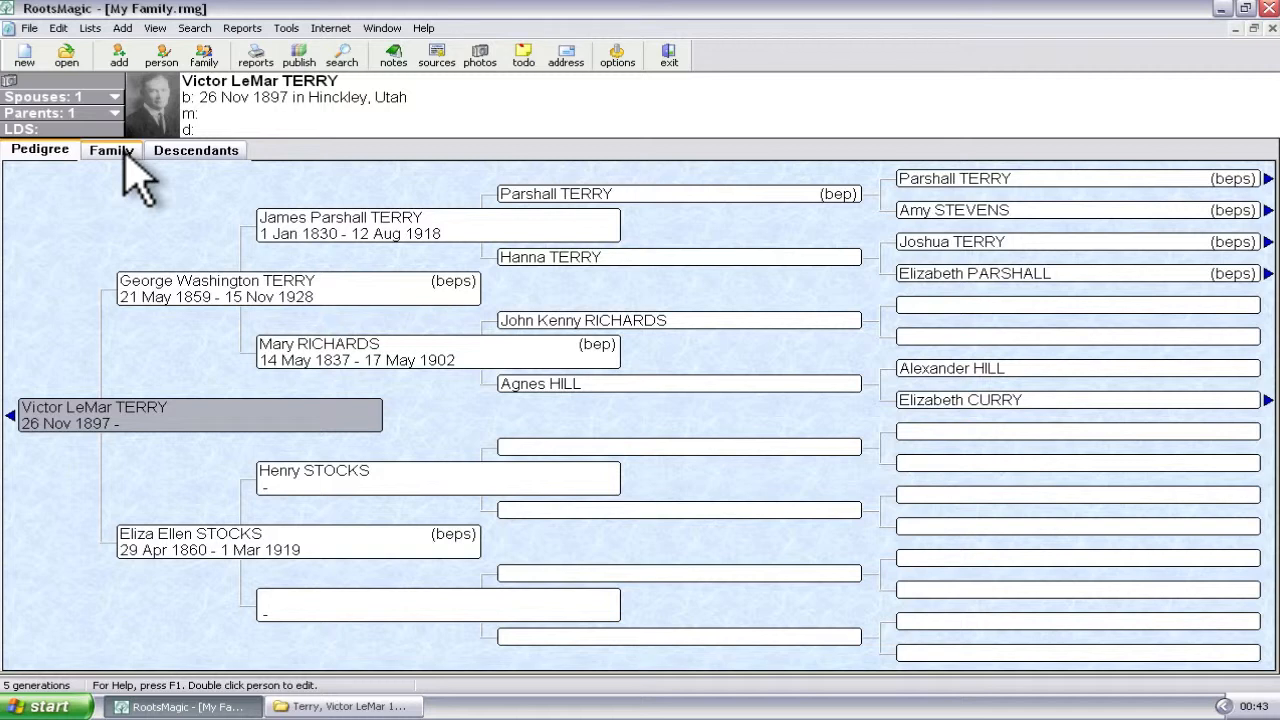
{"action": "left_click", "coordinate": [111, 150]}
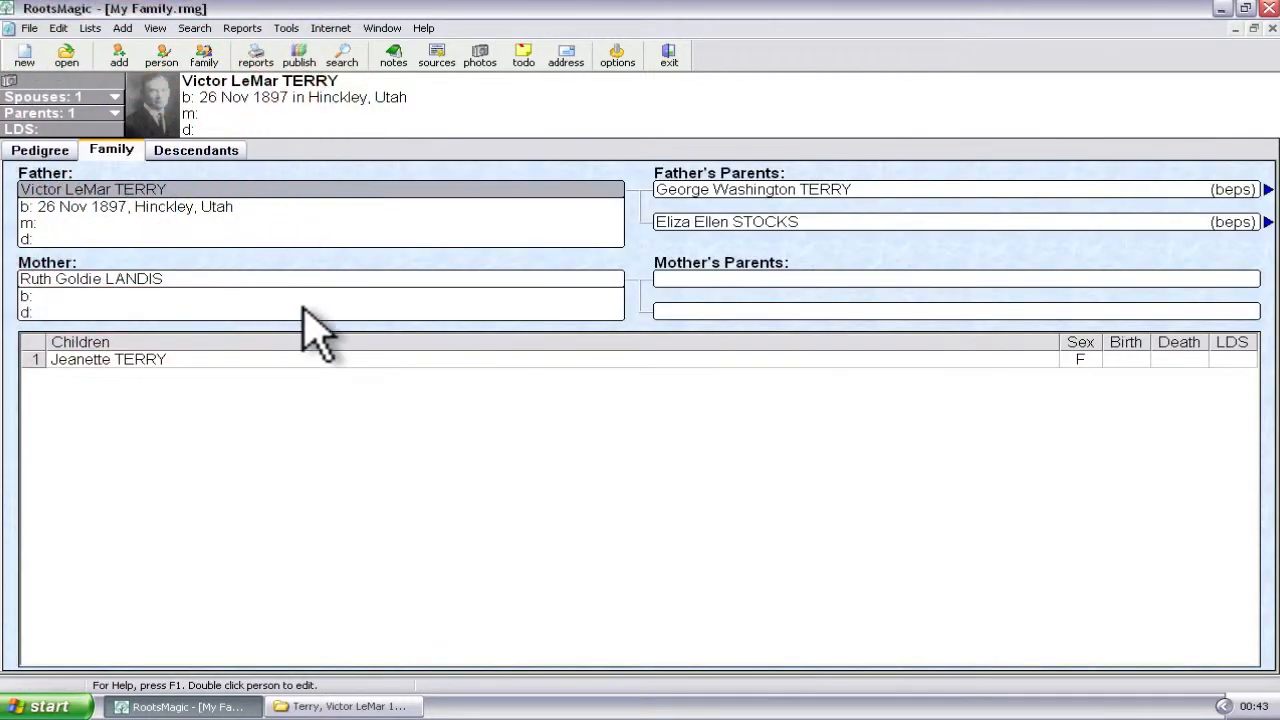
{"action": "mouse_move", "coordinate": [265, 165]}
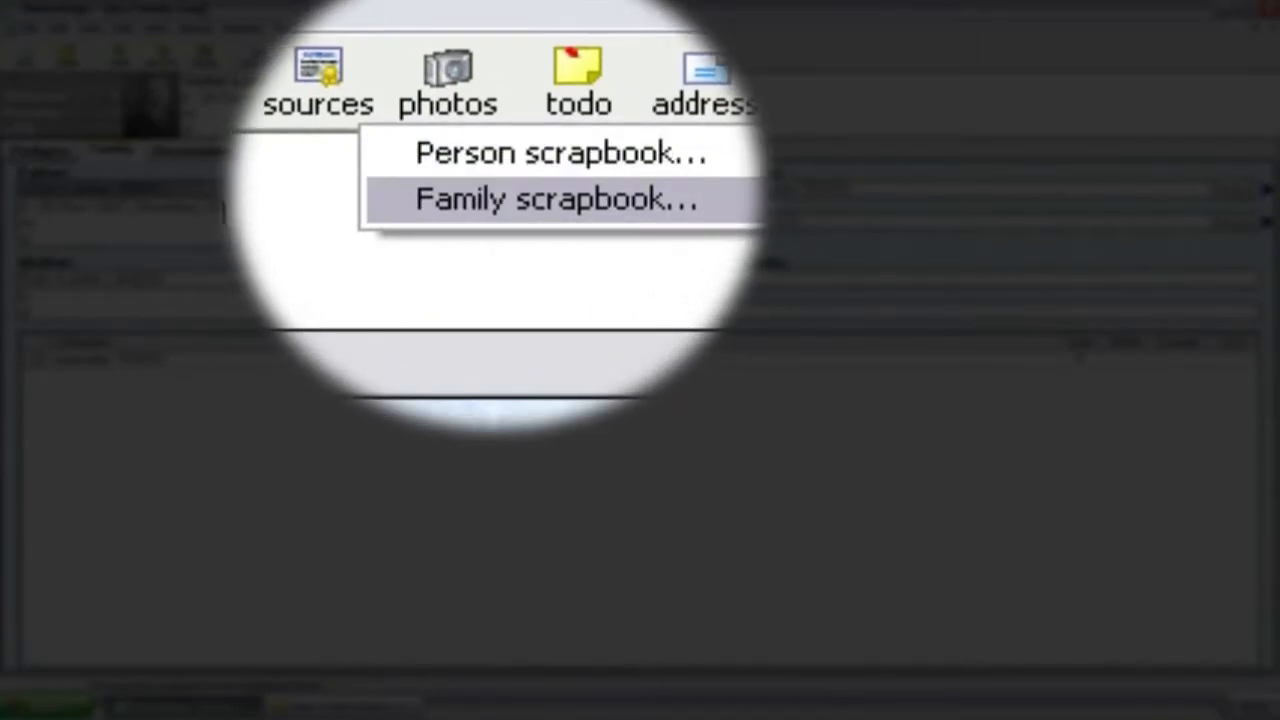
{"action": "left_click", "coordinate": [554, 197]}
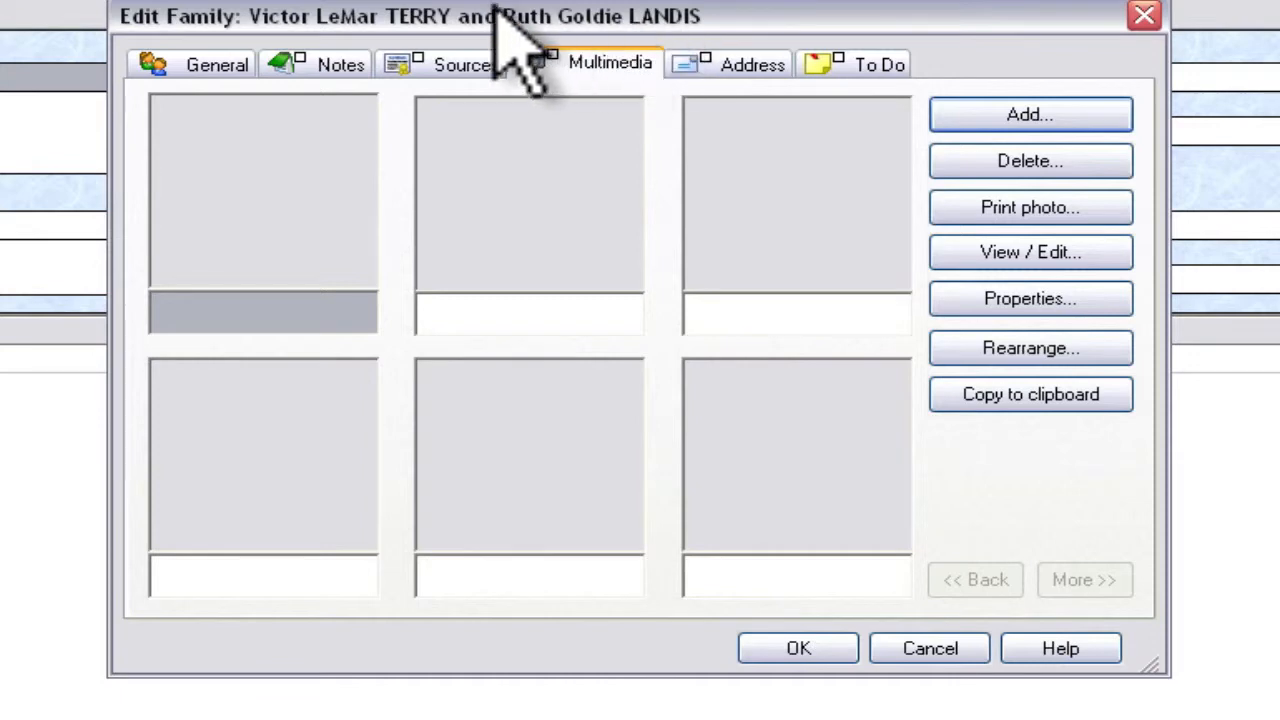
{"action": "mouse_move", "coordinate": [575, 75]}
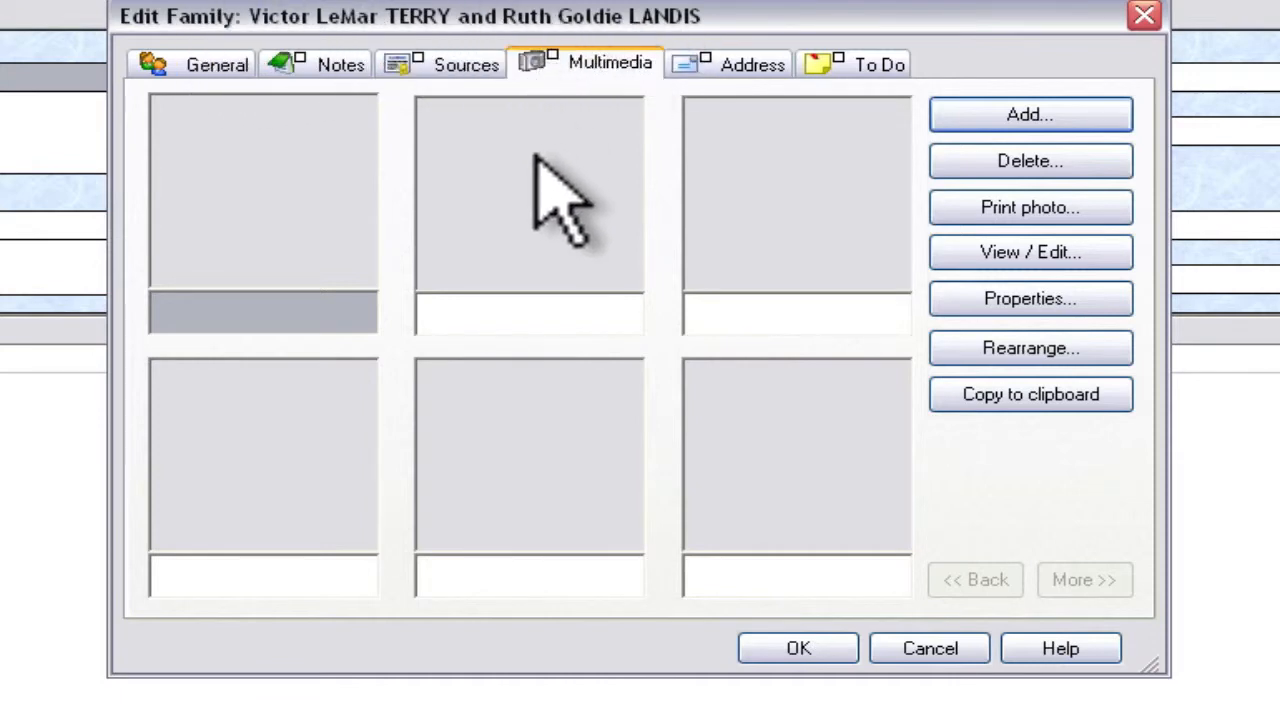
{"action": "left_click", "coordinate": [1030, 114]}
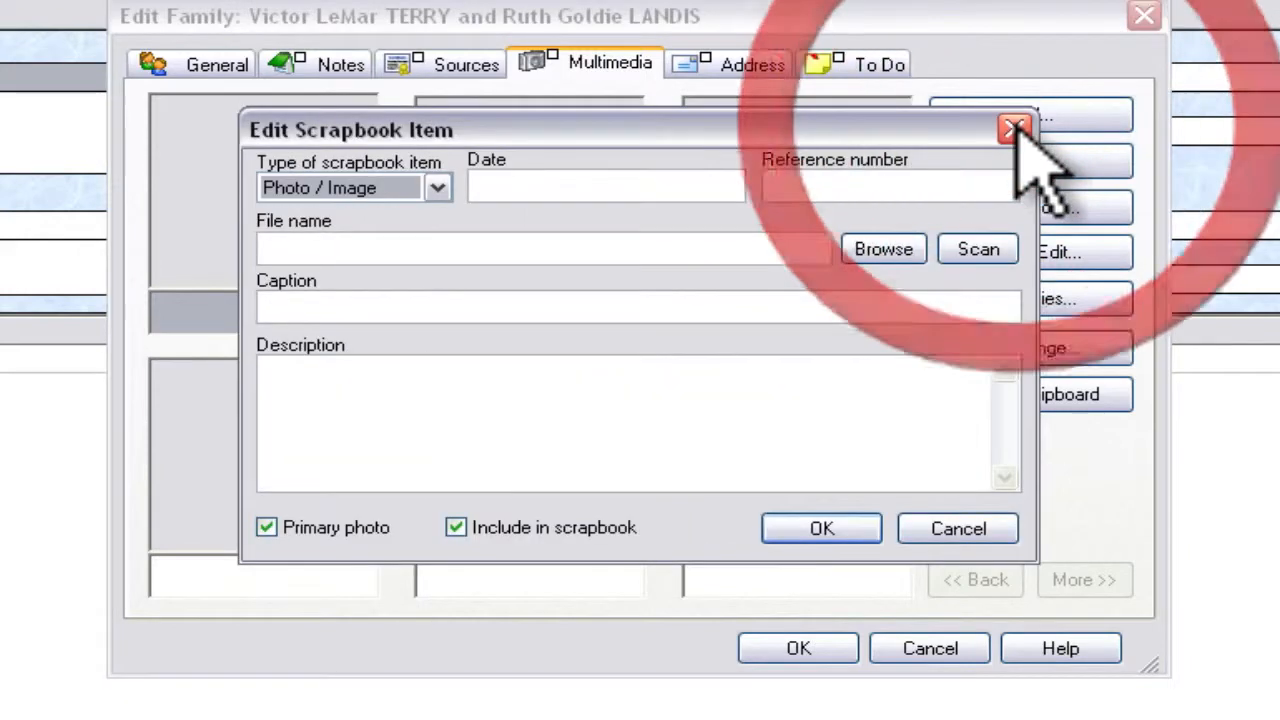
{"action": "mouse_move", "coordinate": [883, 249]}
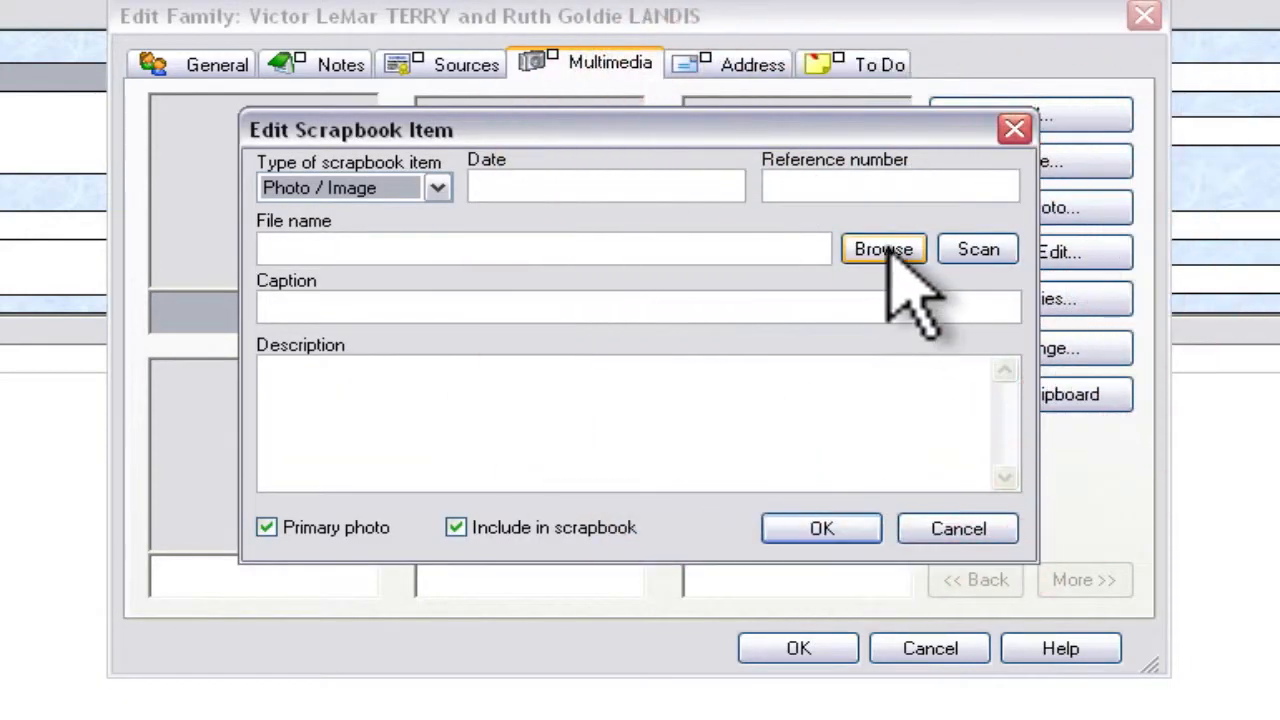
{"action": "left_click", "coordinate": [882, 249]}
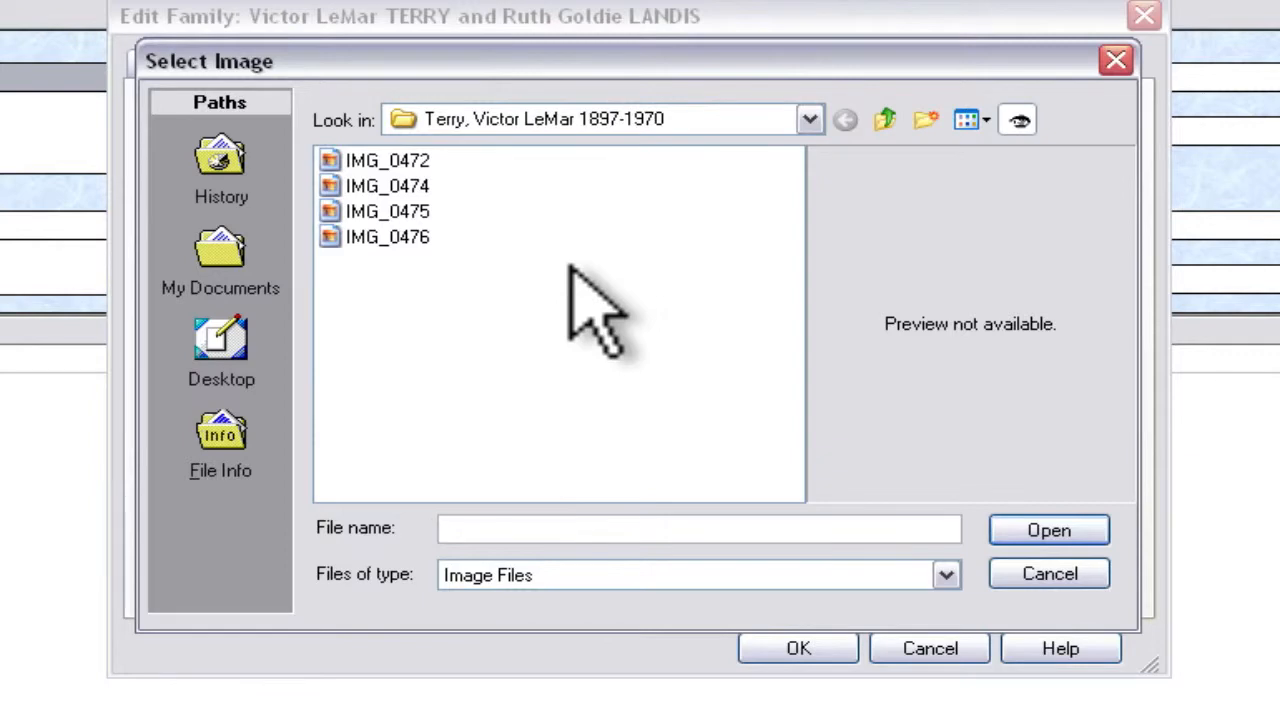
{"action": "mouse_move", "coordinate": [390, 200]}
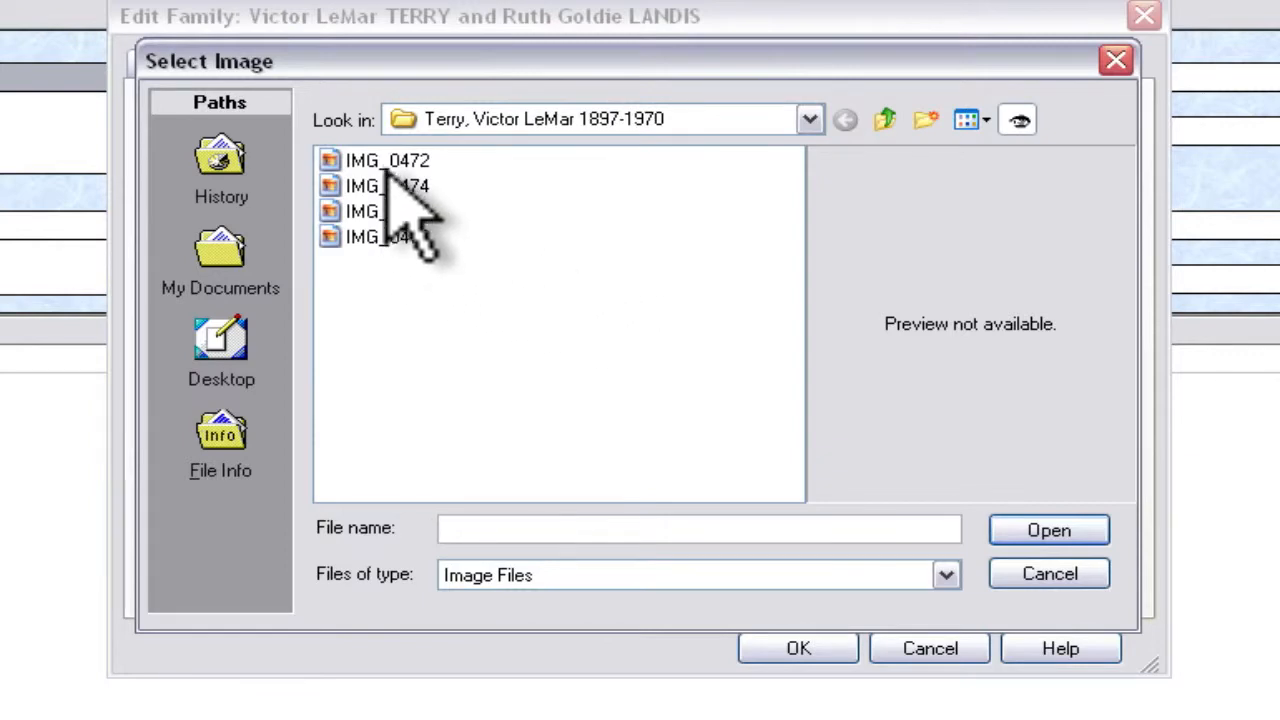
{"action": "left_click", "coordinate": [388, 160]}
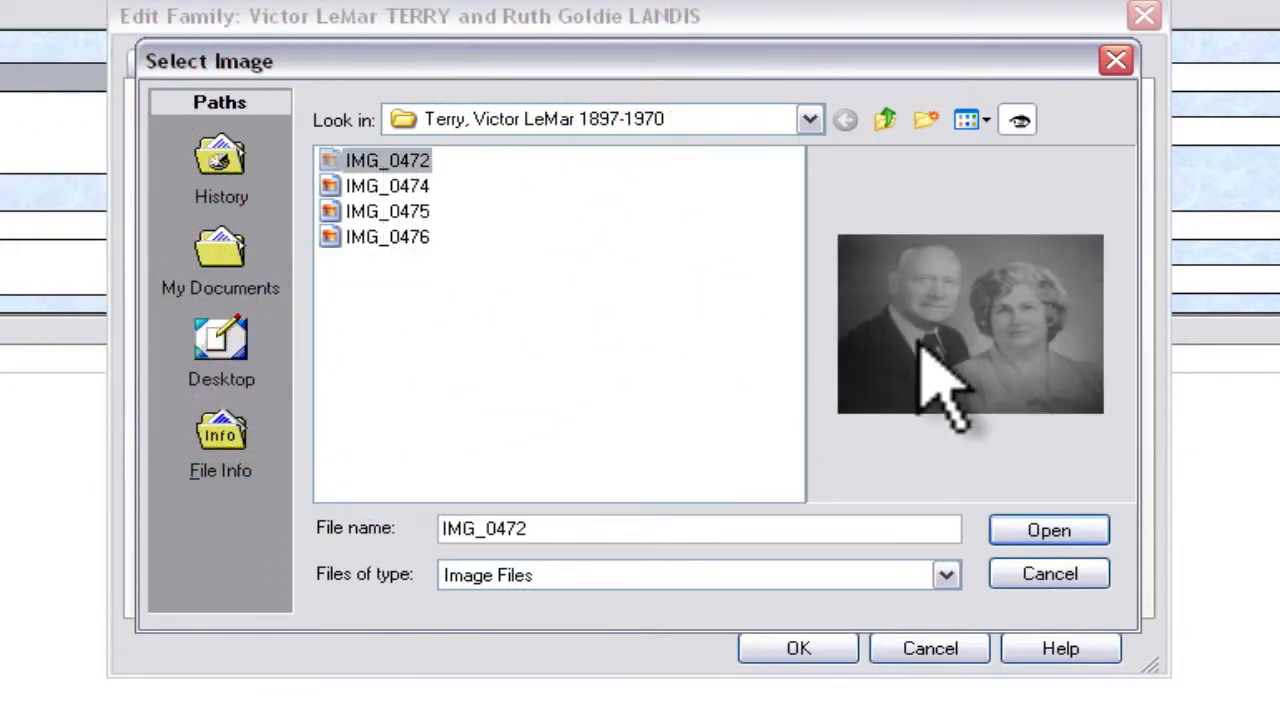
{"action": "mouse_move", "coordinate": [960, 440]}
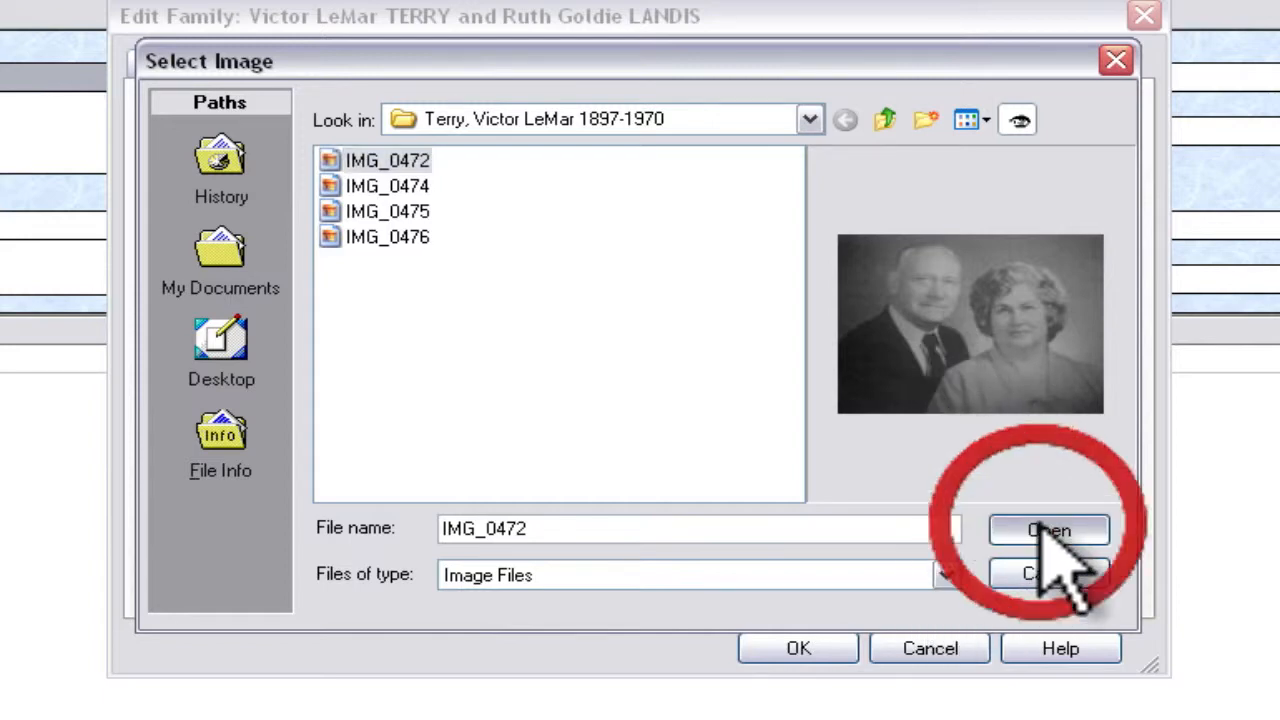
{"action": "left_click", "coordinate": [1048, 530]}
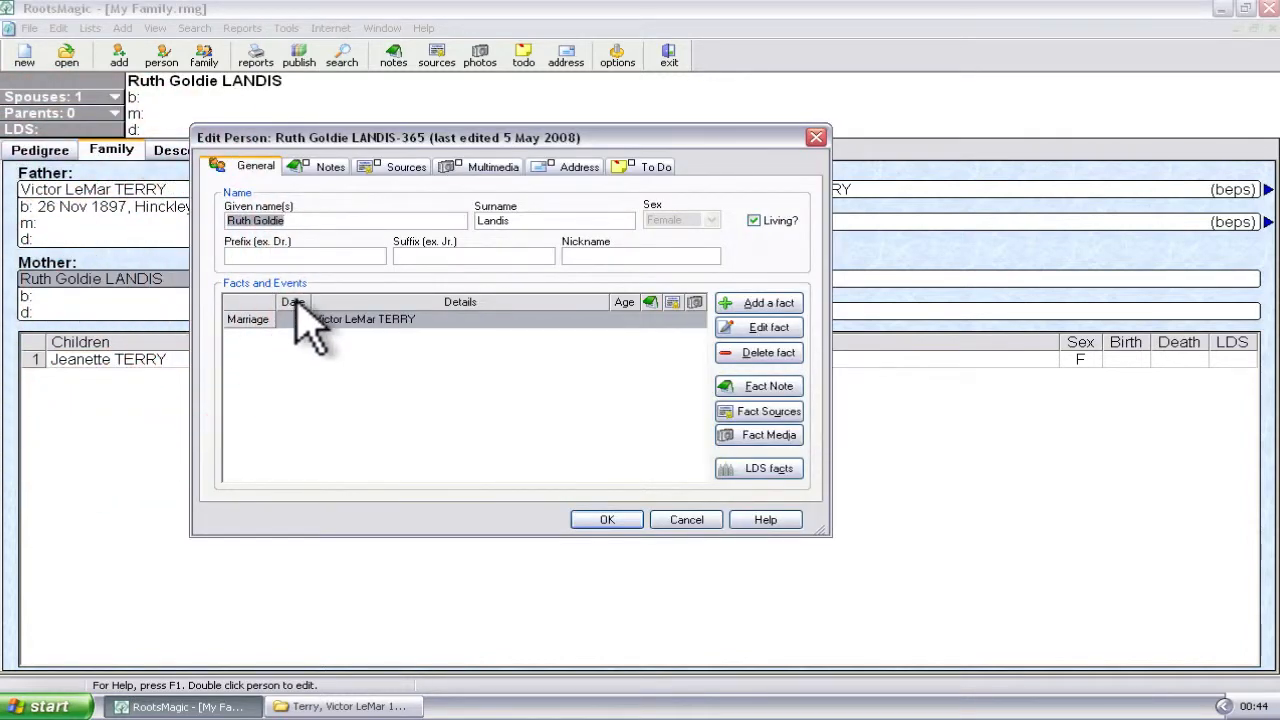
{"action": "mouse_move", "coordinate": [120, 300]}
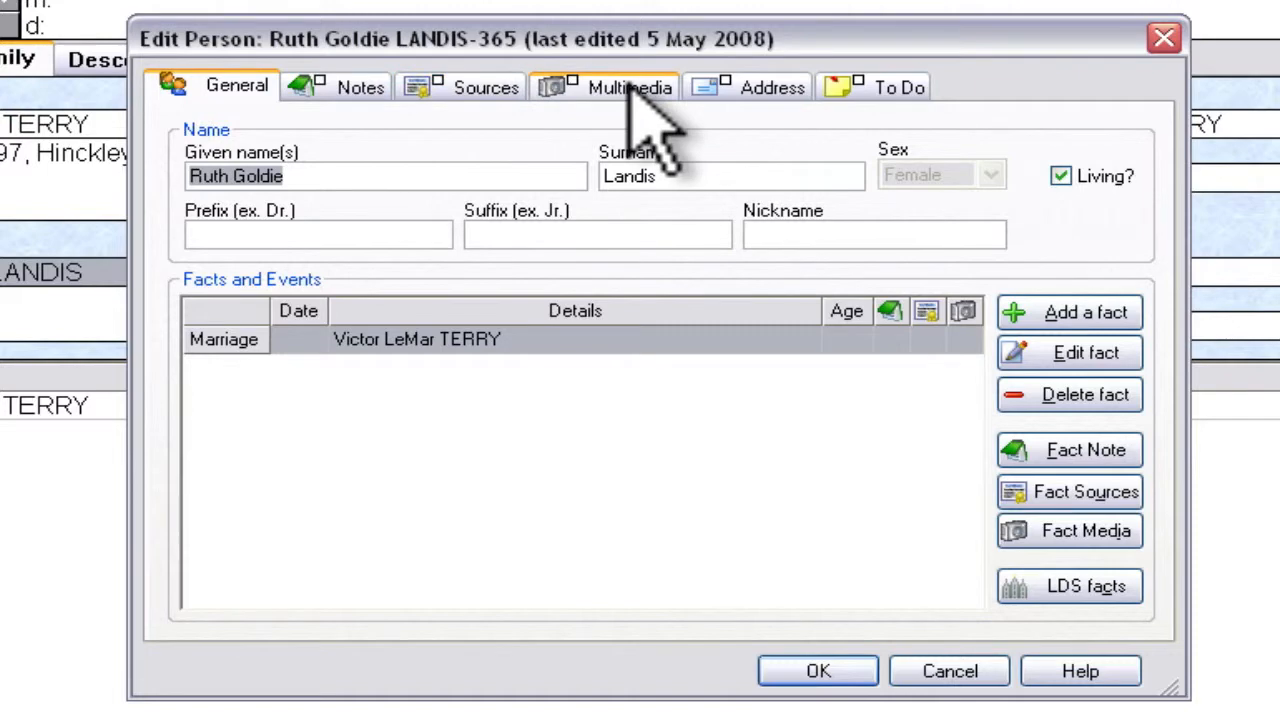
{"action": "left_click", "coordinate": [628, 87]}
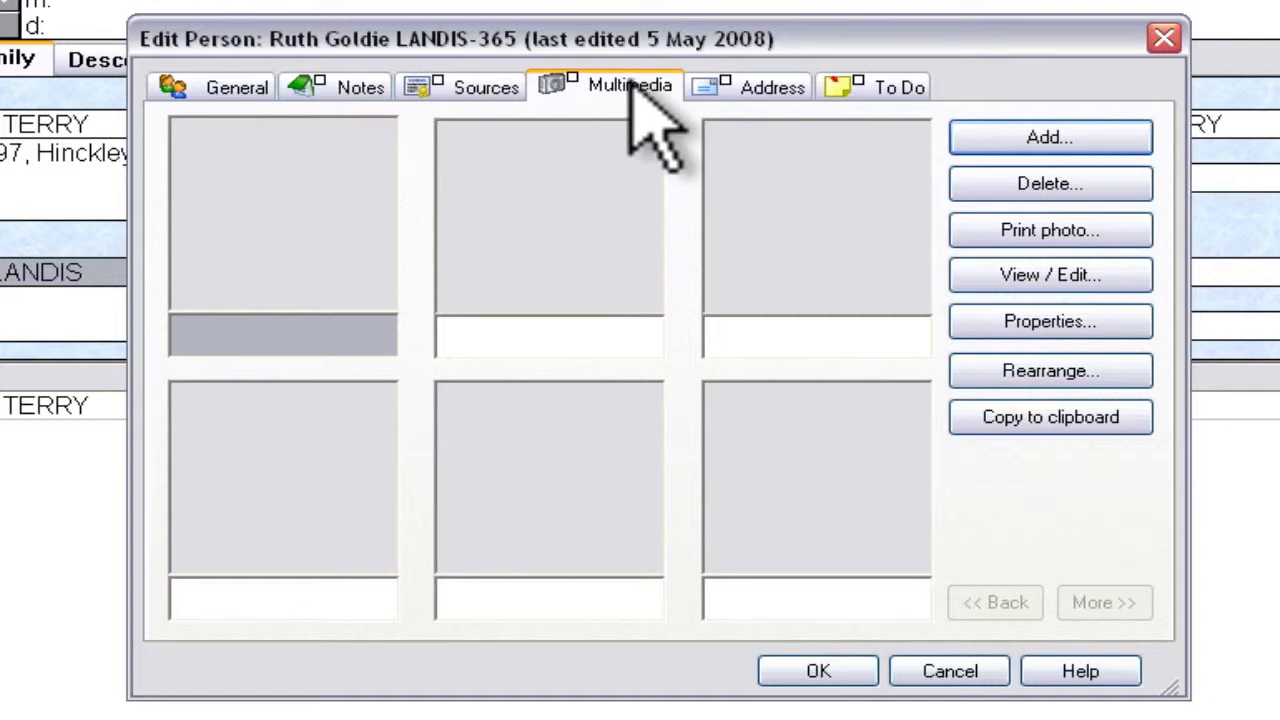
{"action": "left_click", "coordinate": [1049, 137]}
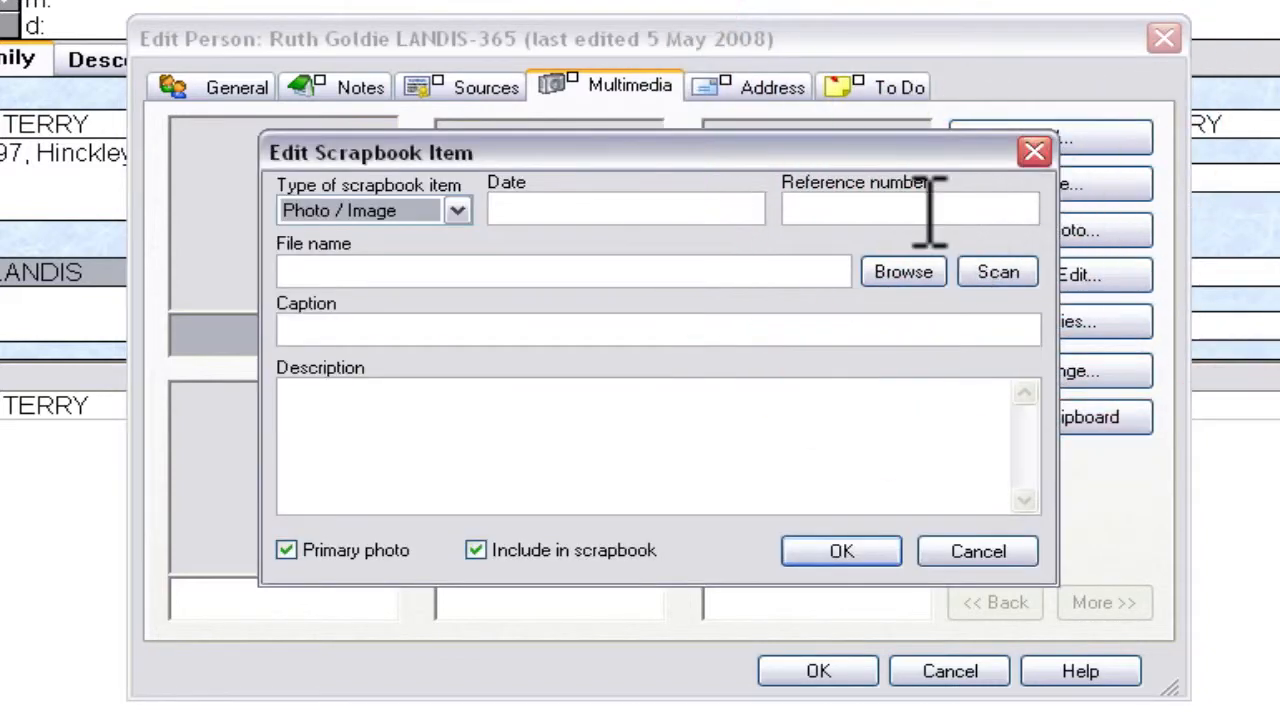
{"action": "left_click", "coordinate": [902, 271]}
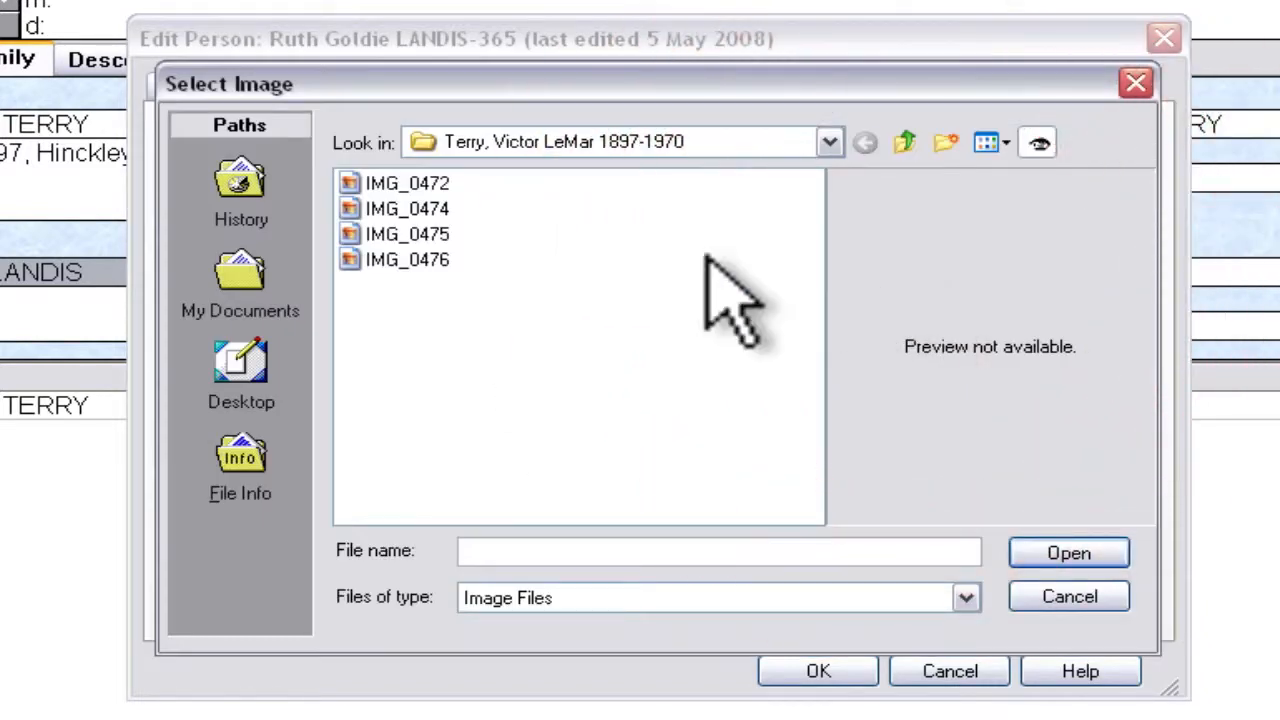
{"action": "left_click", "coordinate": [829, 142]}
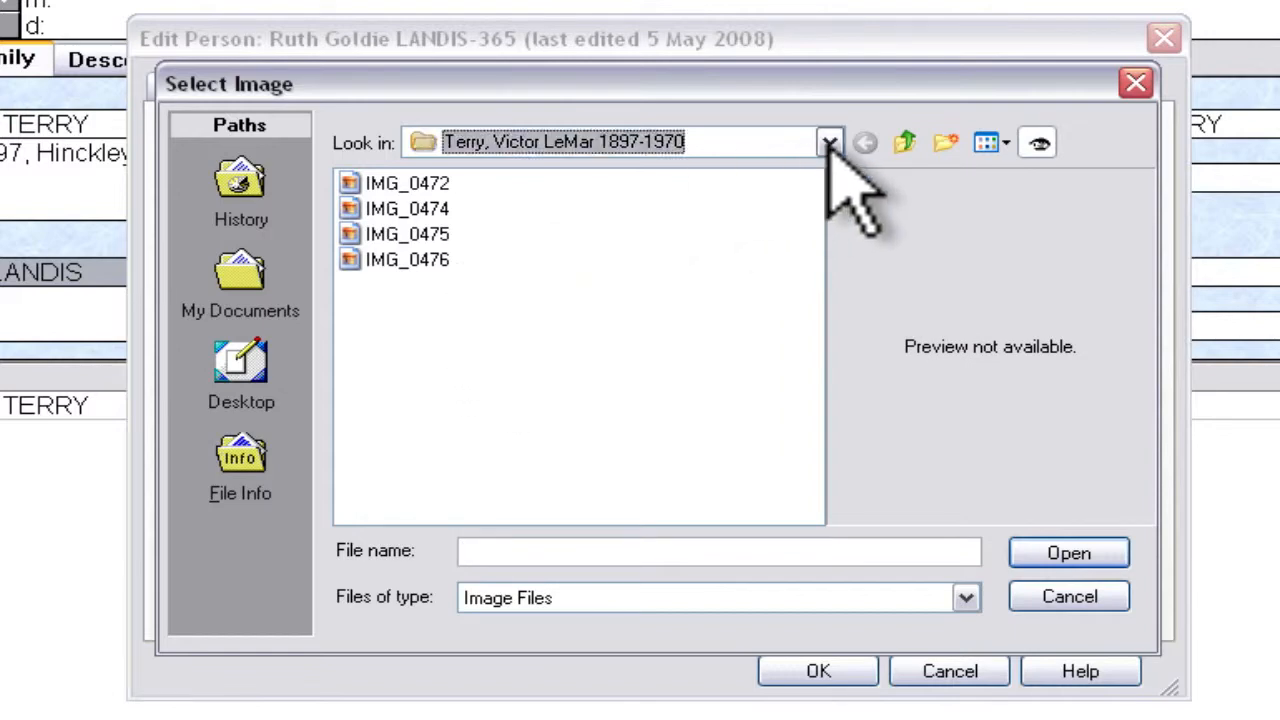
{"action": "left_click", "coordinate": [830, 142]}
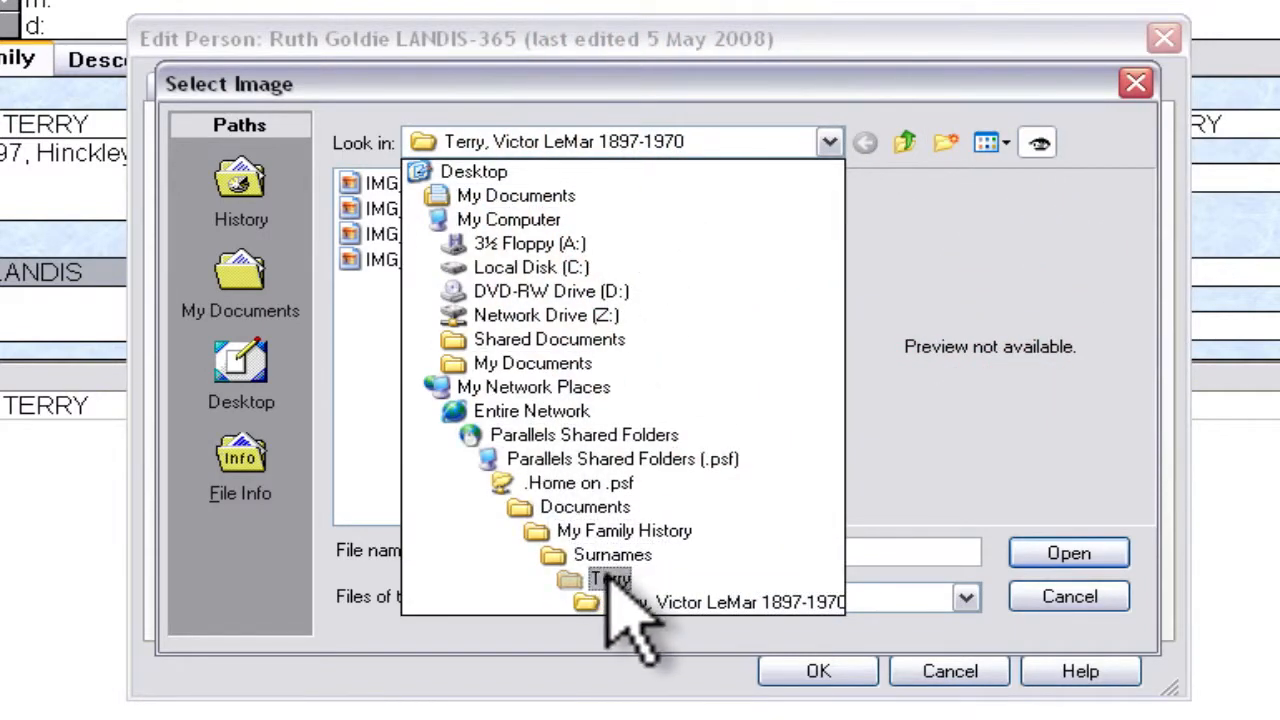
{"action": "left_click", "coordinate": [607, 579]}
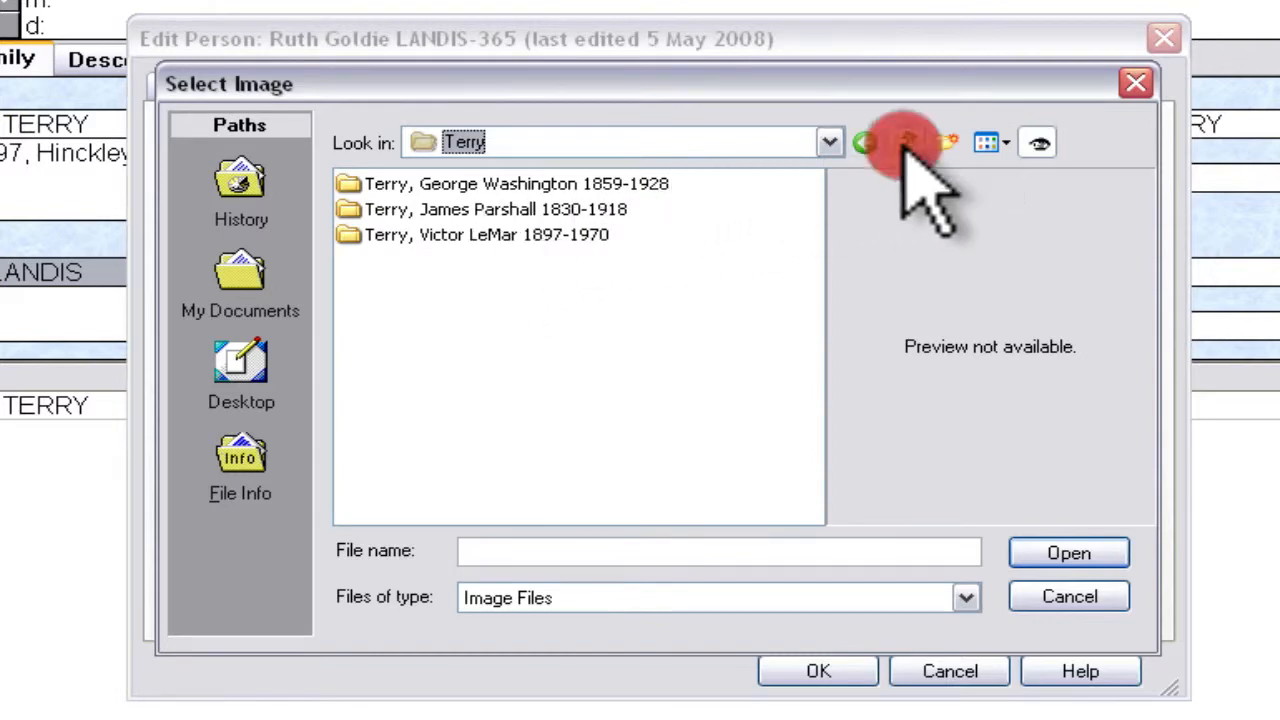
{"action": "left_click", "coordinate": [903, 142]}
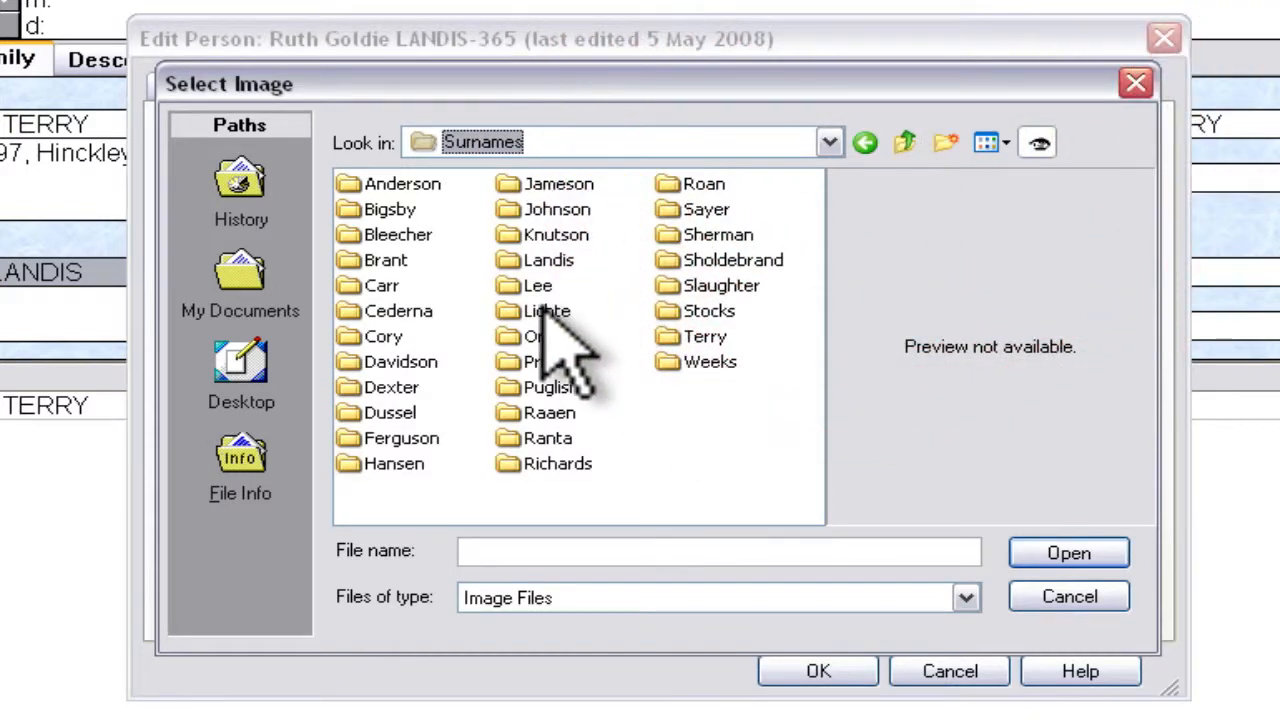
{"action": "double_click", "coordinate": [547, 260]}
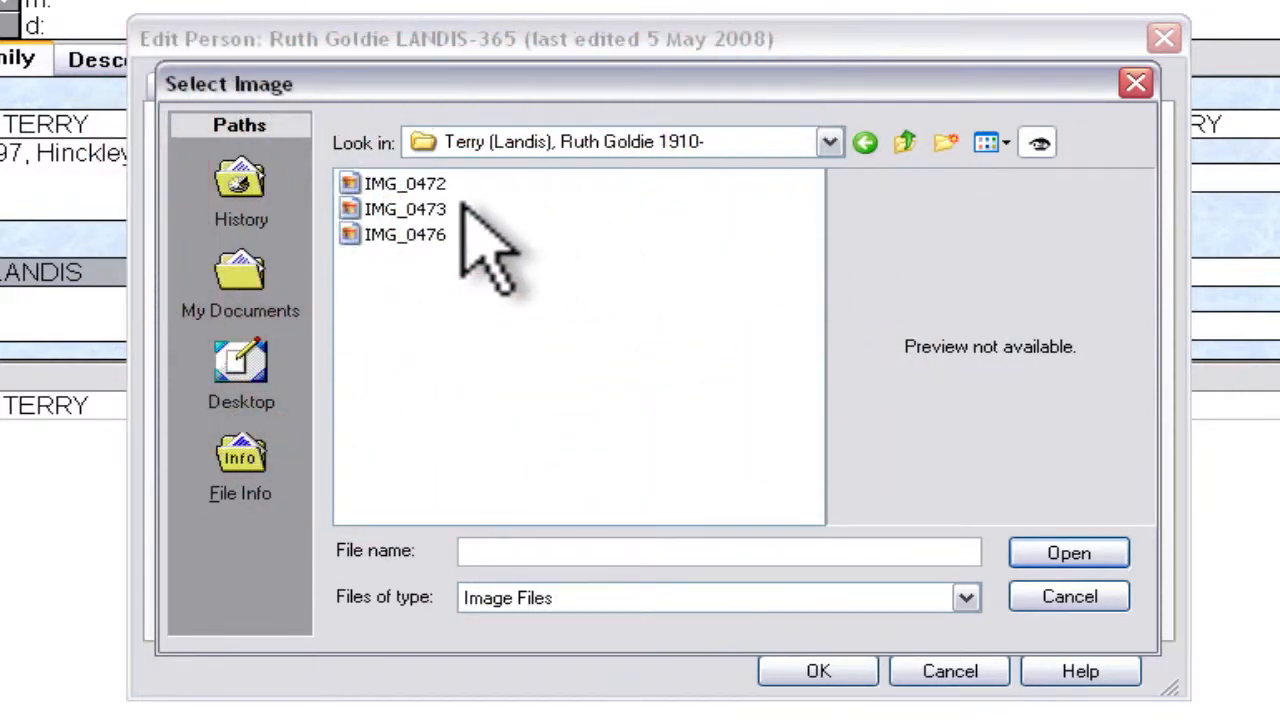
{"action": "left_click", "coordinate": [405, 183]}
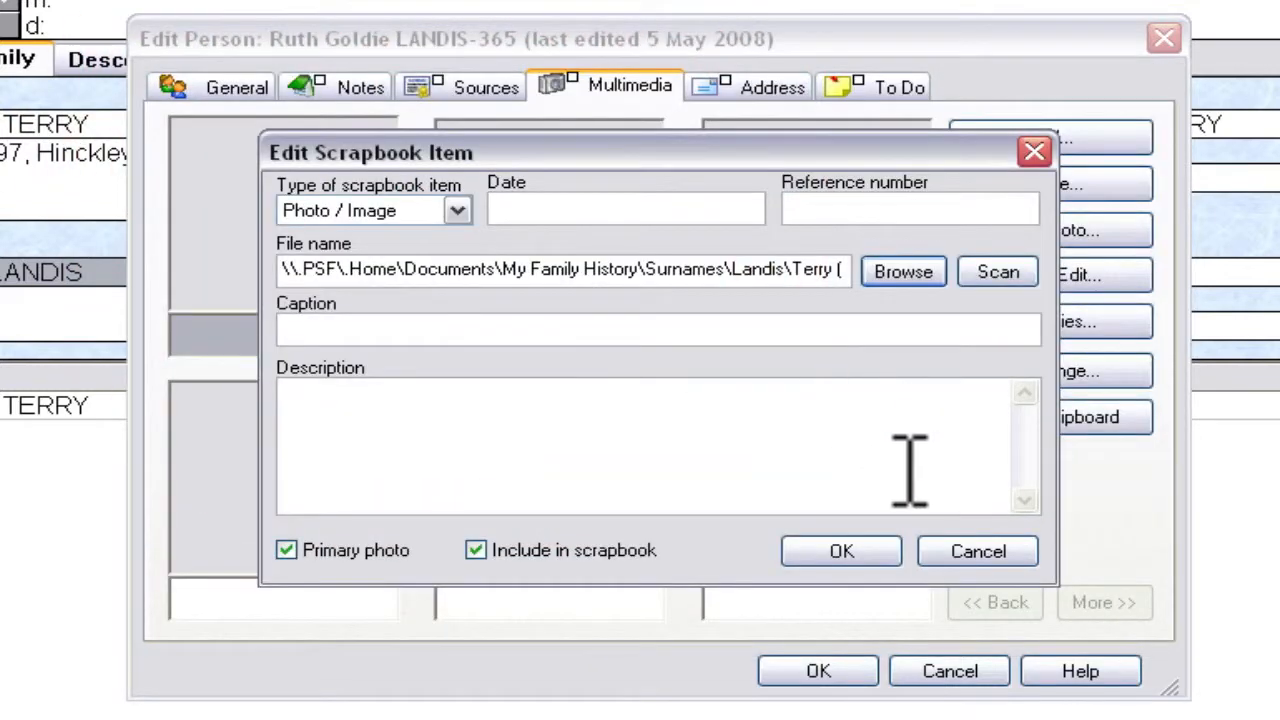
{"action": "left_click", "coordinate": [840, 551]}
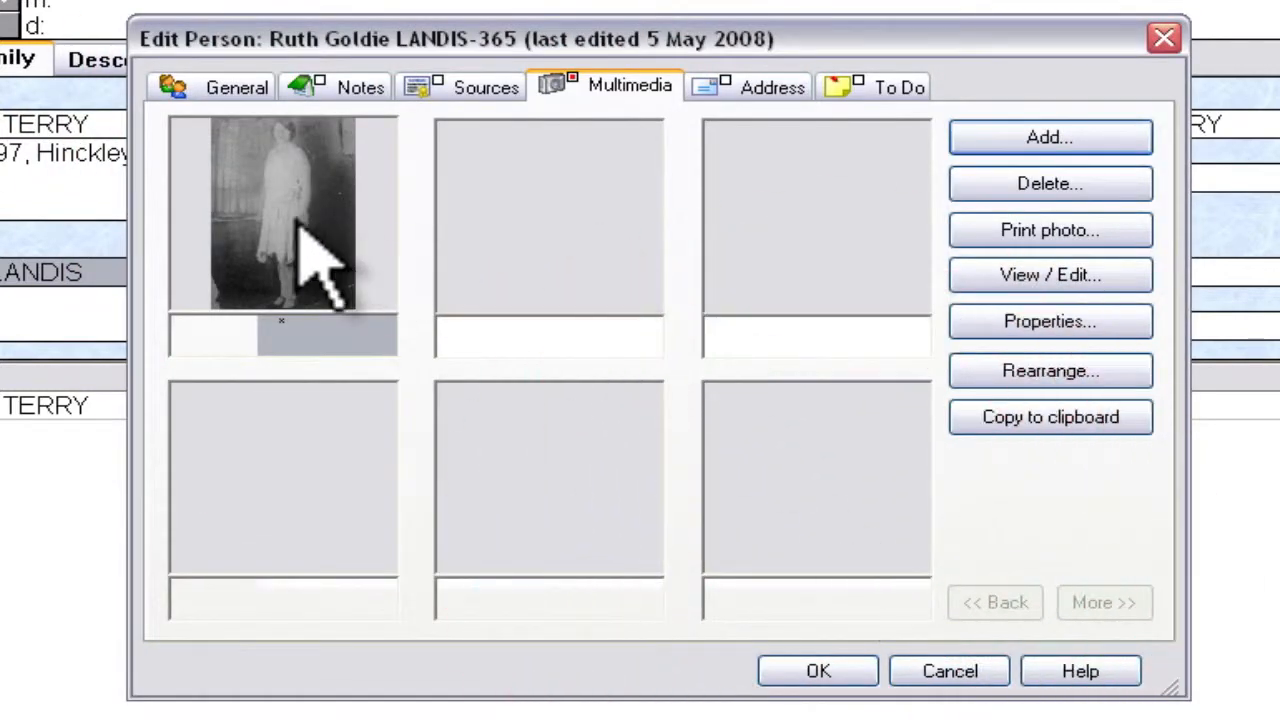
{"action": "mouse_move", "coordinate": [390, 320]}
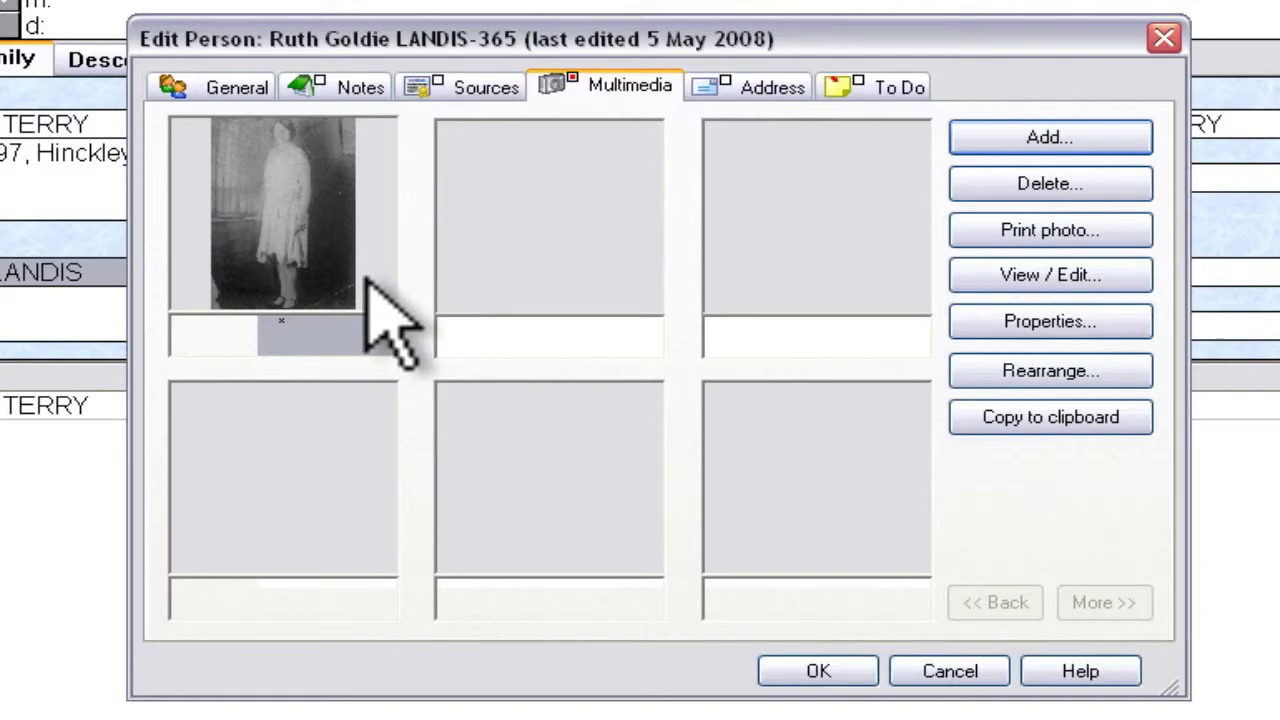
{"action": "mouse_move", "coordinate": [320, 230]}
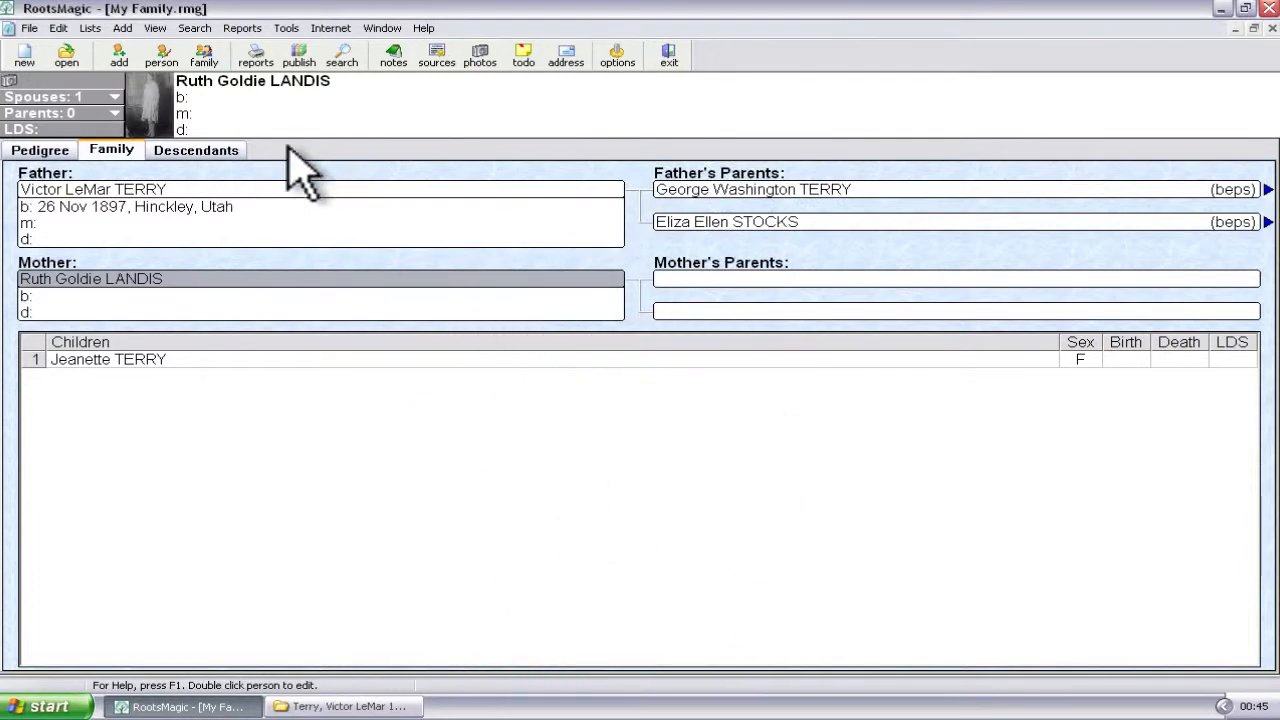
{"action": "left_click", "coordinate": [40, 150]}
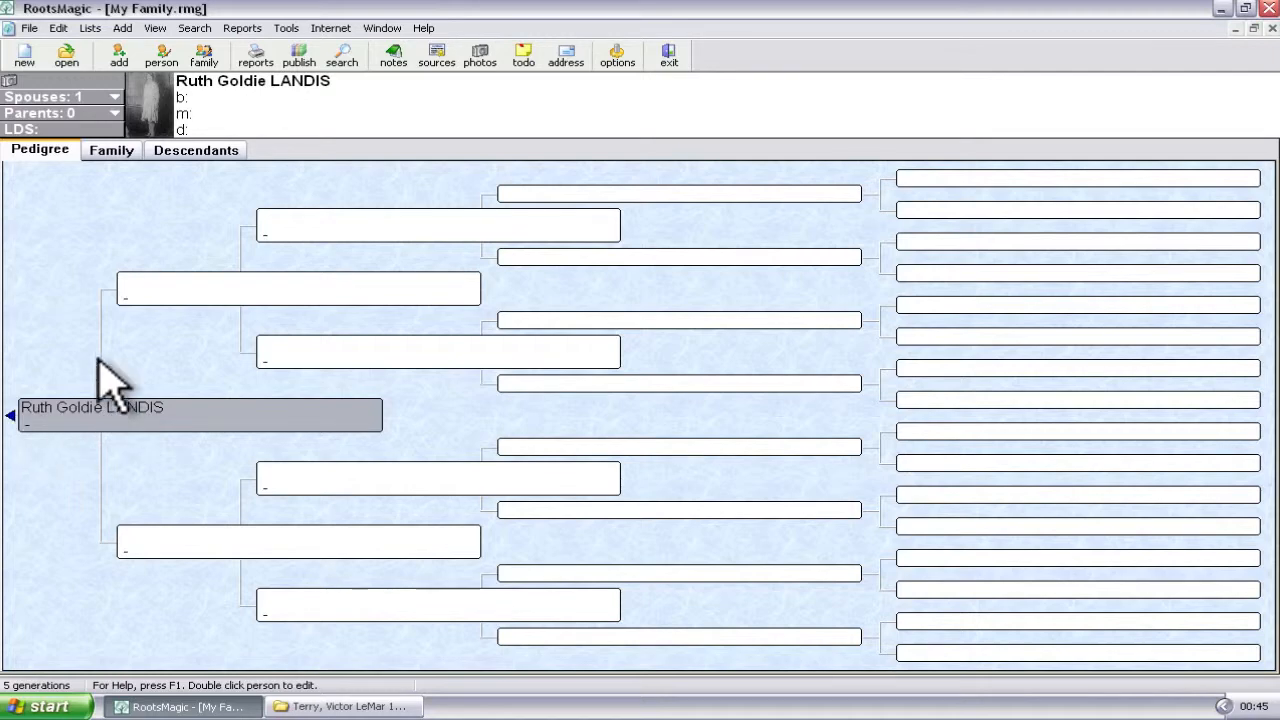
{"action": "left_click", "coordinate": [111, 150]}
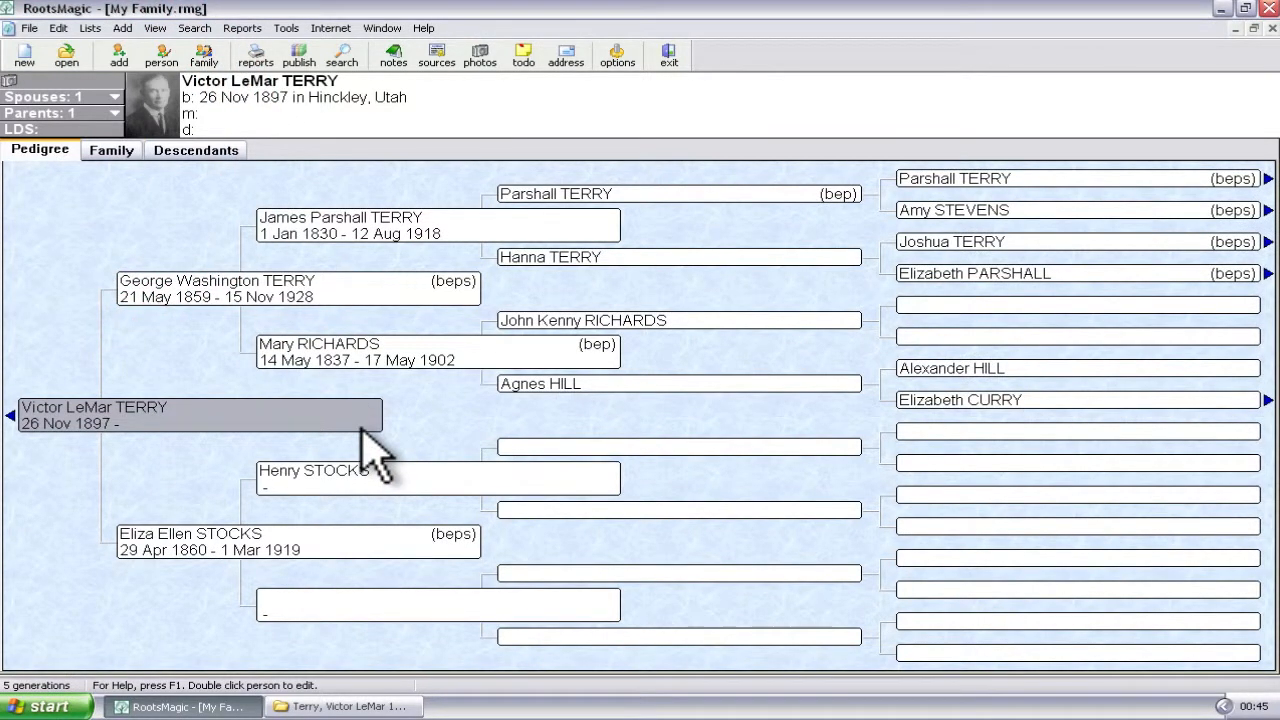
{"action": "mouse_move", "coordinate": [370, 455]}
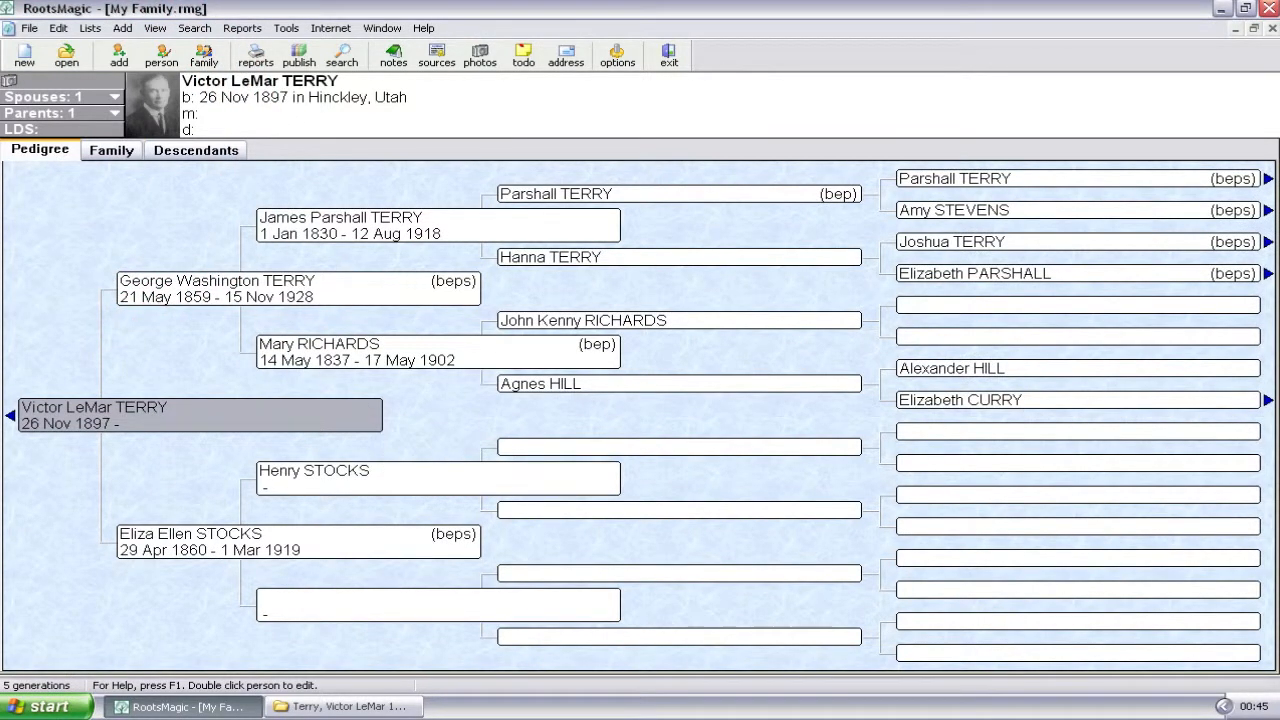